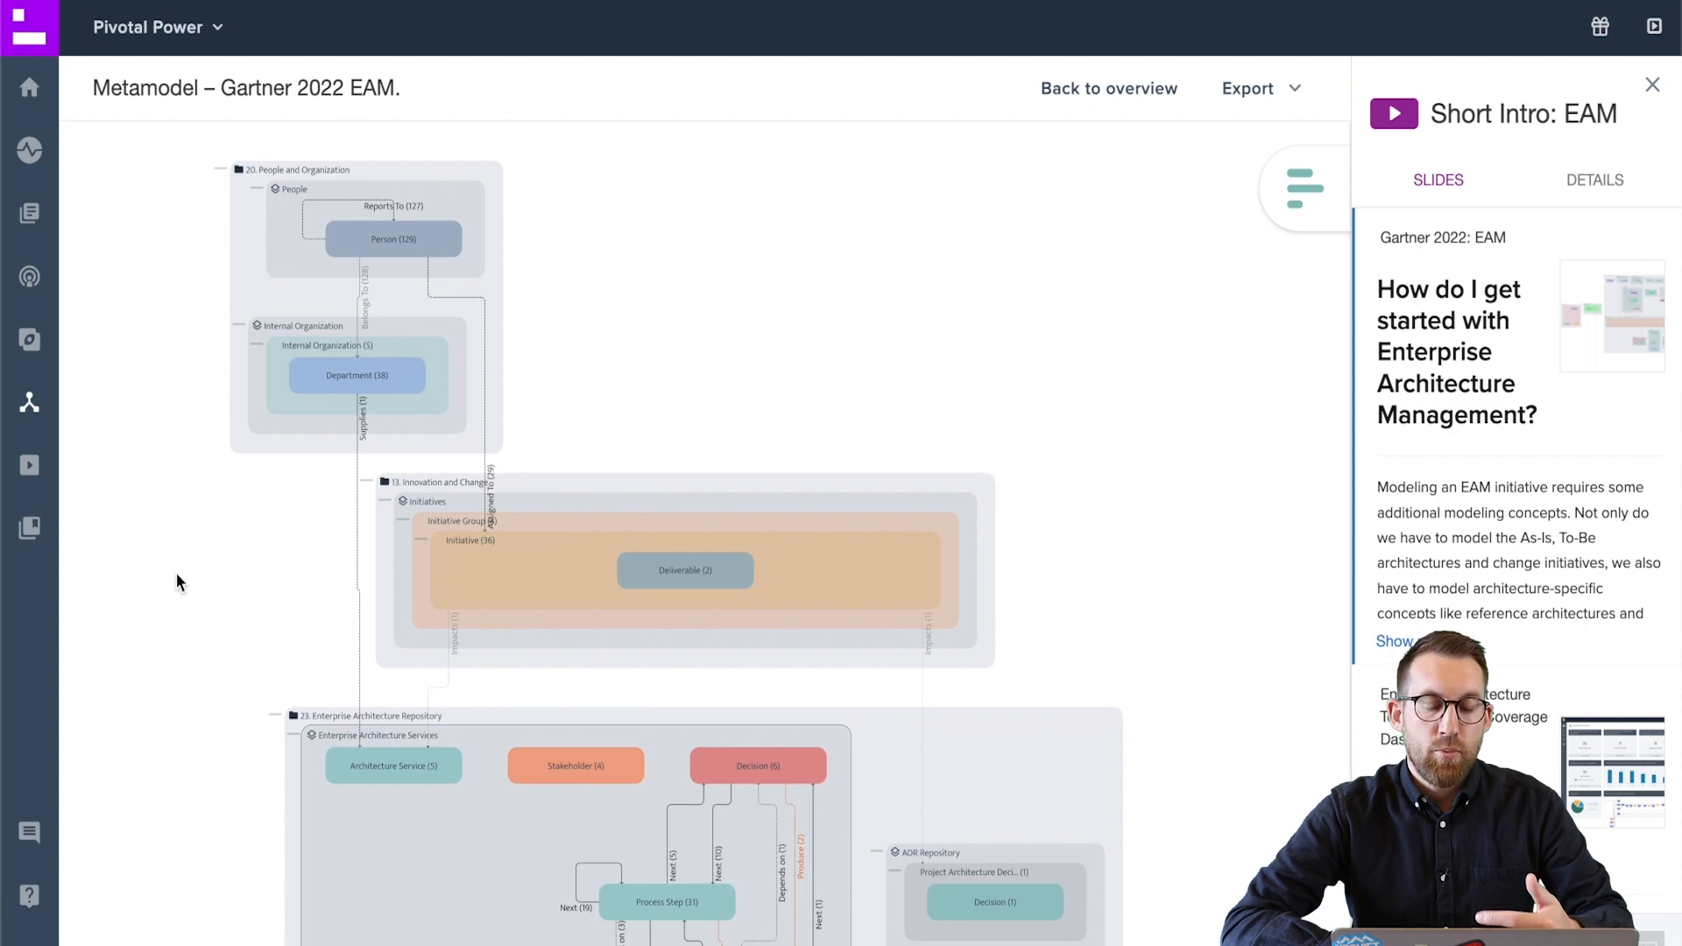
mouse_move(1022, 457)
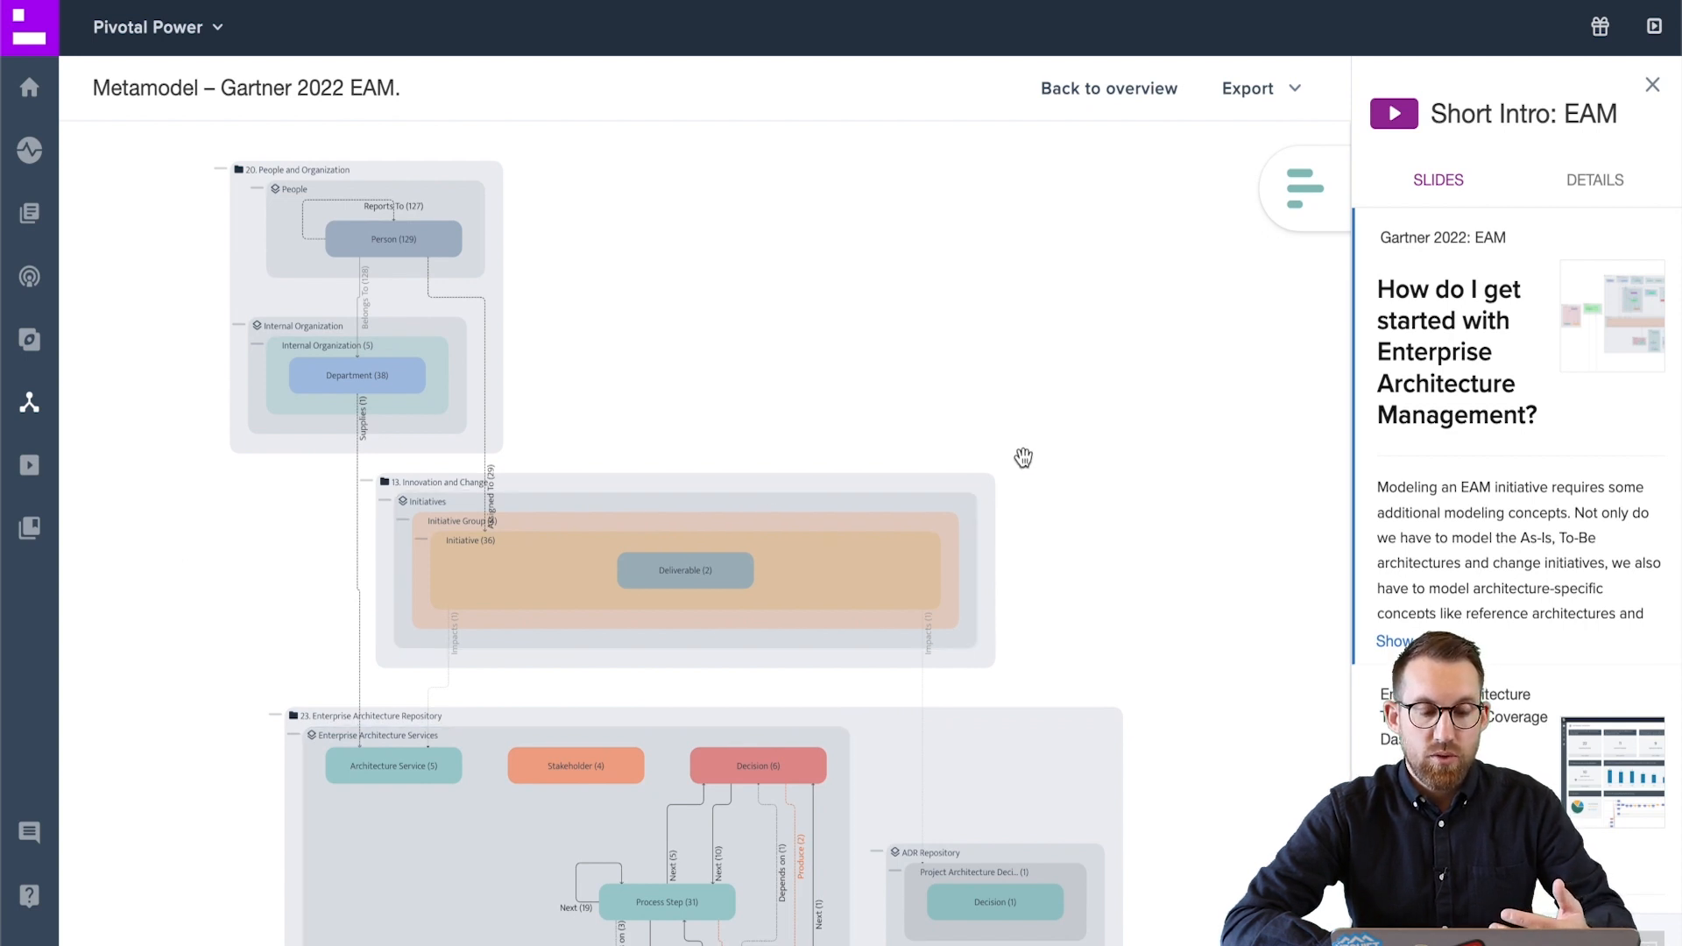
- Return from the report to the department dashboard and browse its widgets
scroll(down, 3)
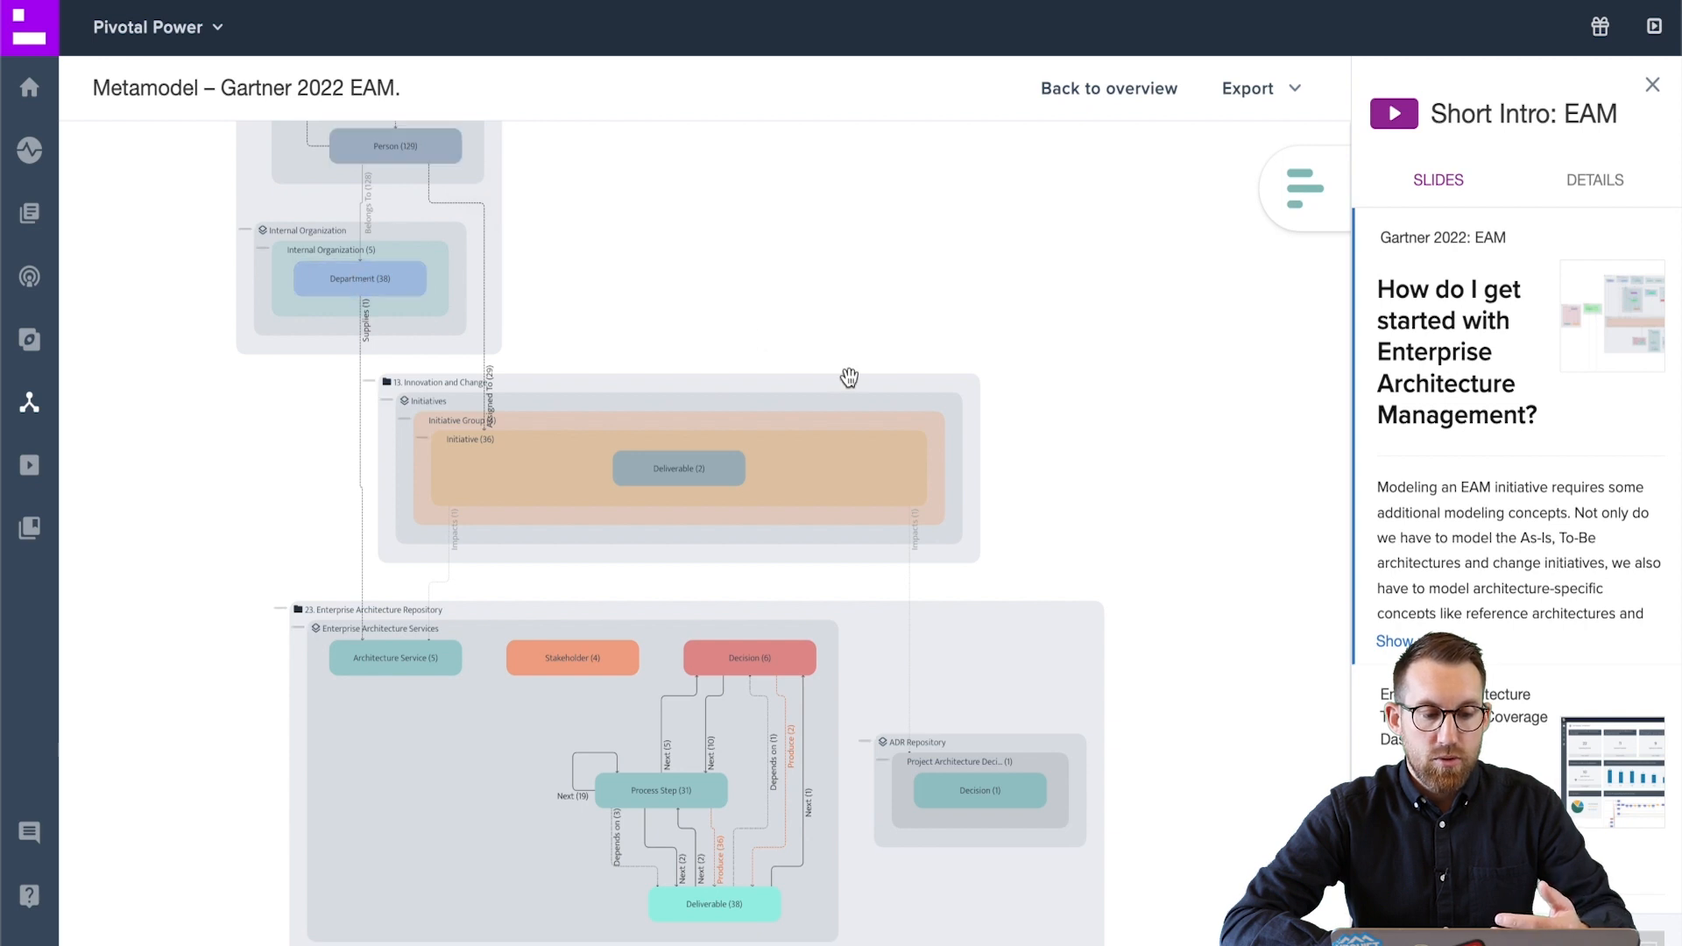
mouse_move(678, 468)
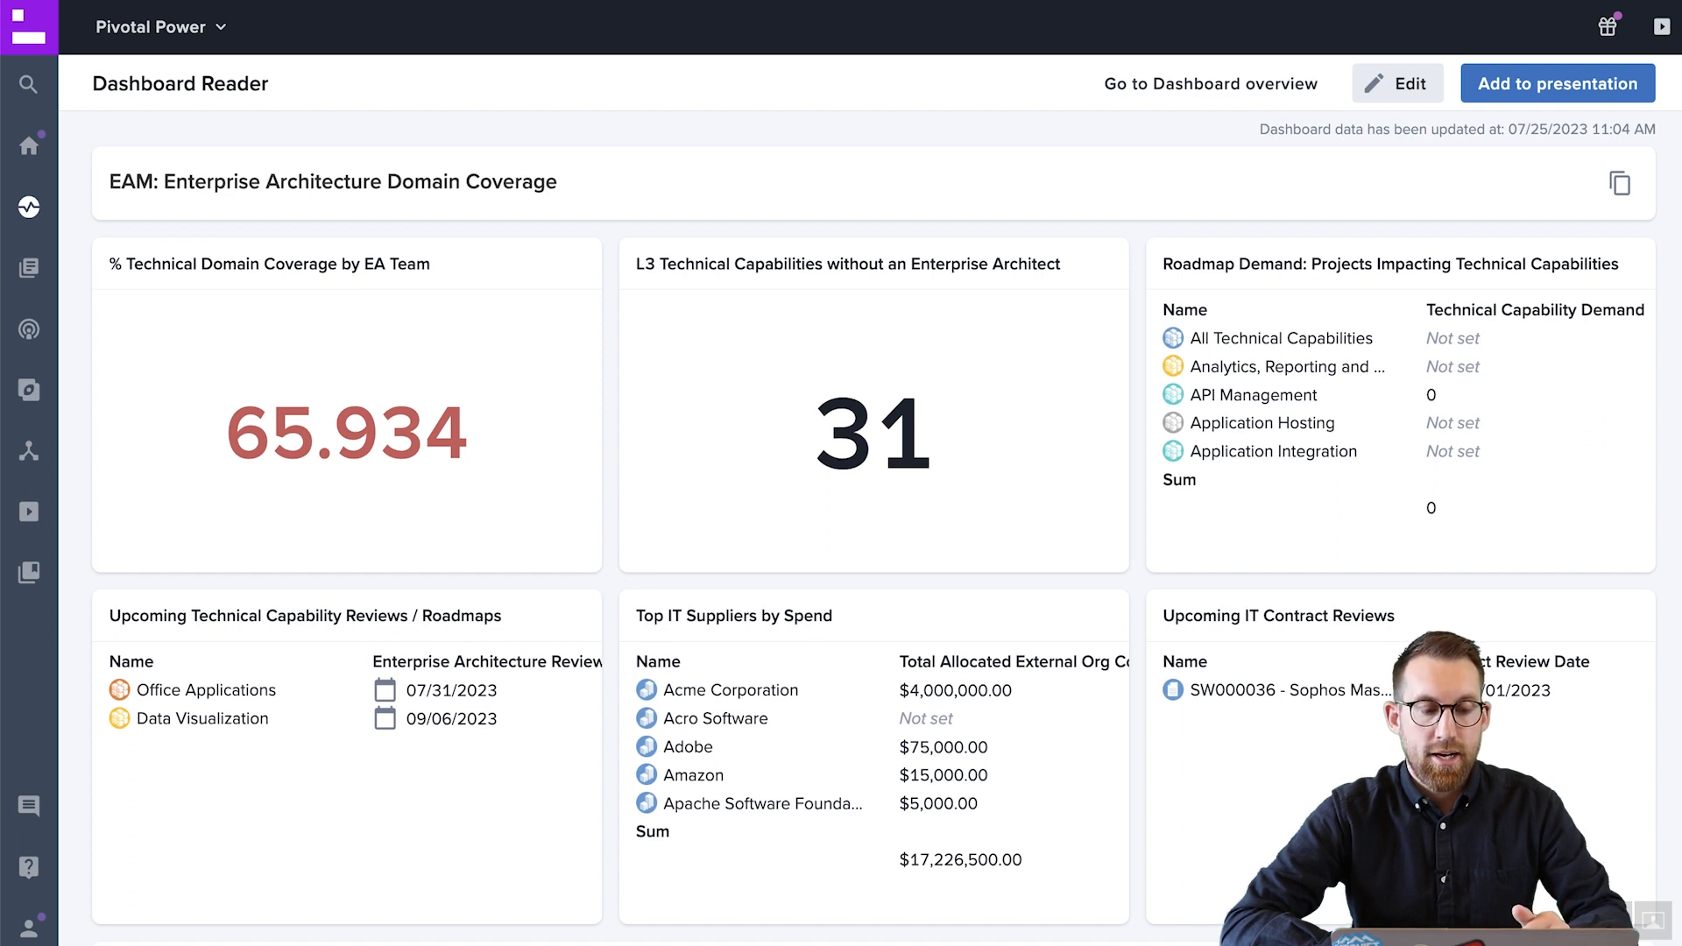
mouse_move(496, 413)
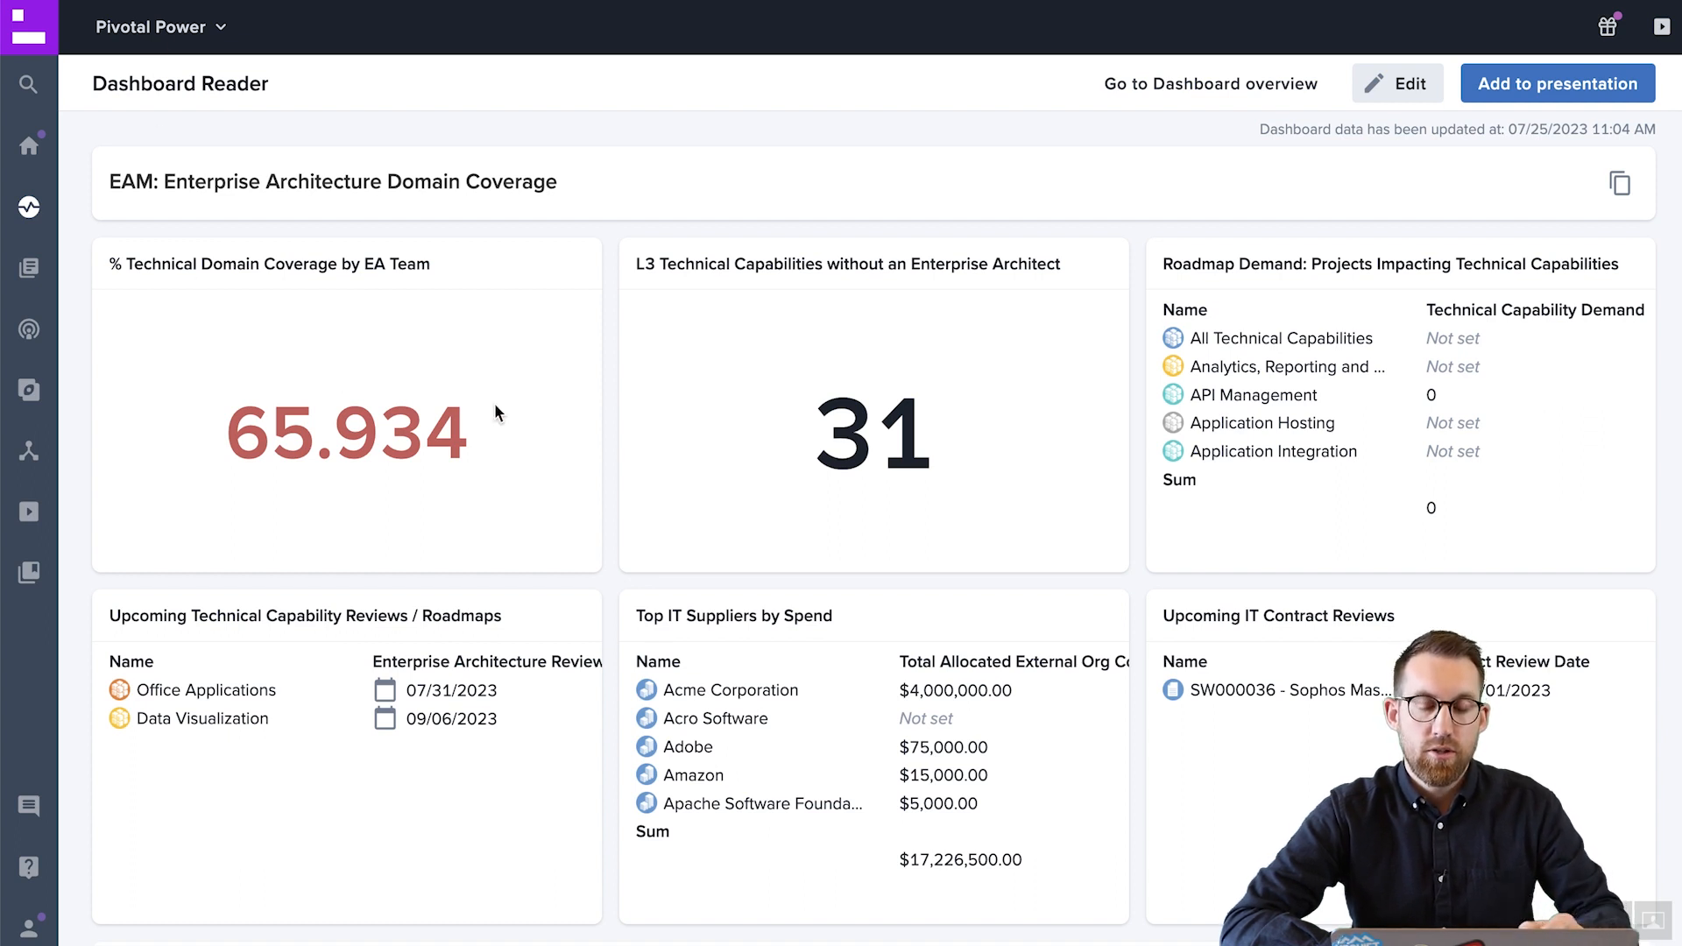
mouse_move(1337, 374)
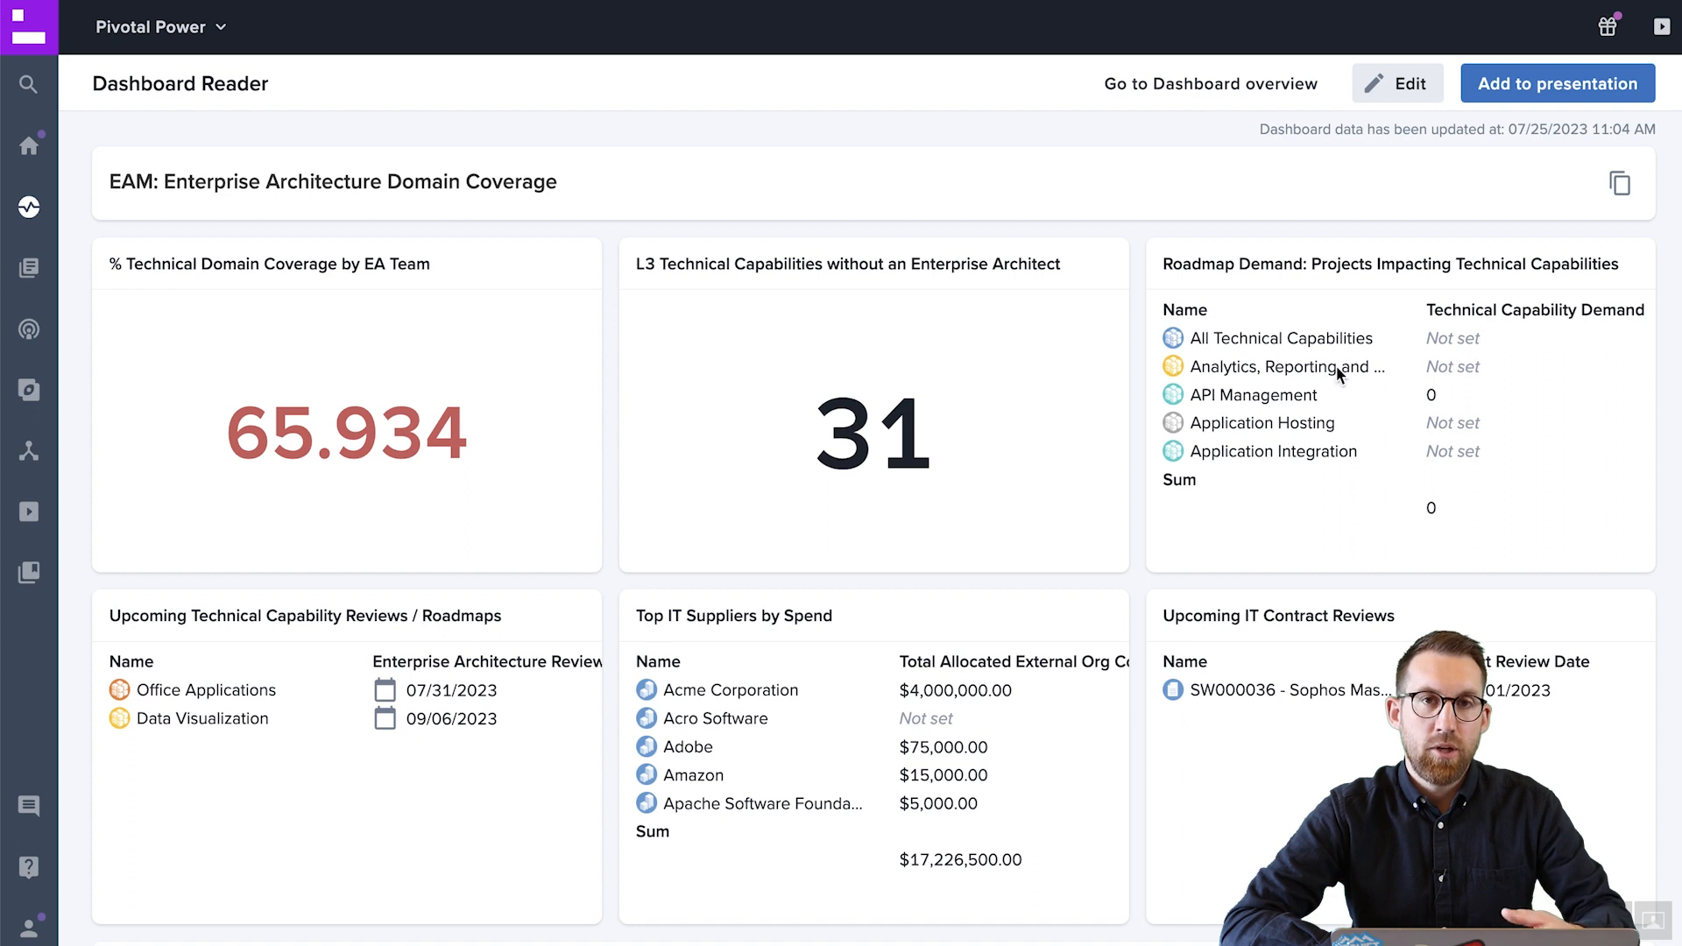
mouse_move(662, 313)
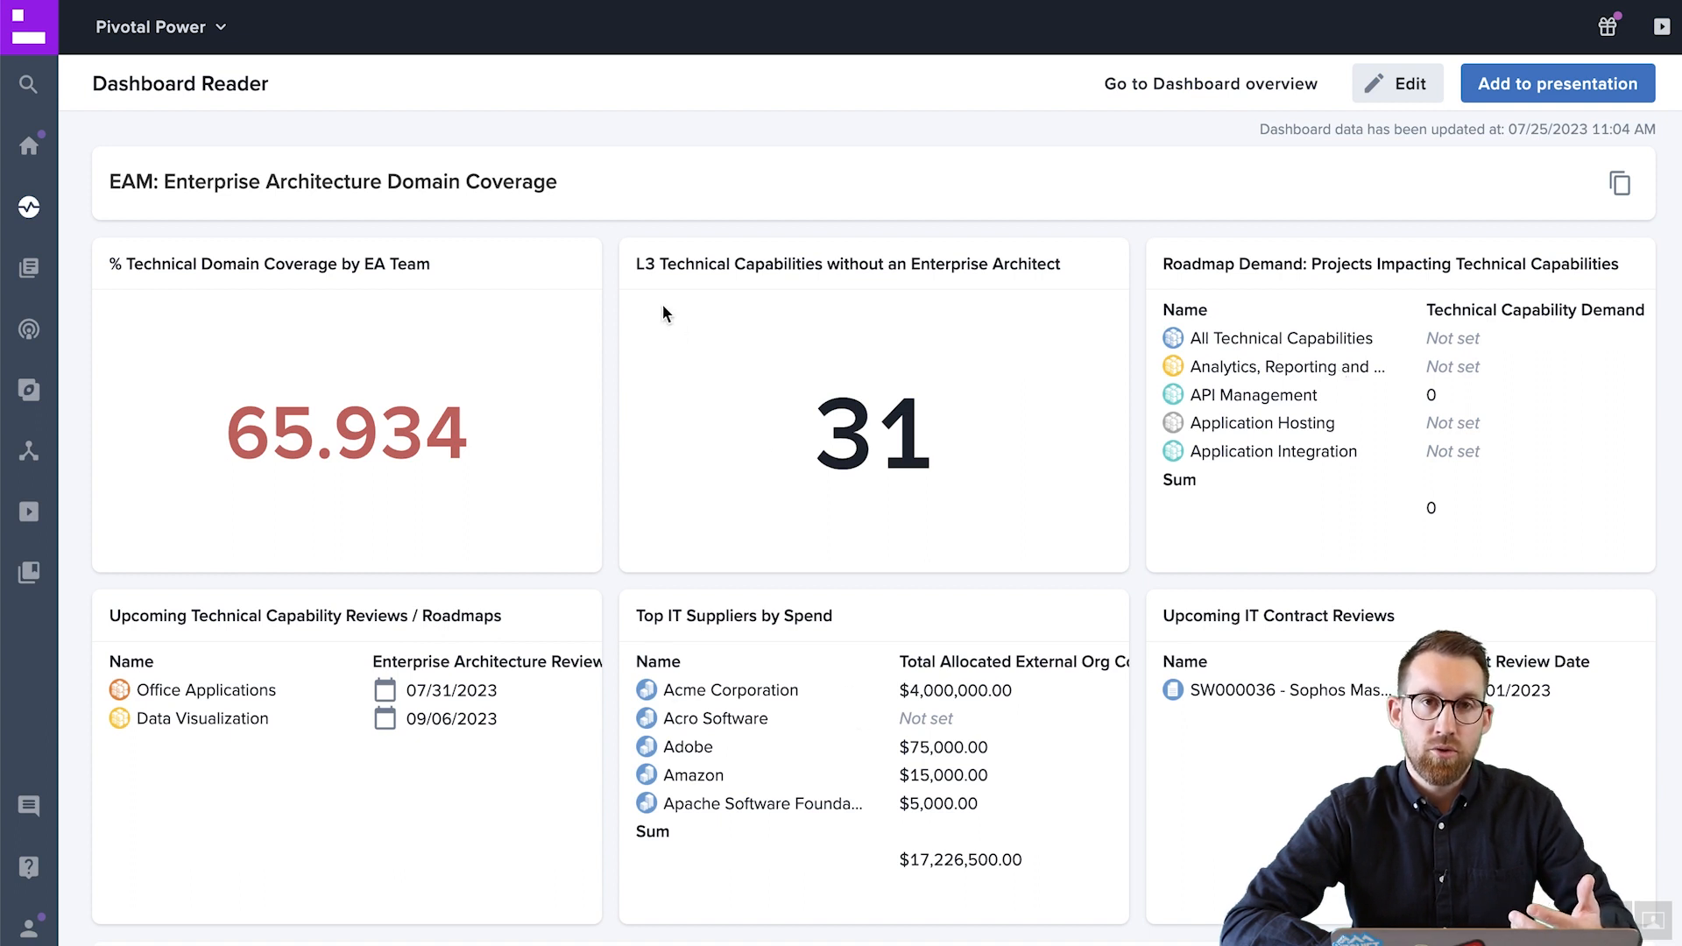
mouse_move(764, 371)
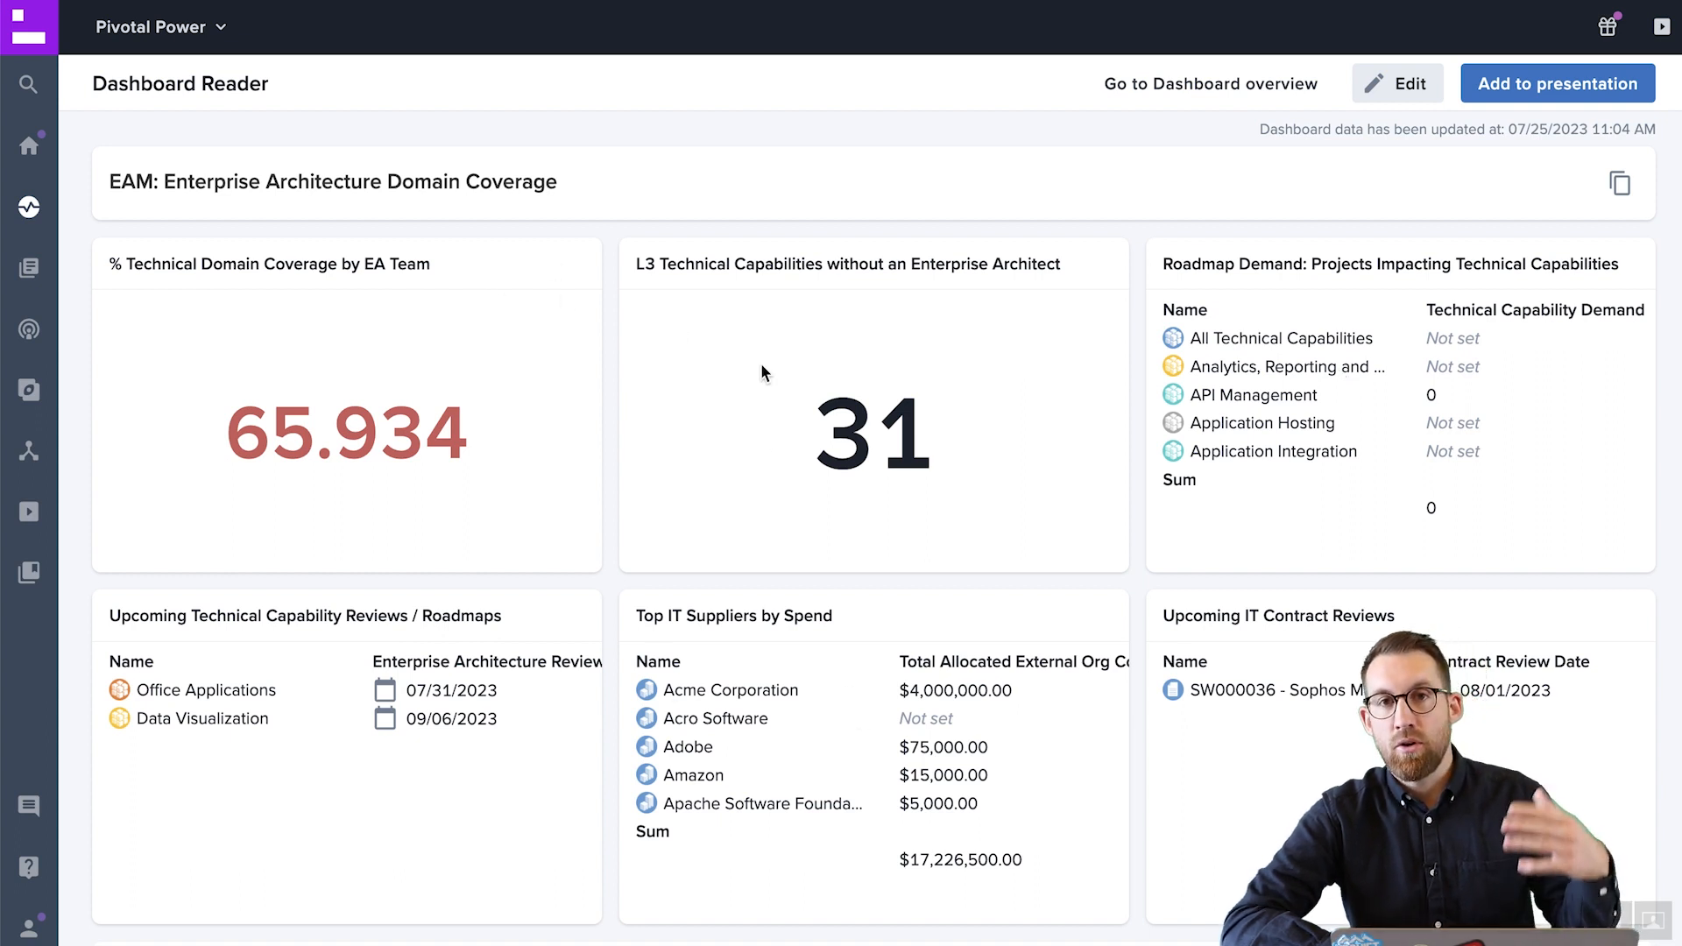
mouse_move(1067, 294)
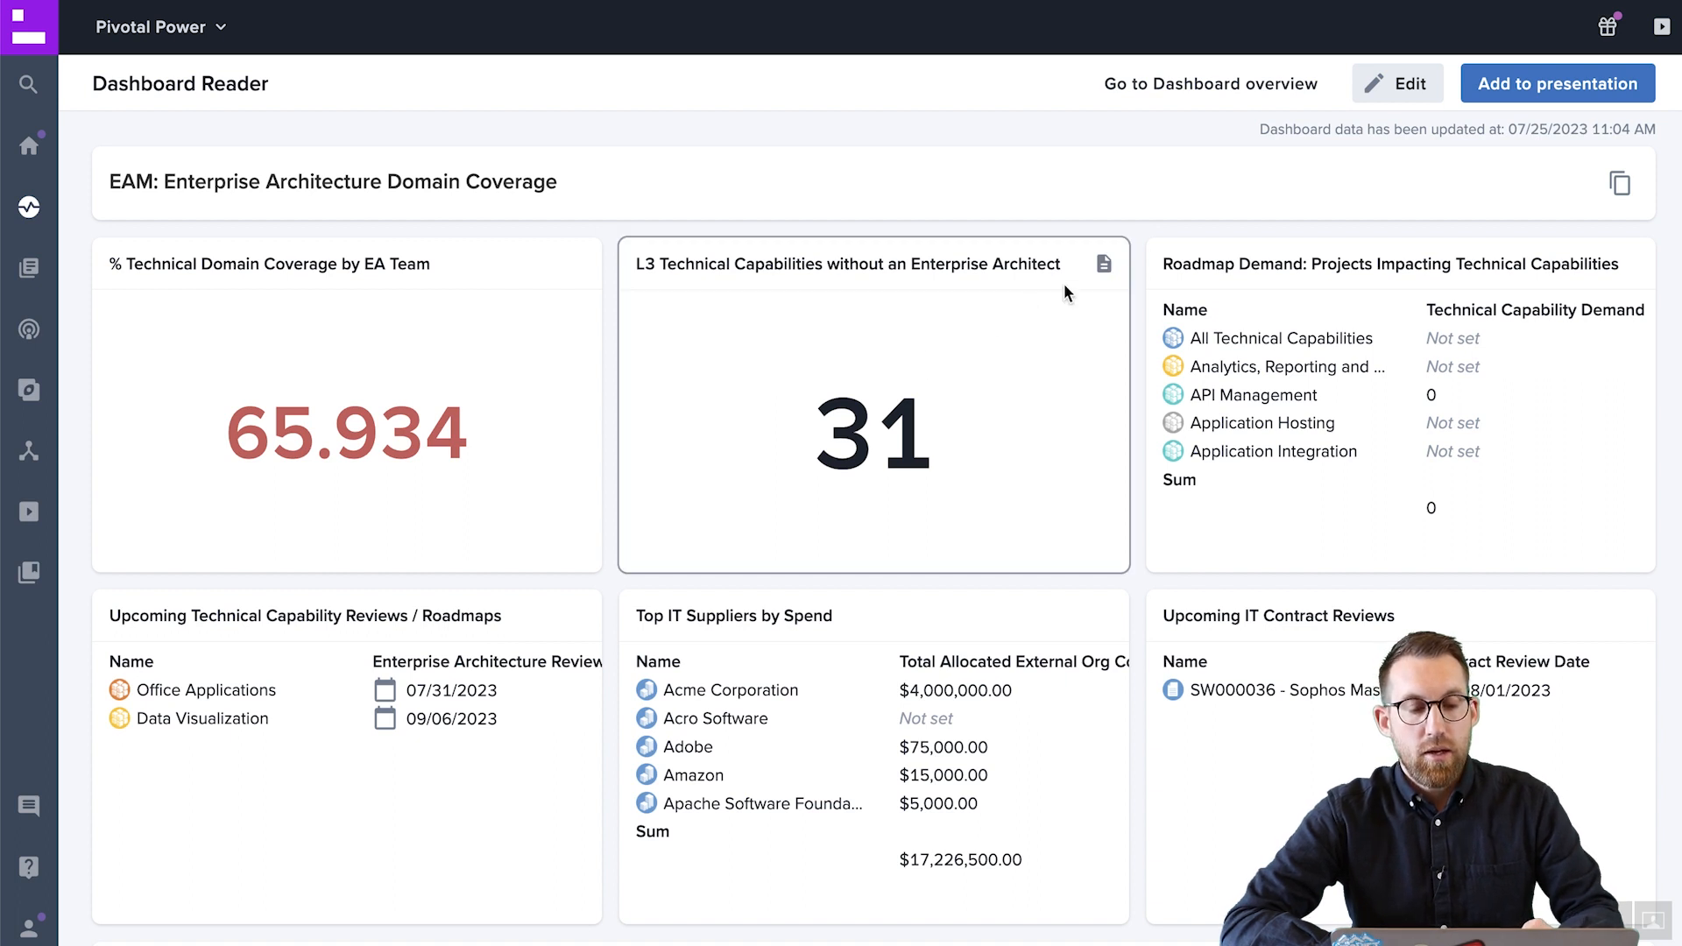
mouse_move(1154, 261)
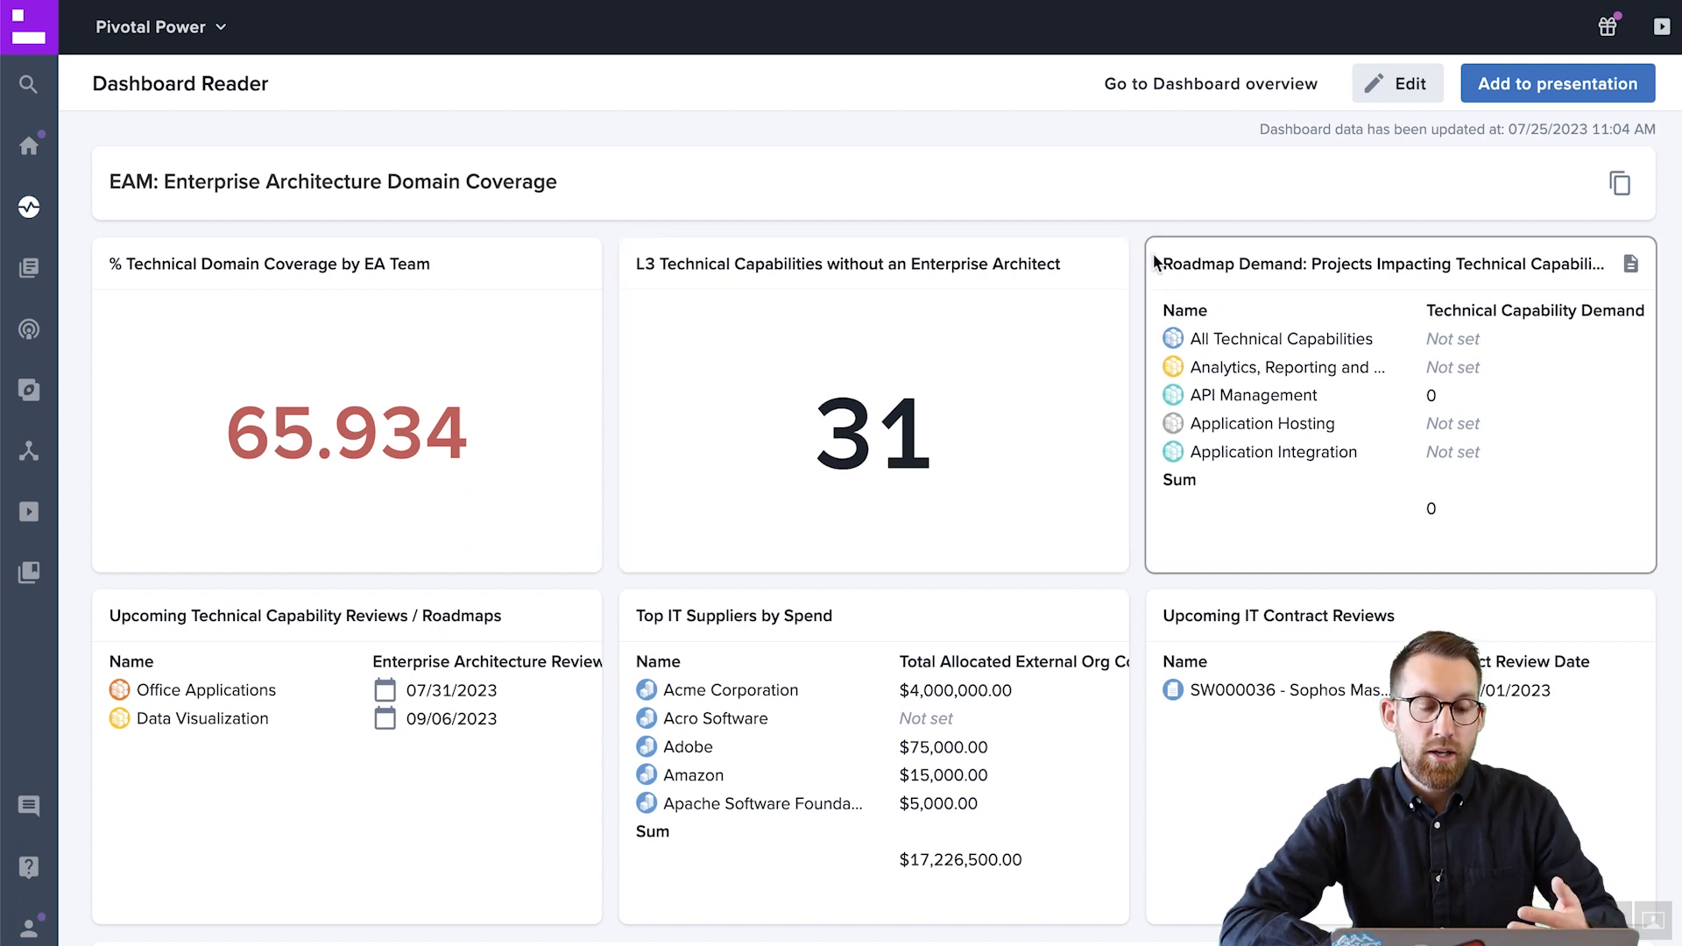
mouse_move(1100, 266)
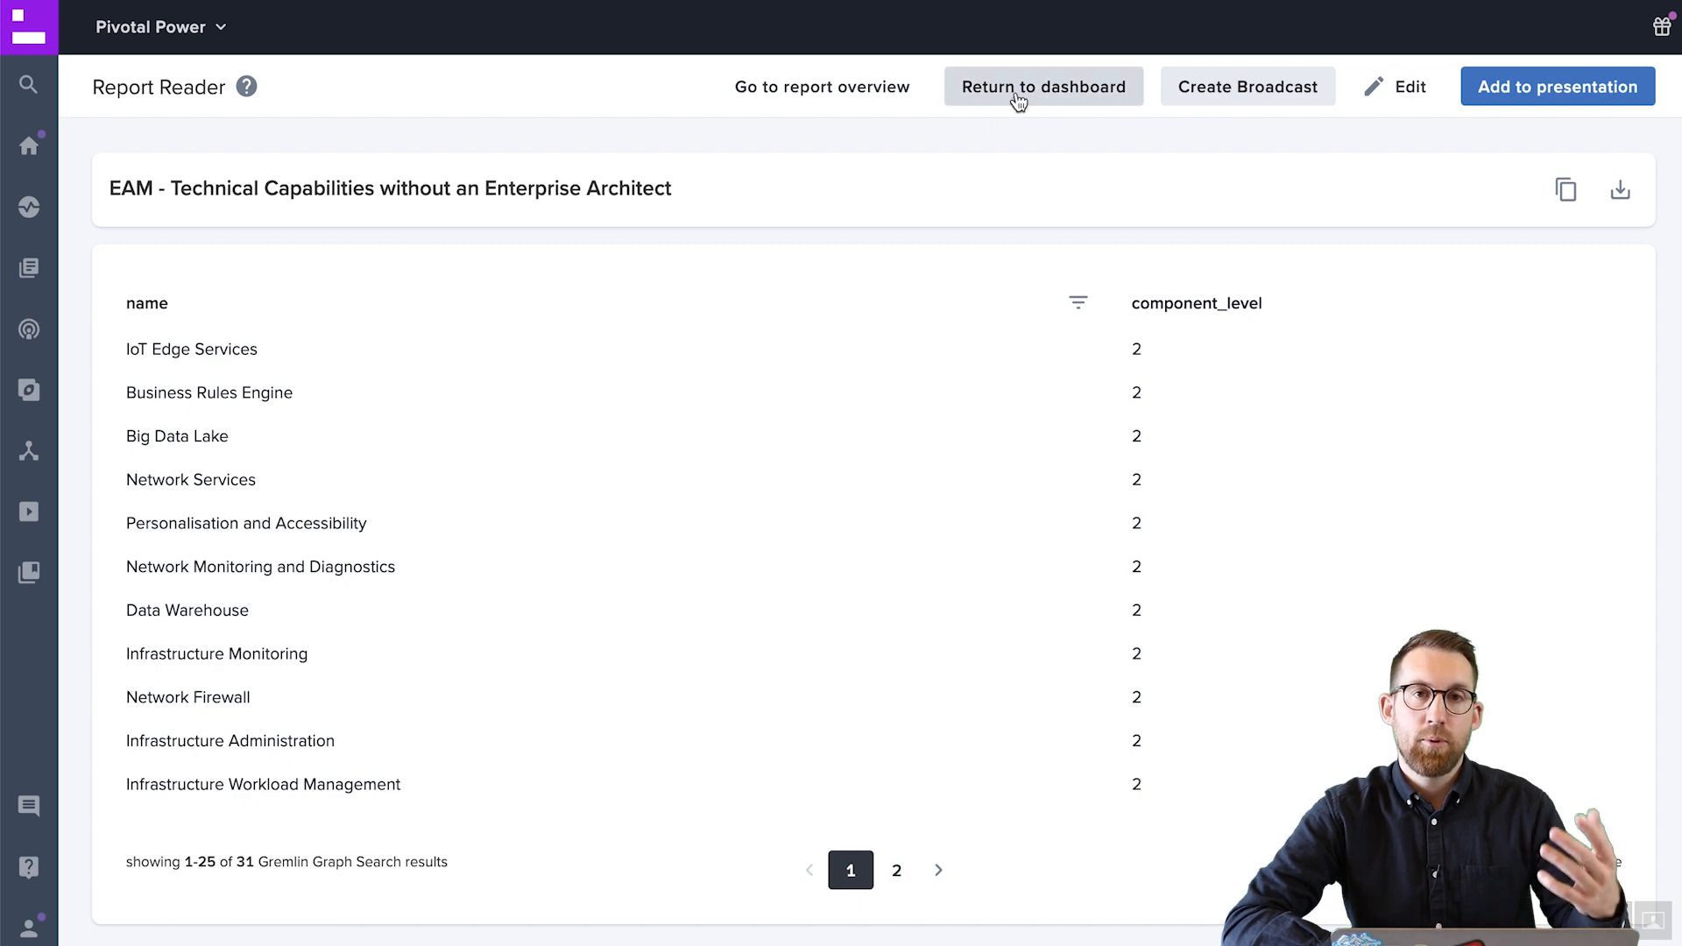
click(1041, 85)
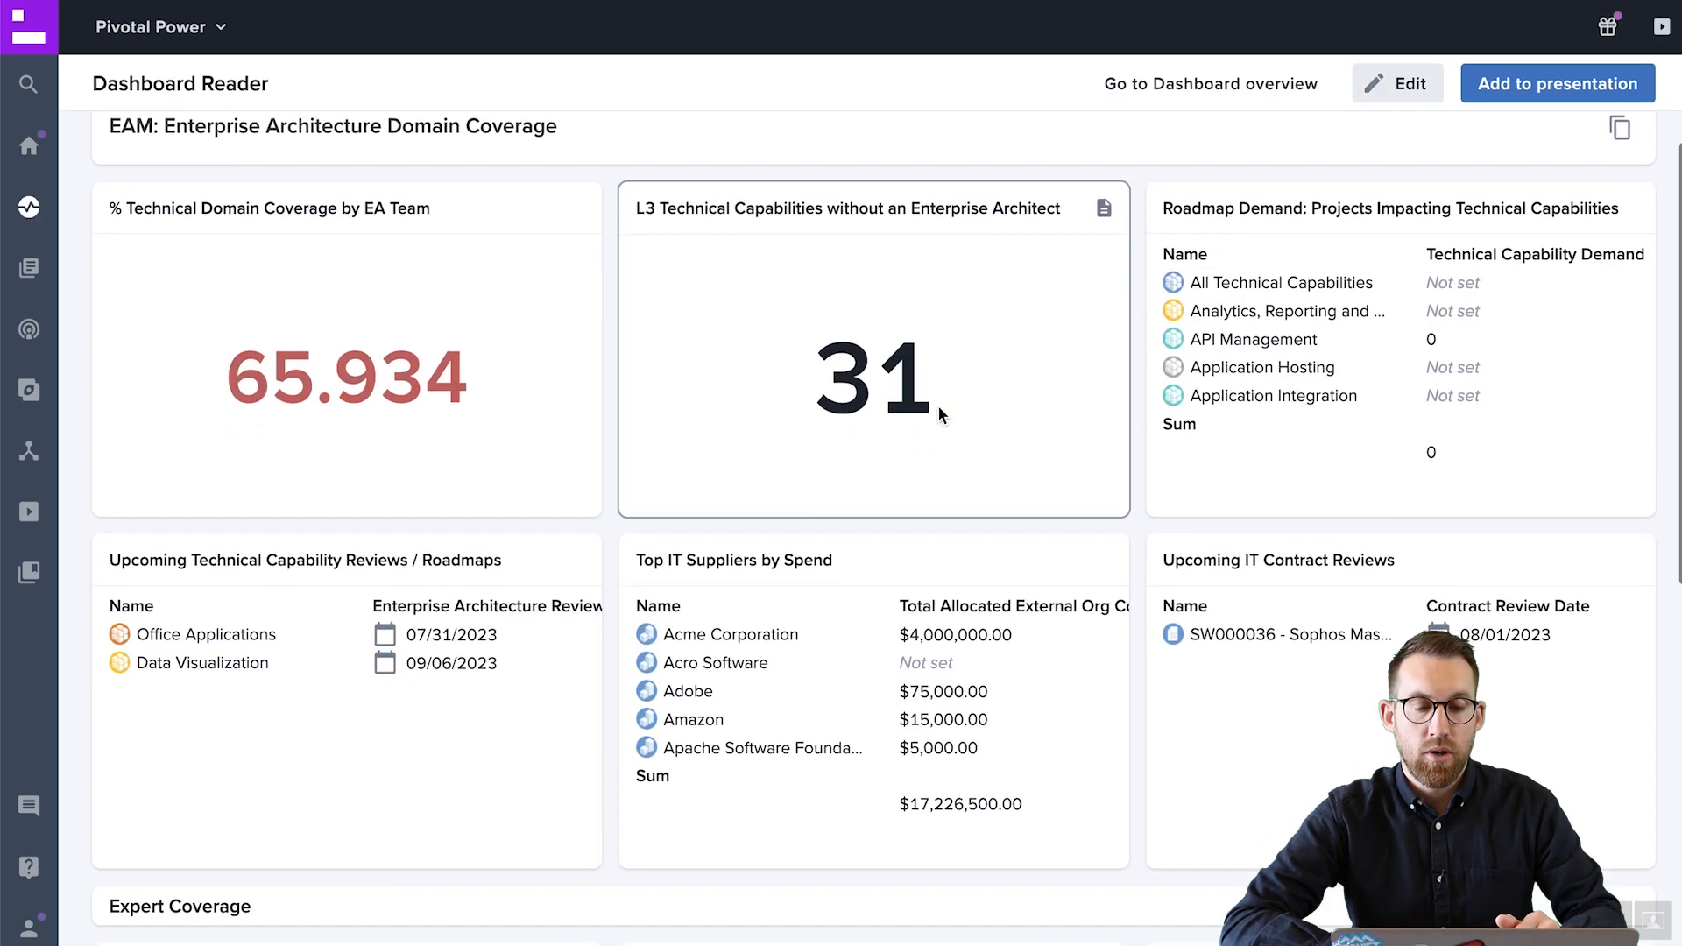
scroll(down, 3)
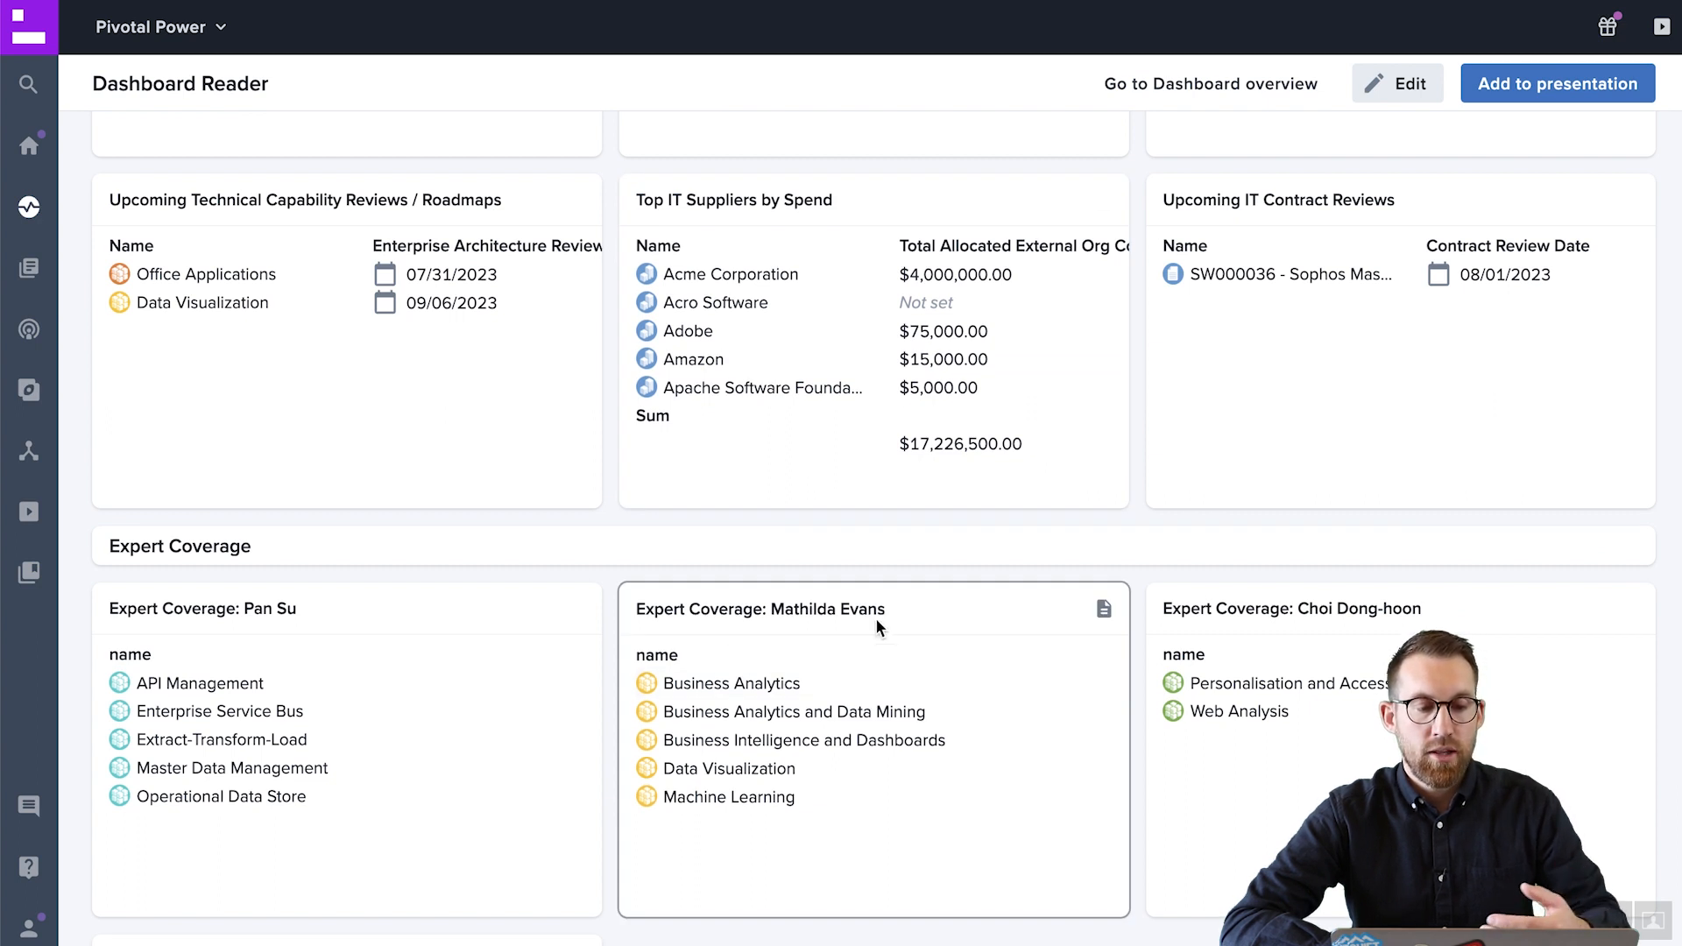
scroll(up, 3)
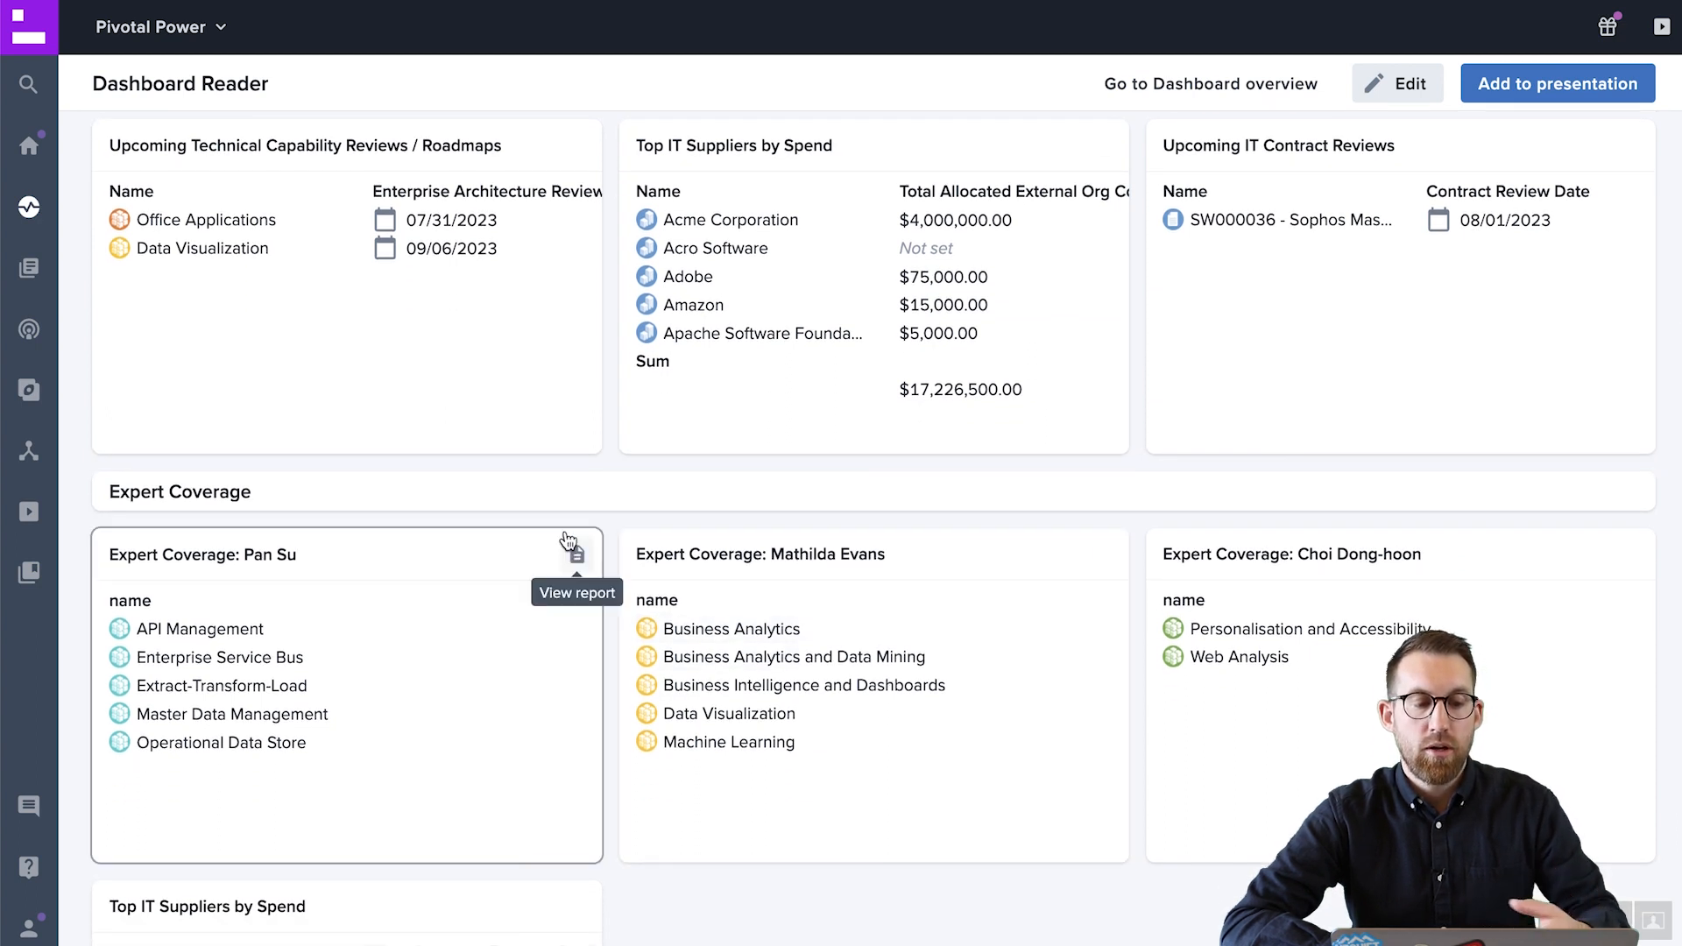
mouse_move(588, 508)
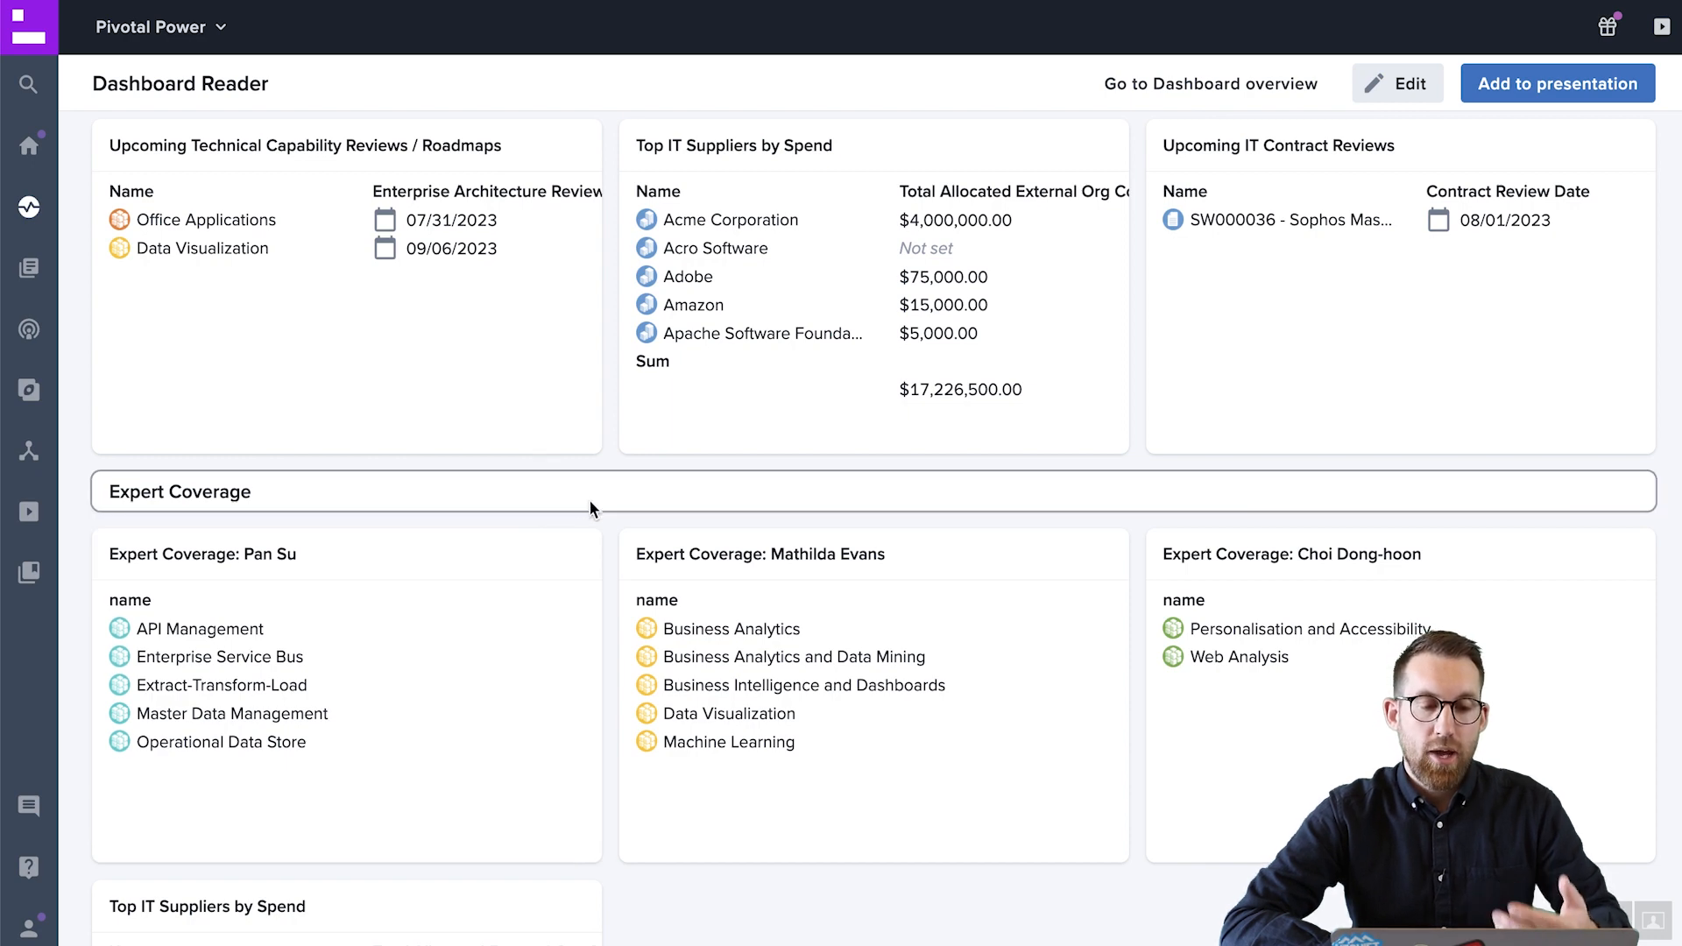
scroll(down, 3)
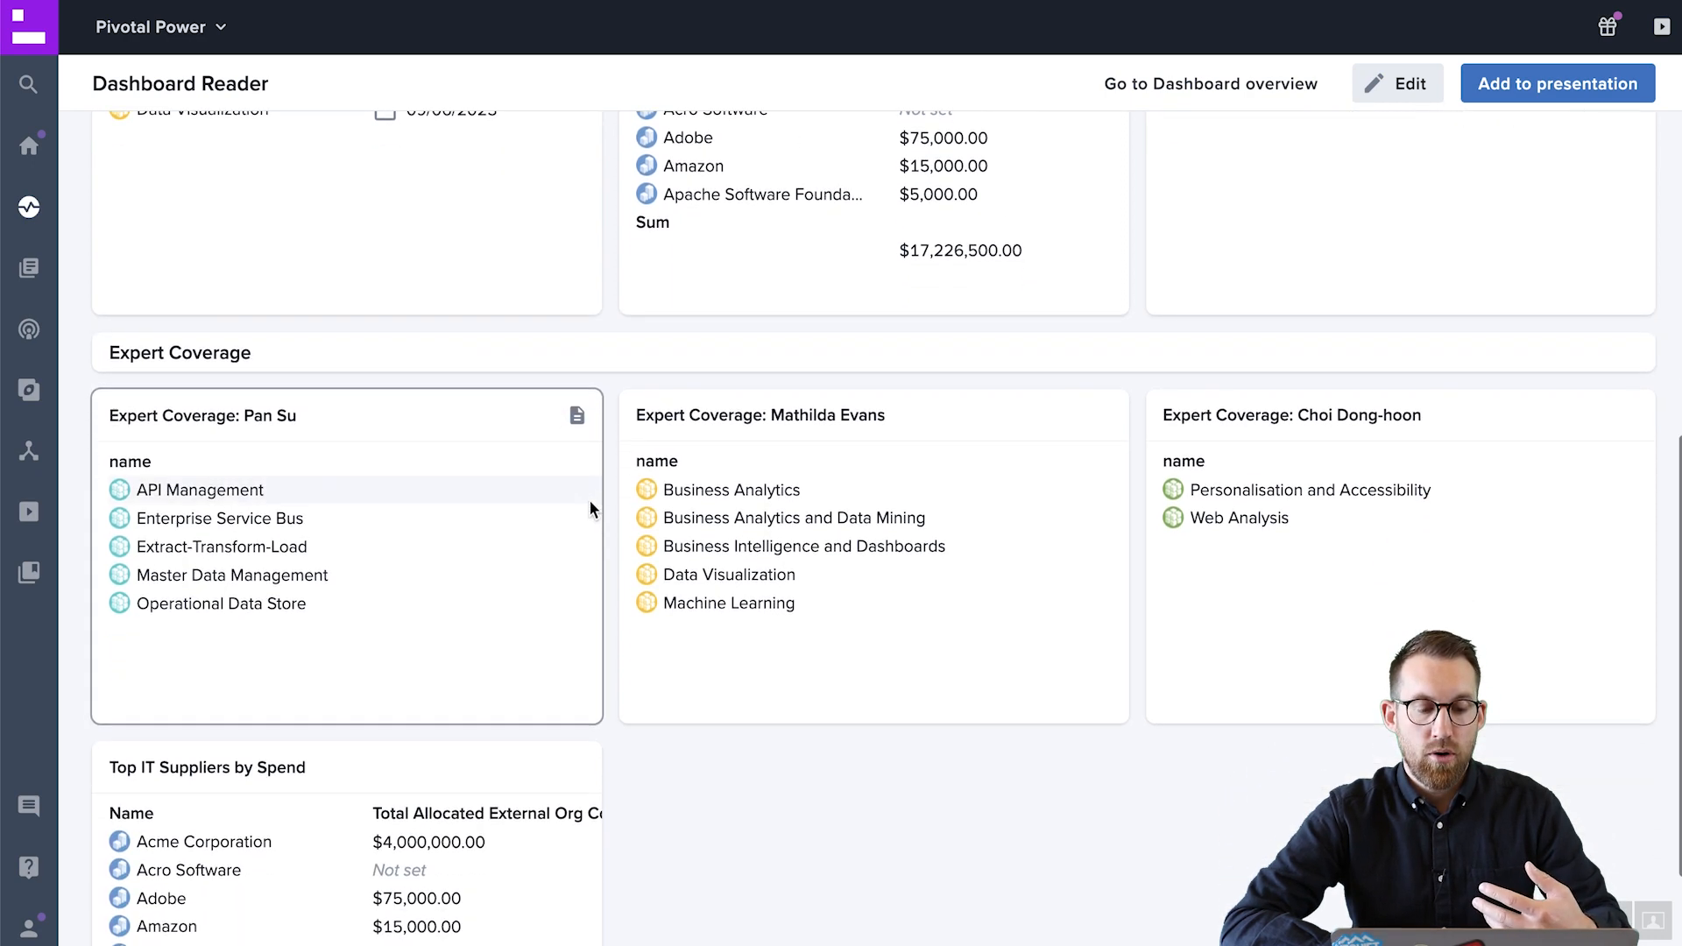
scroll(up, 3)
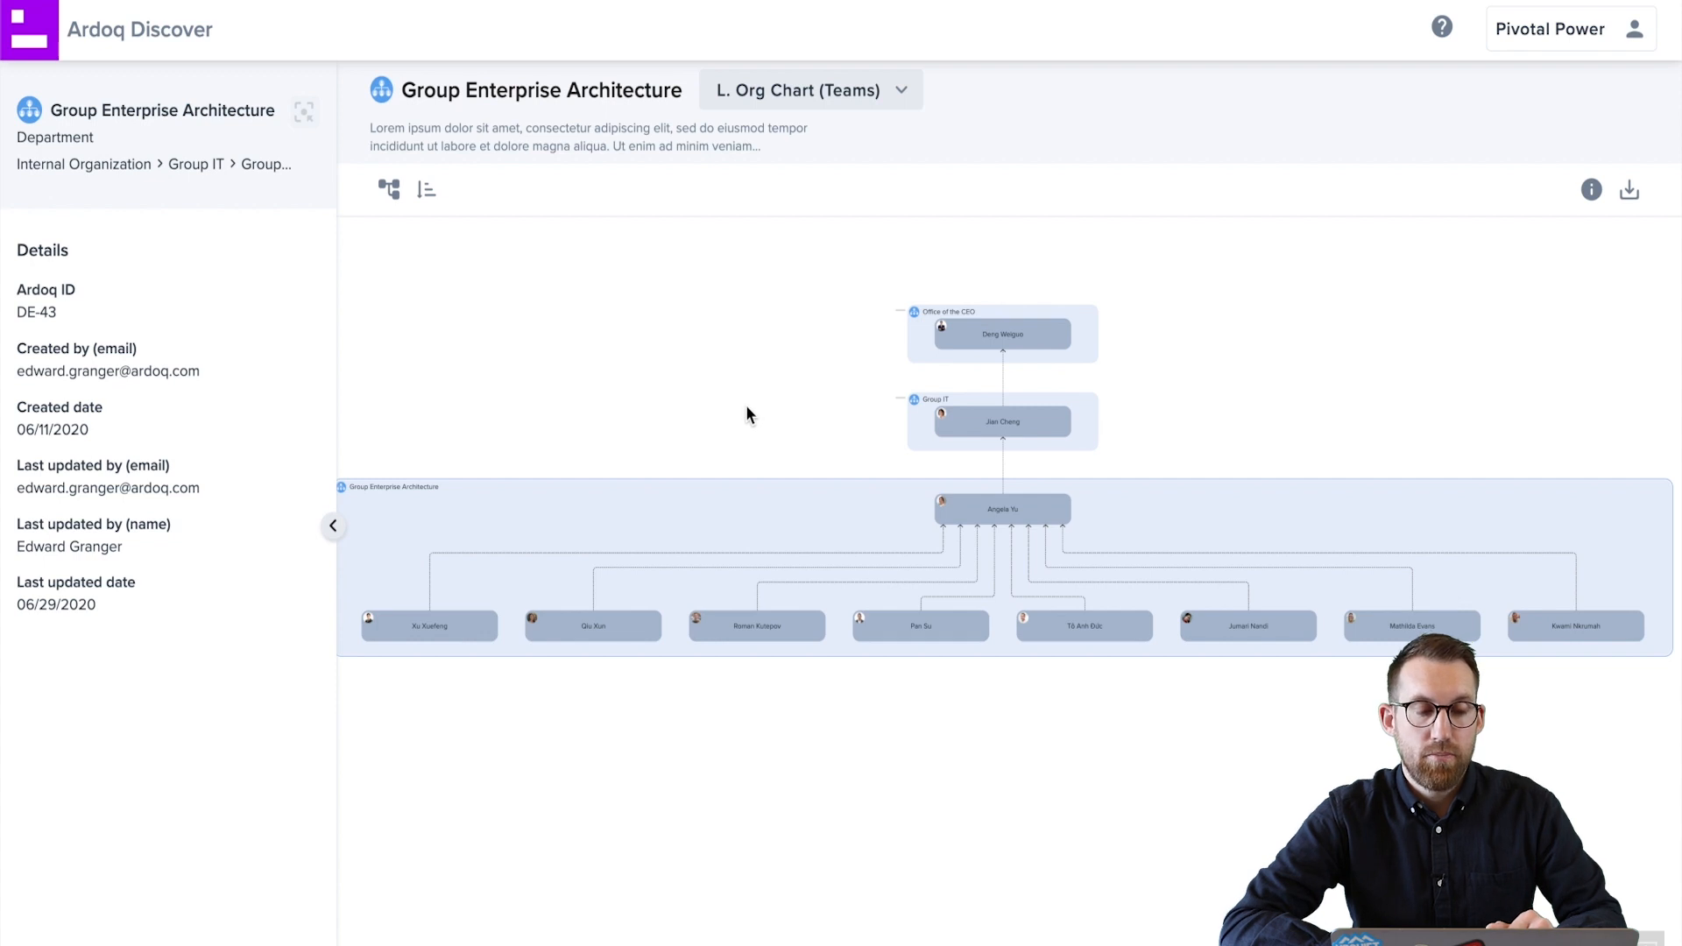
mouse_move(673, 116)
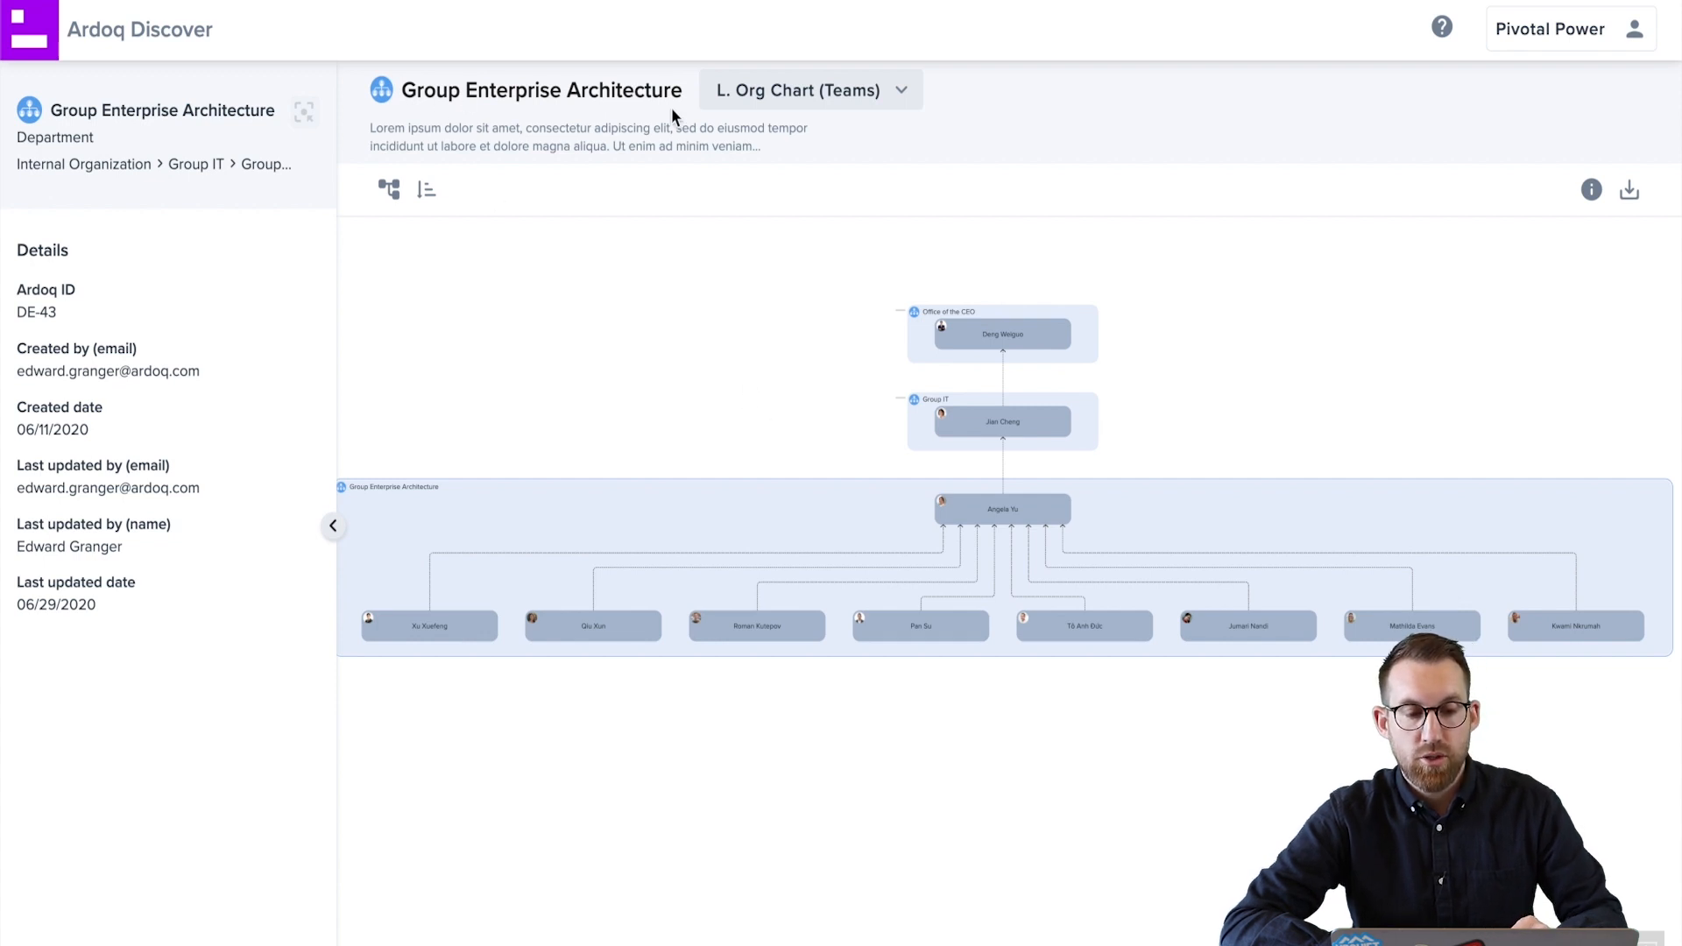
mouse_move(717, 131)
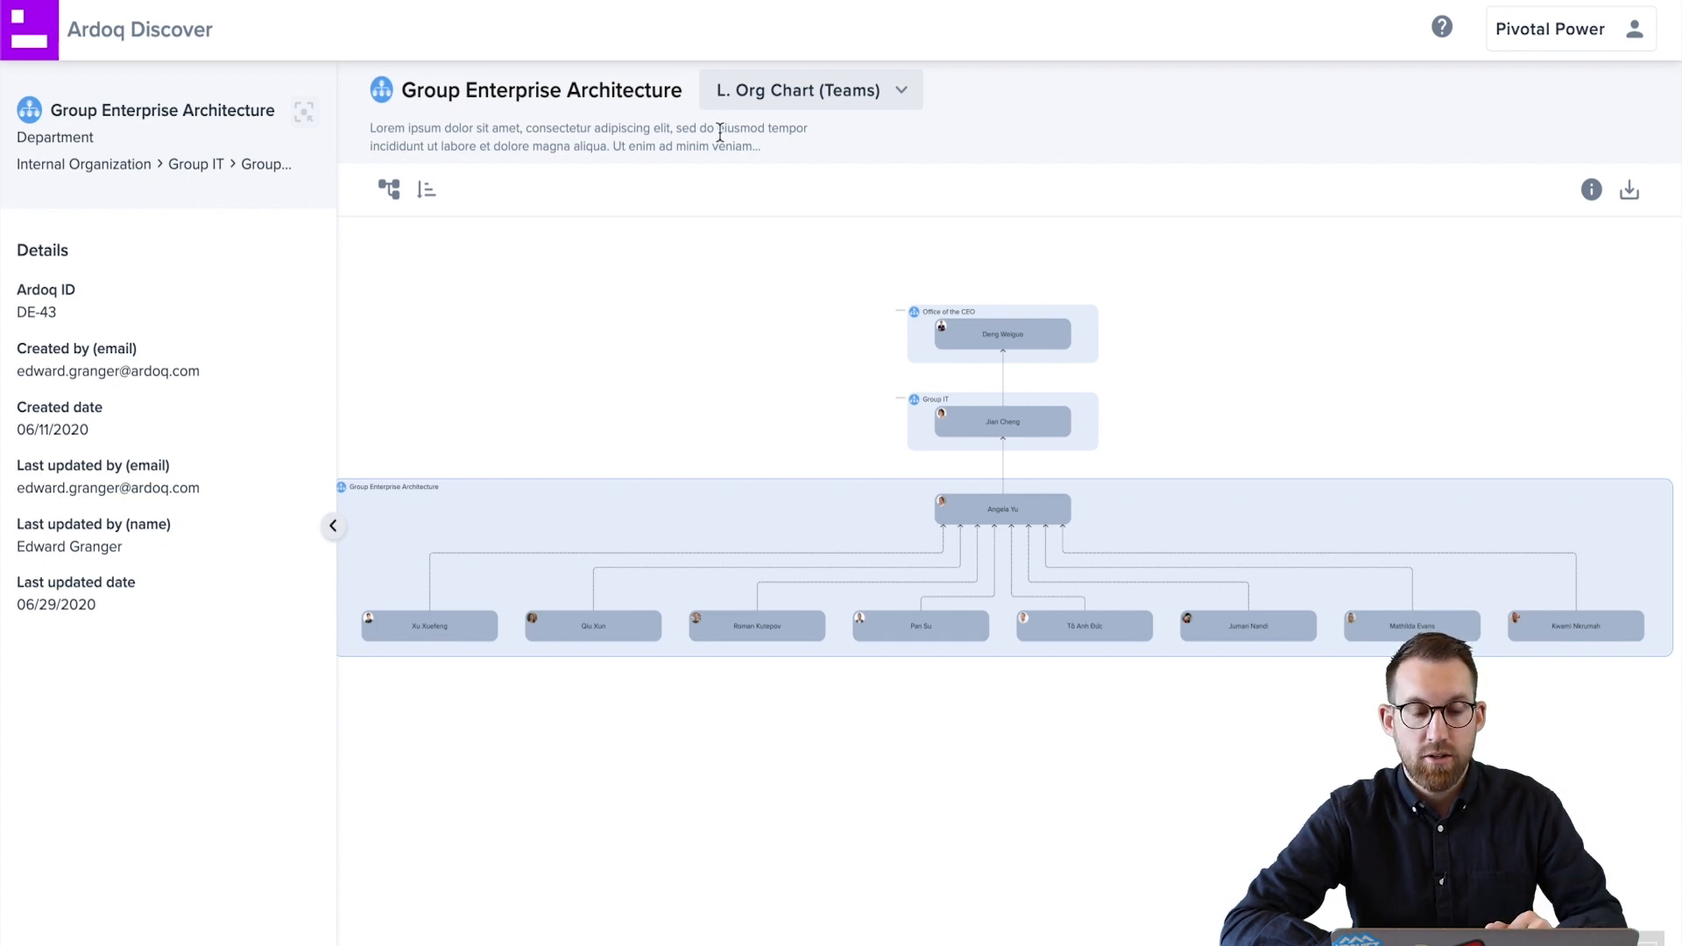
mouse_move(781, 413)
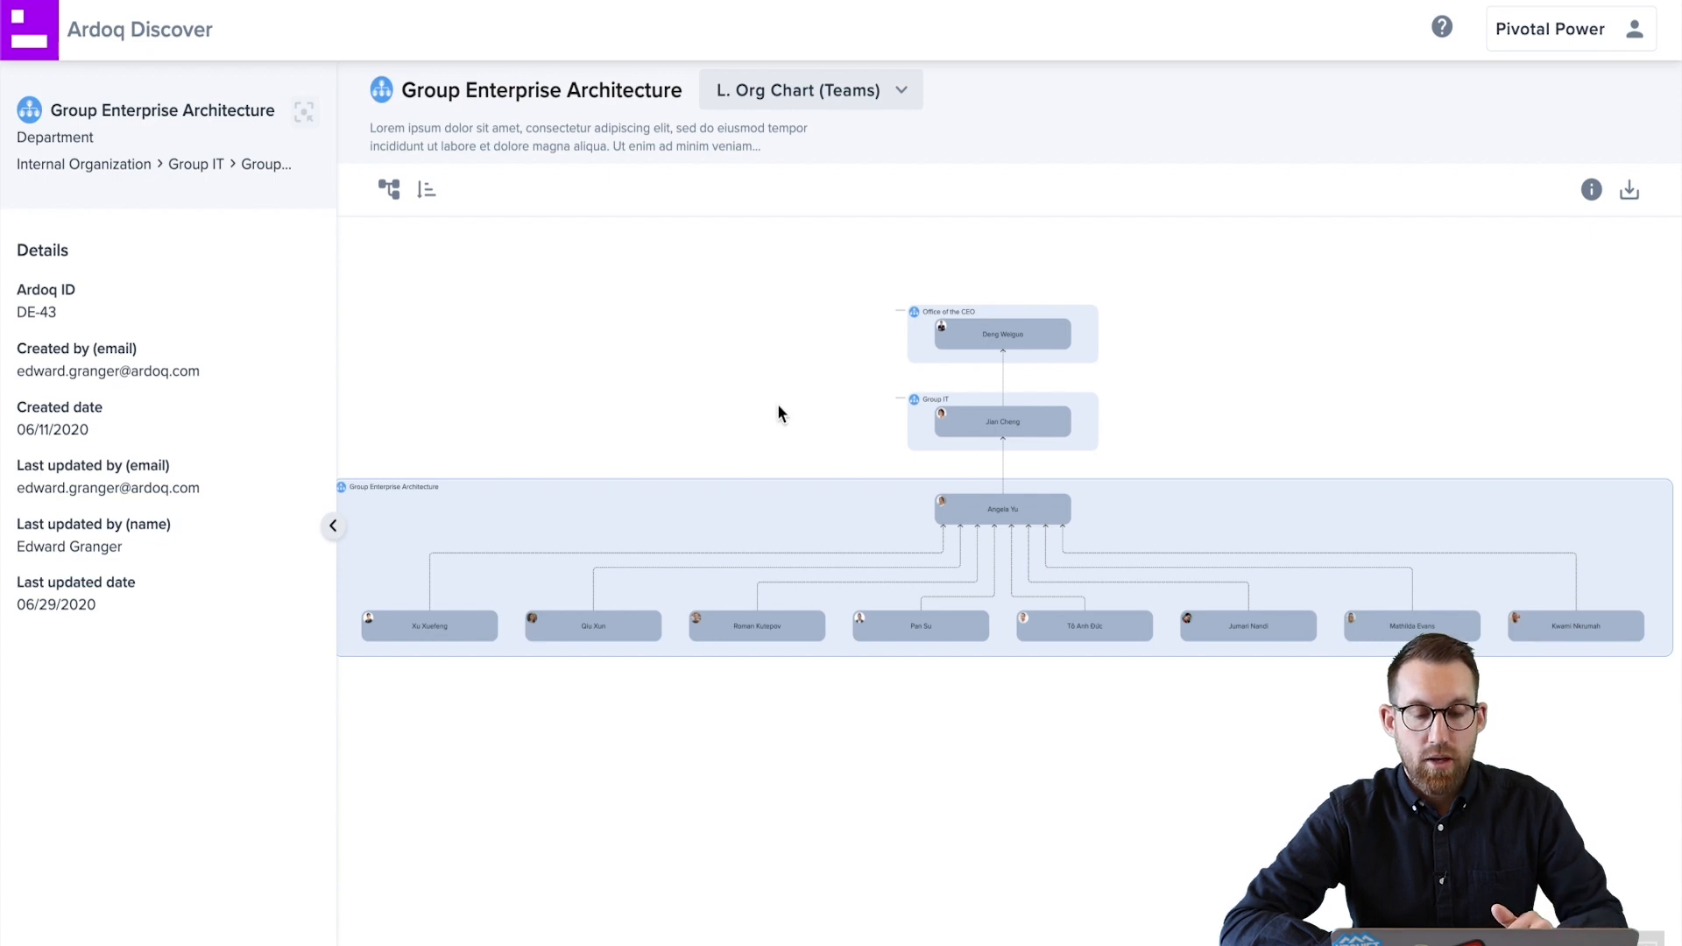
mouse_move(1000, 419)
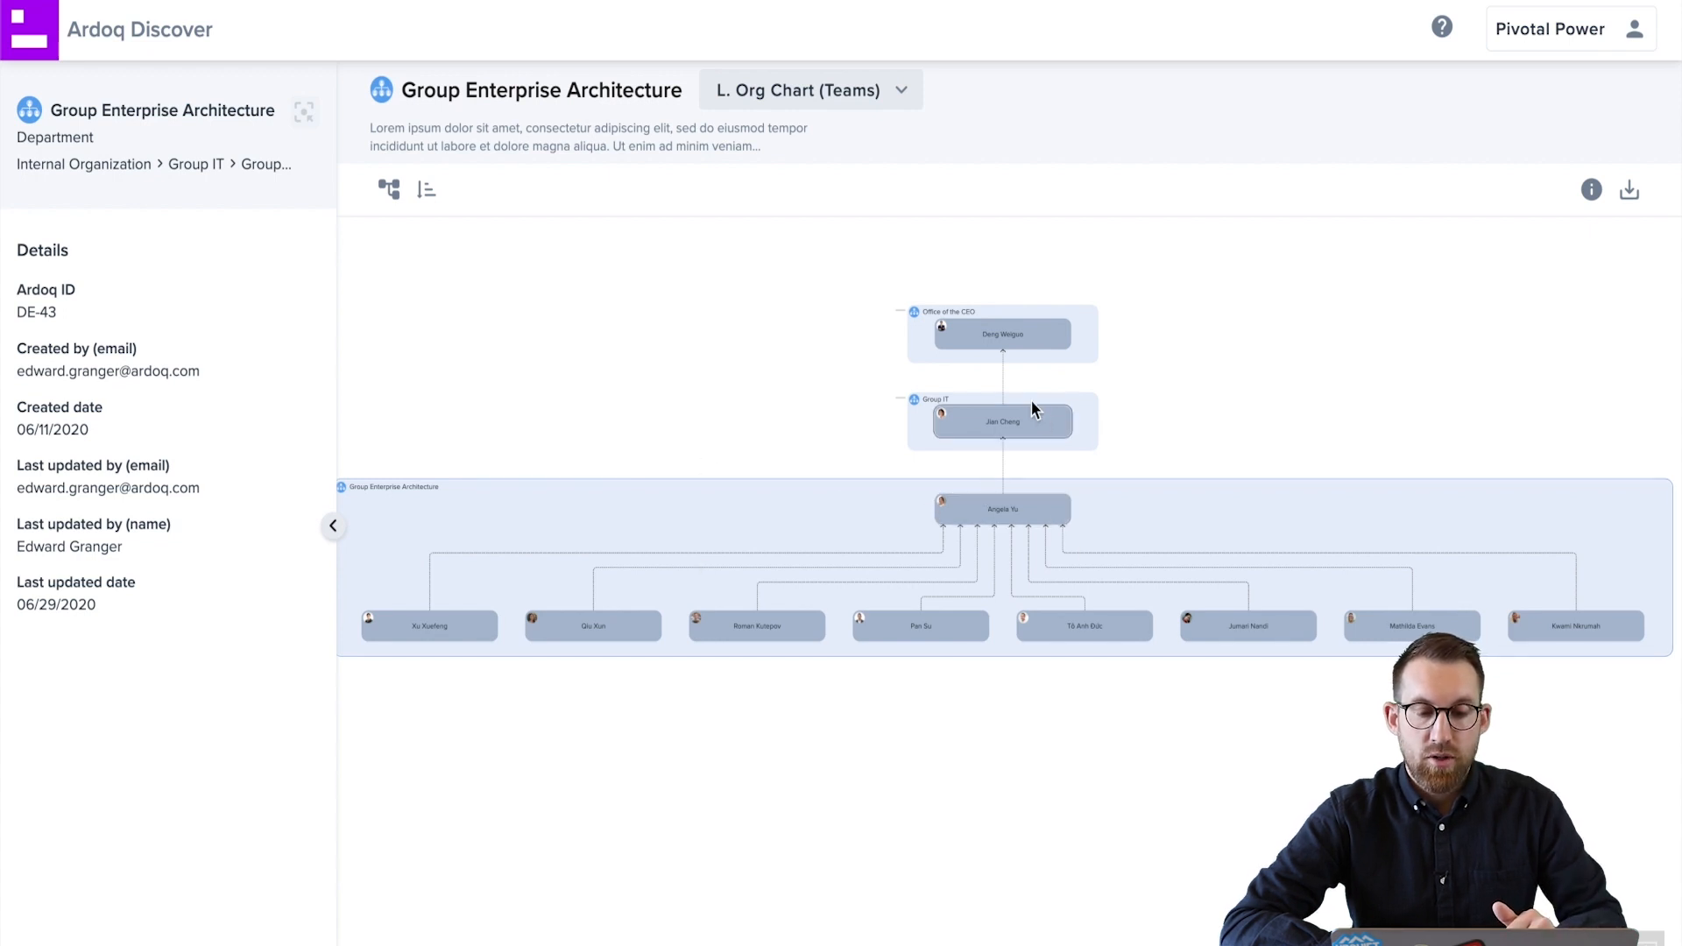
mouse_move(1002, 420)
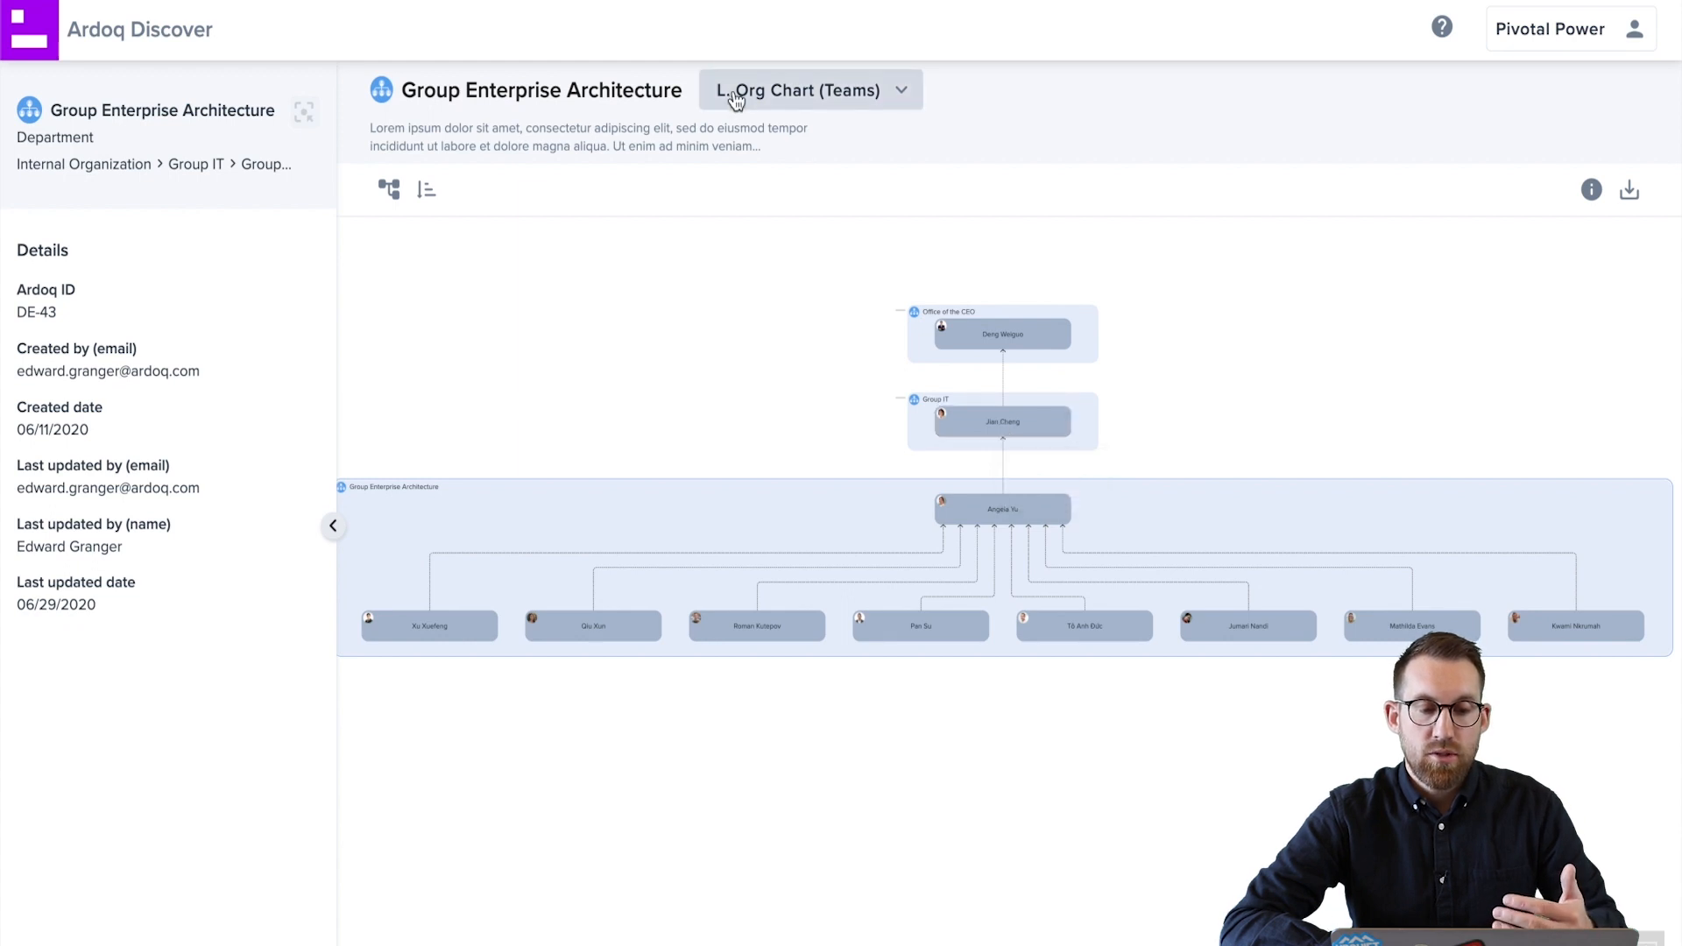
- Switch the department to the Team Skills view and focus the Identity Management capability
click(807, 89)
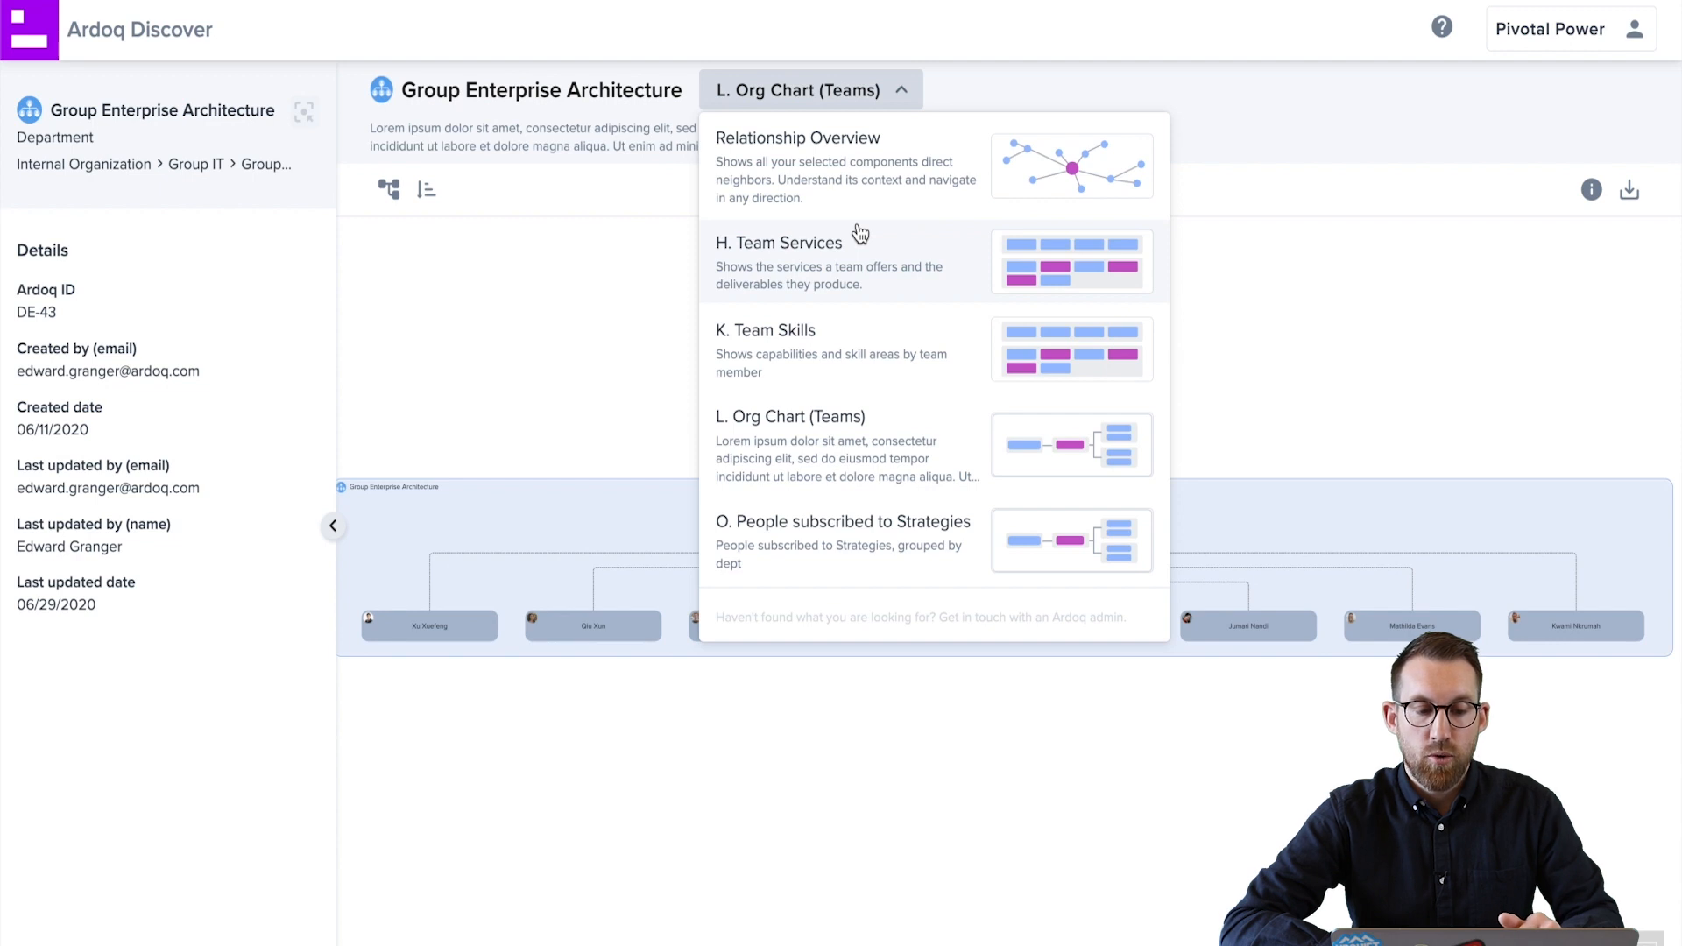
mouse_move(875, 333)
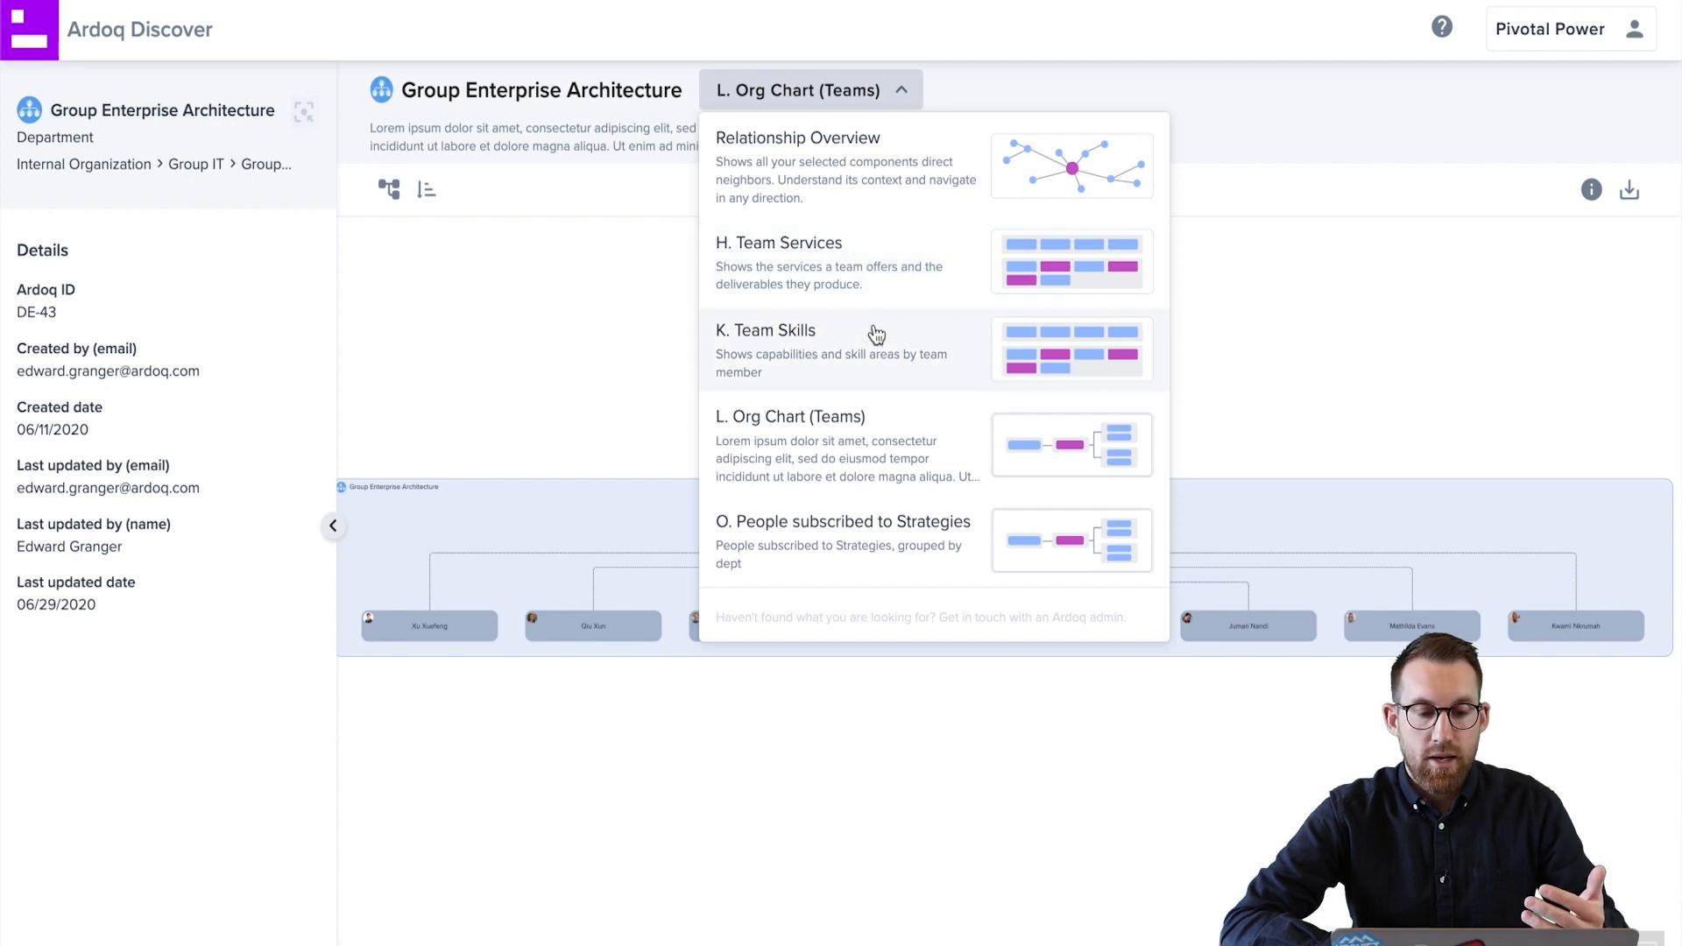
click(767, 331)
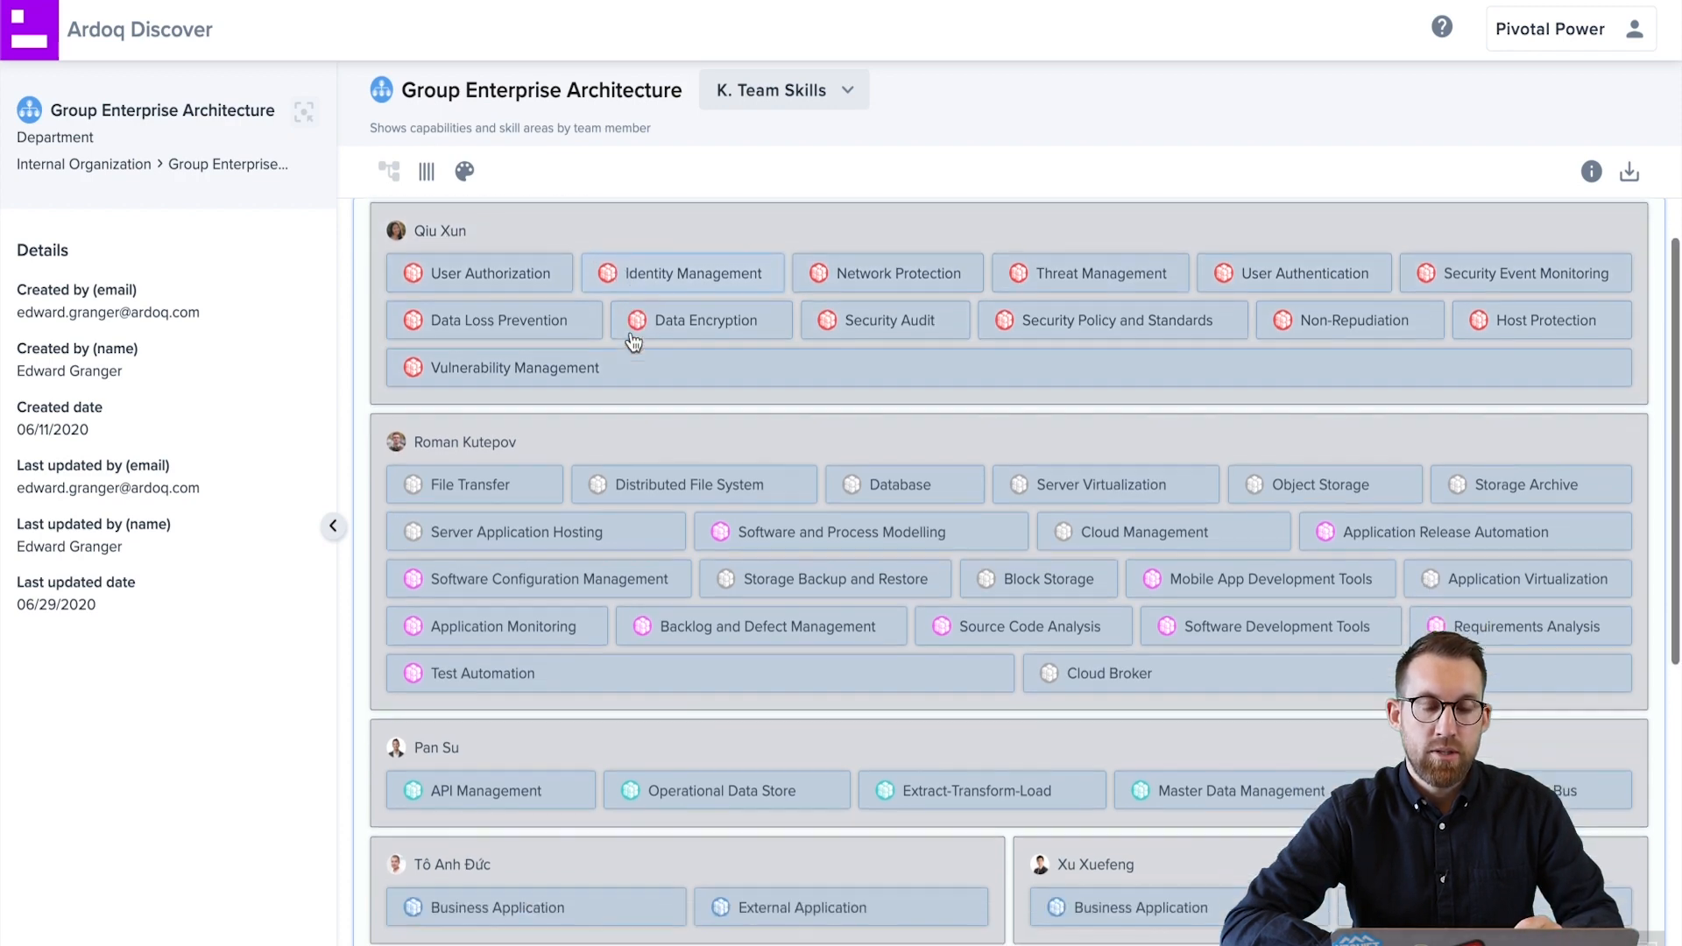
scroll(down, 3)
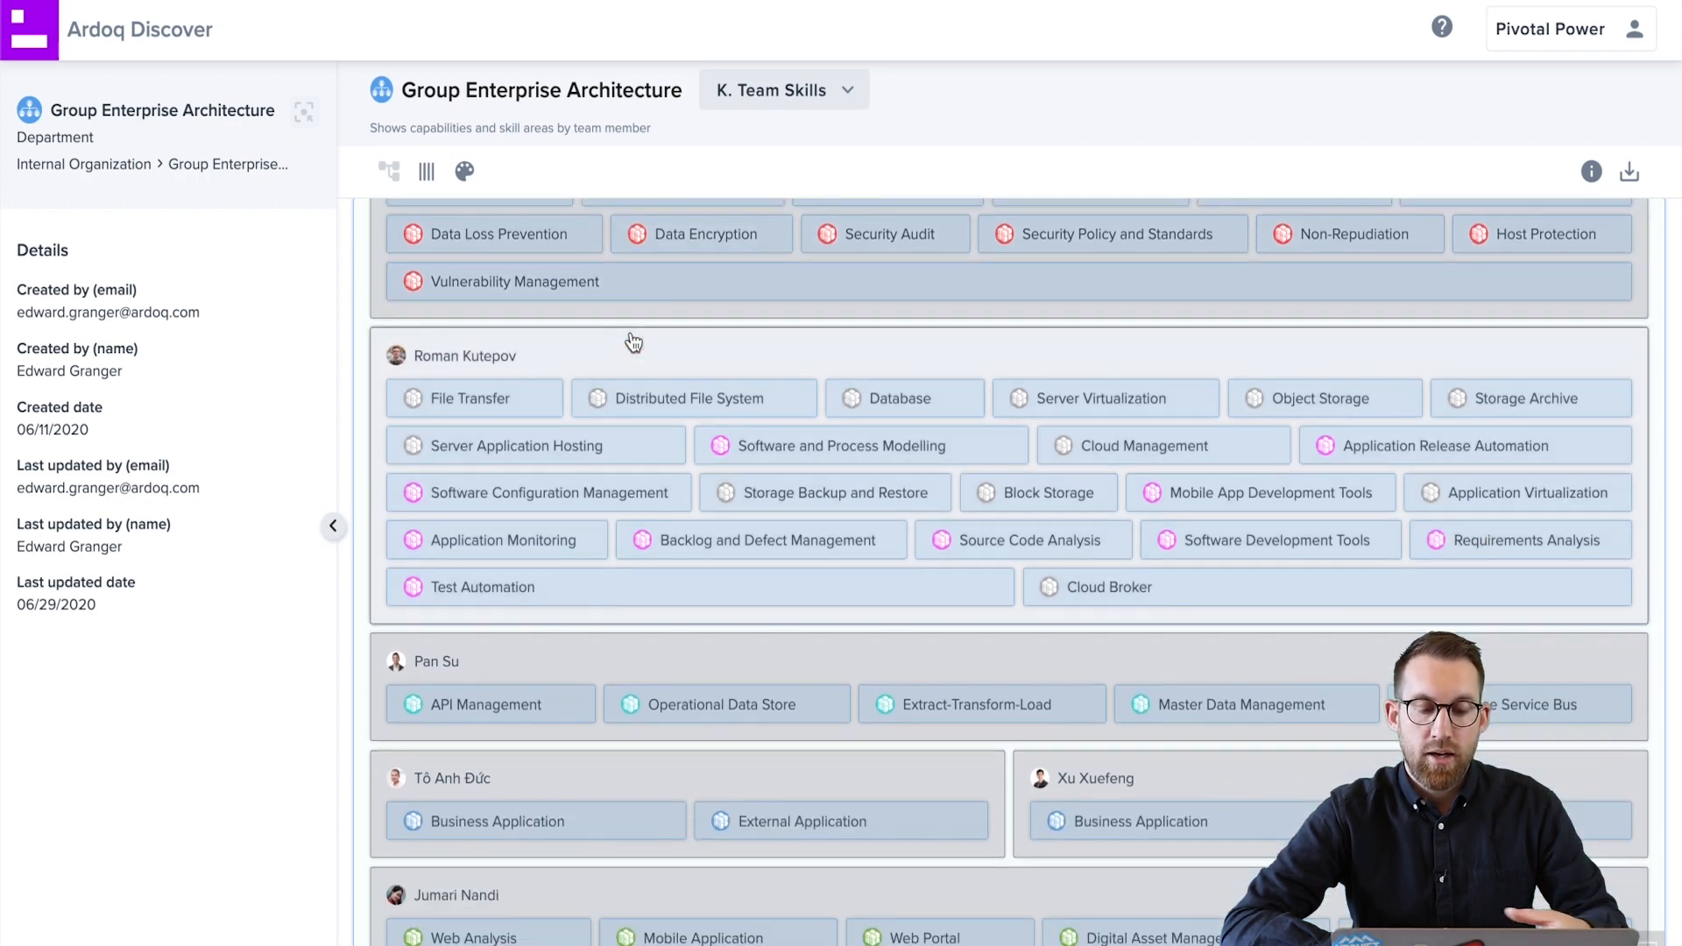
scroll(down, 3)
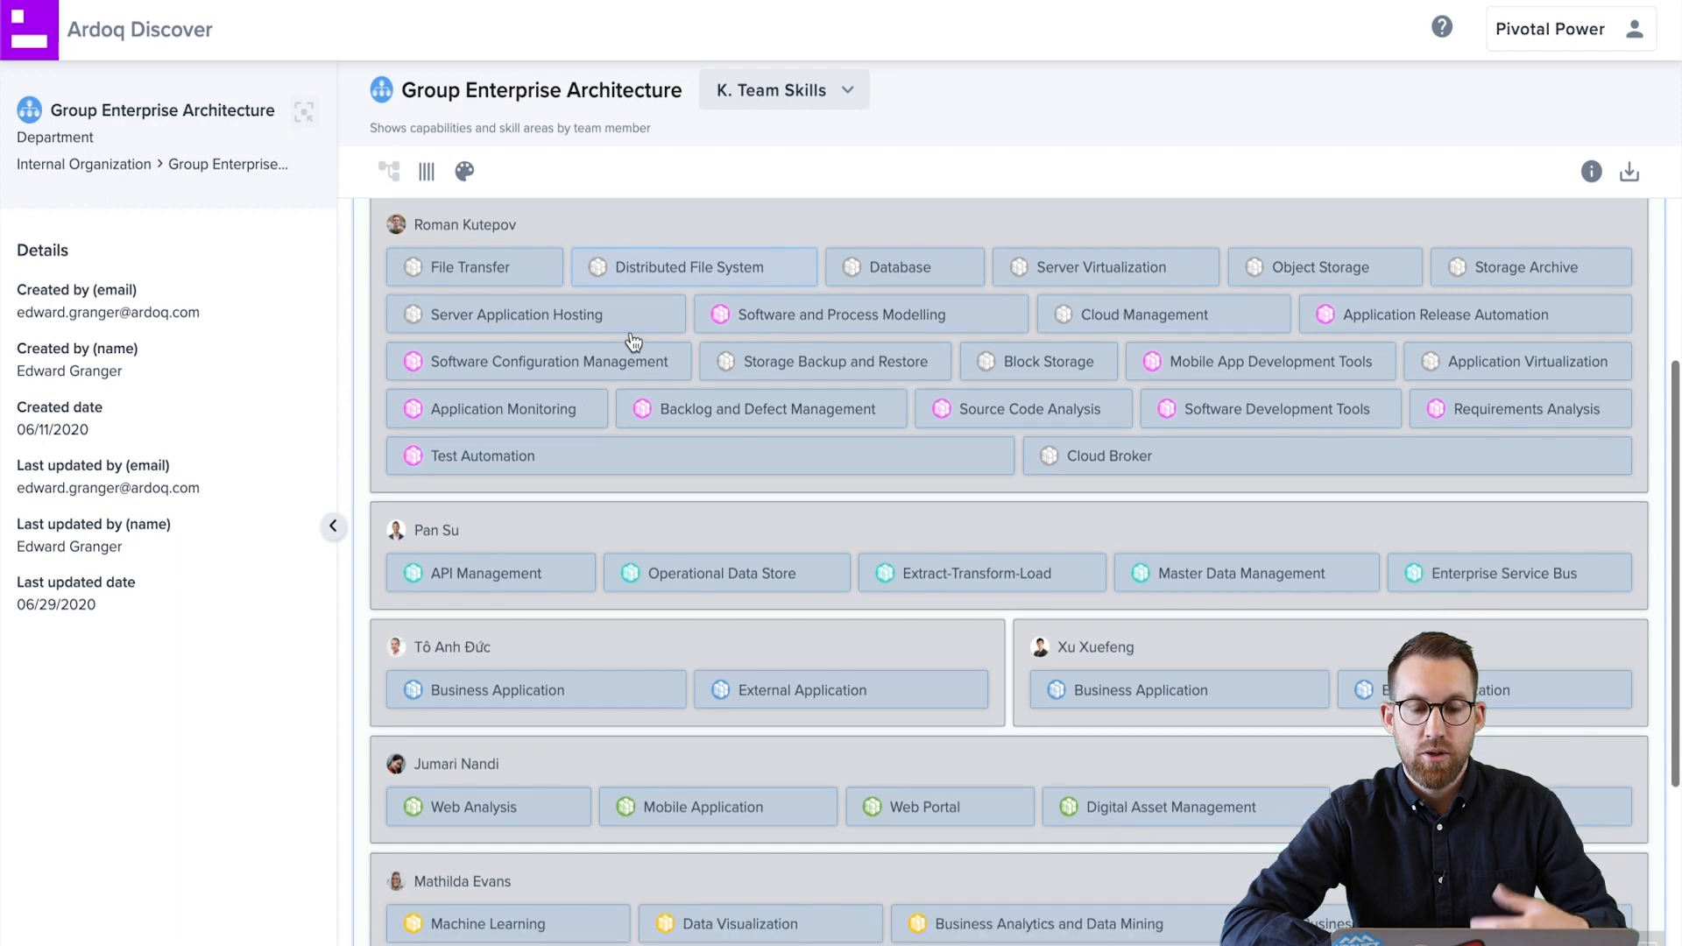
scroll(up, 3)
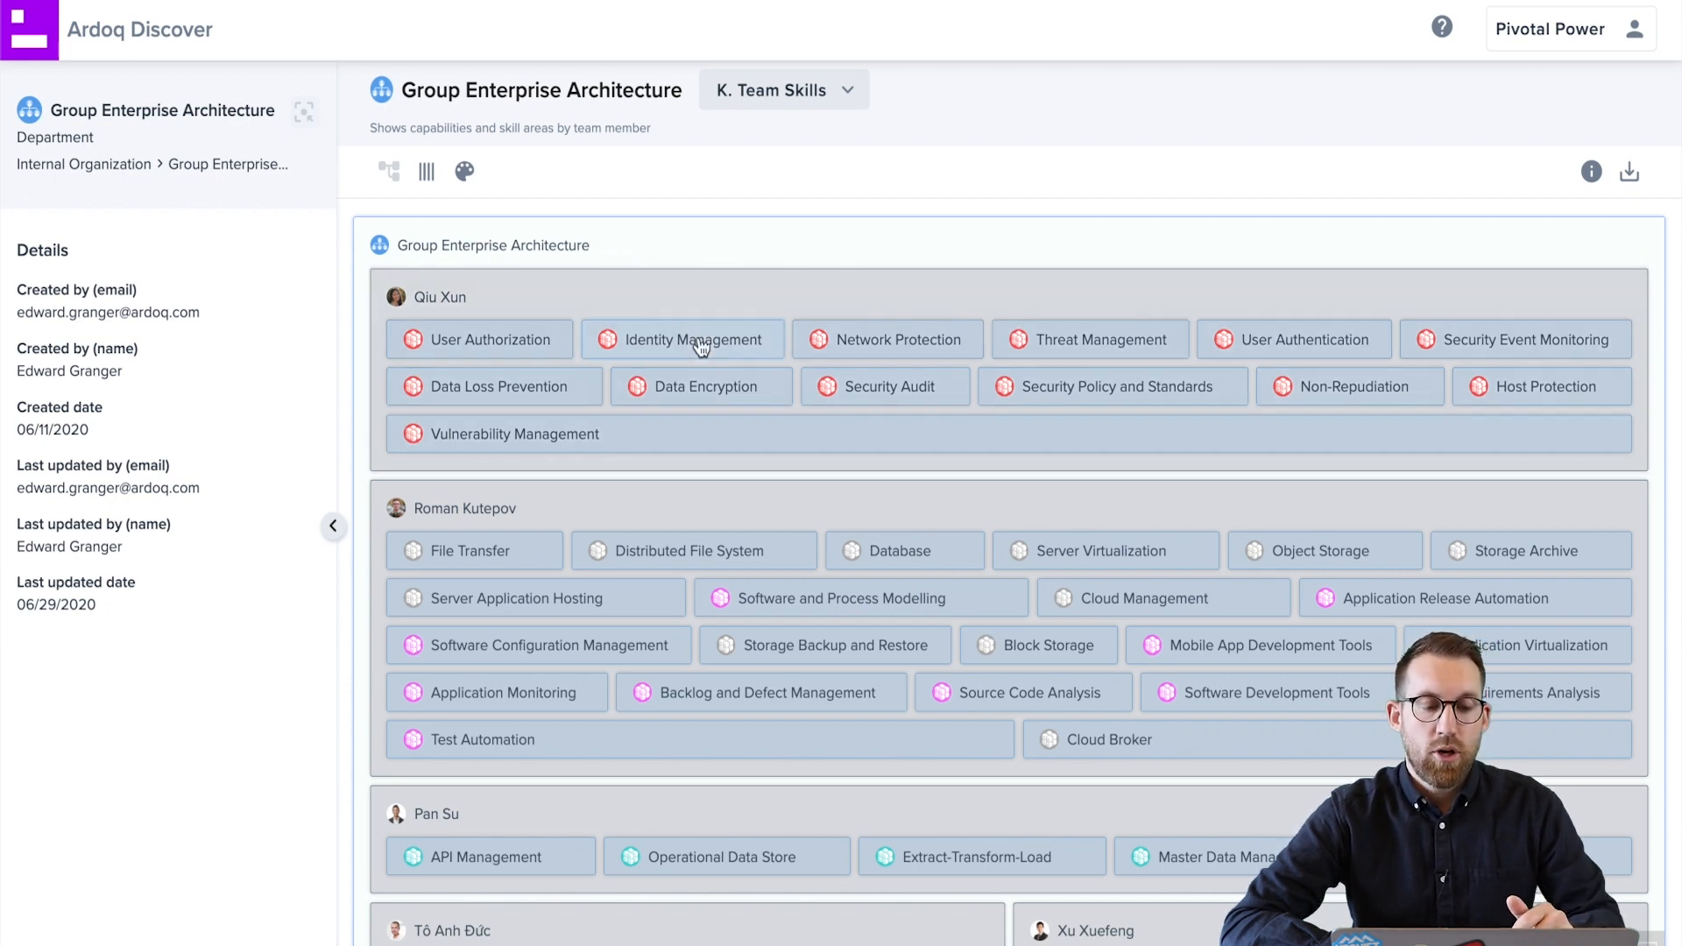
click(683, 338)
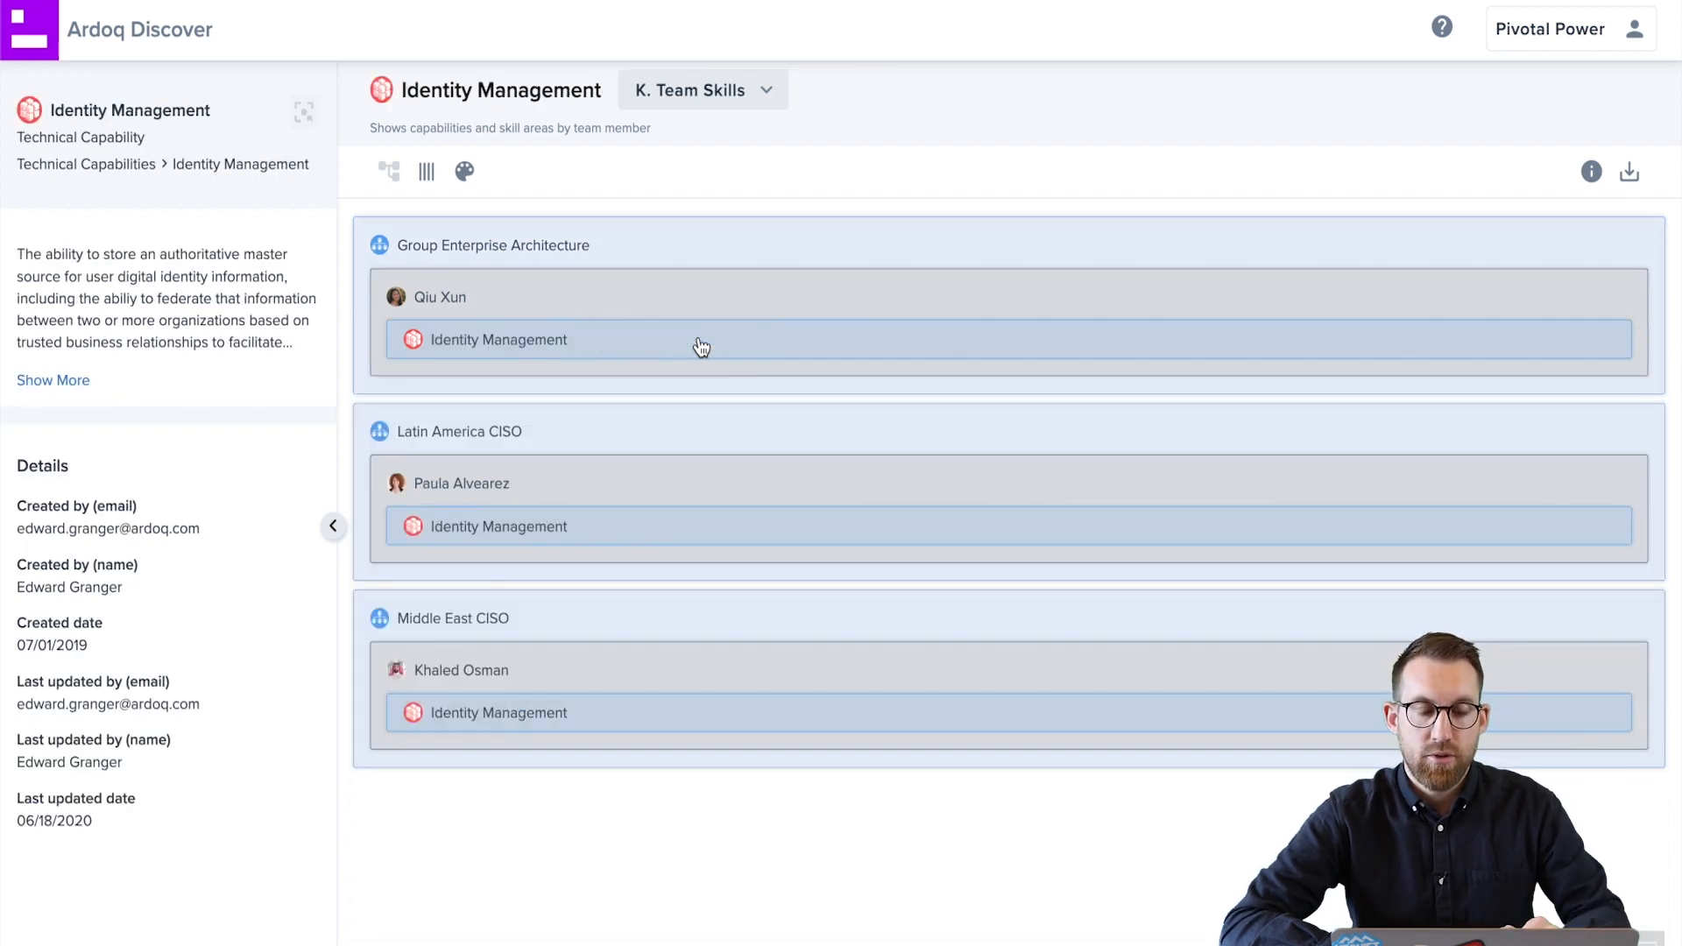
mouse_move(506, 353)
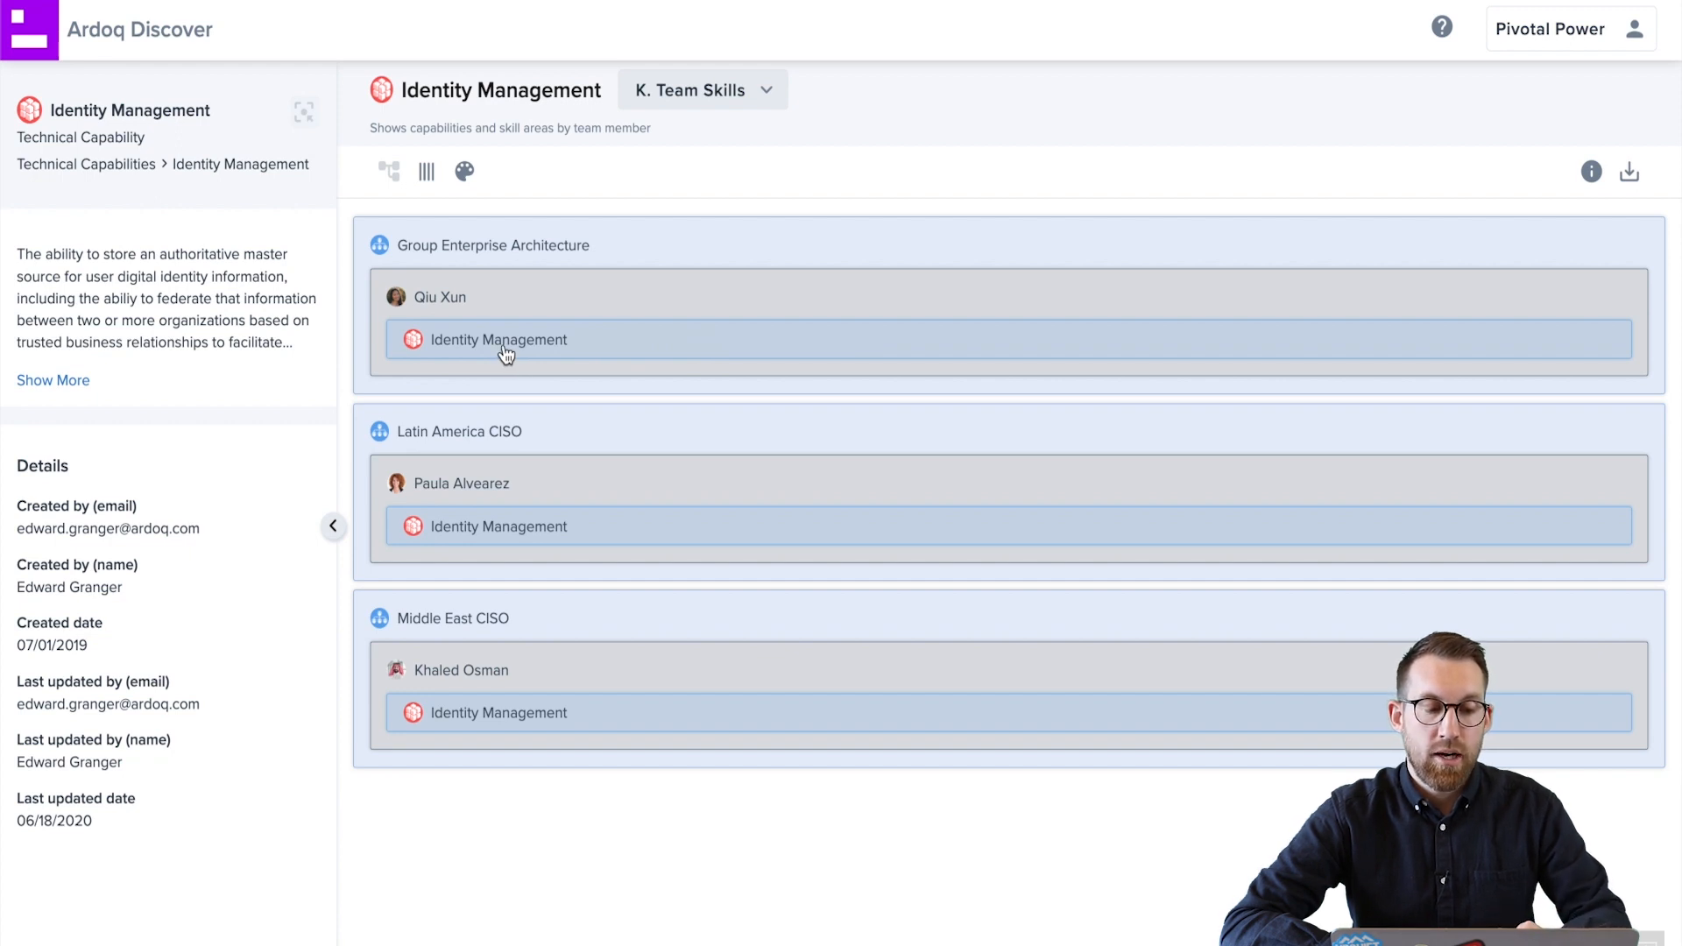
mouse_move(587, 654)
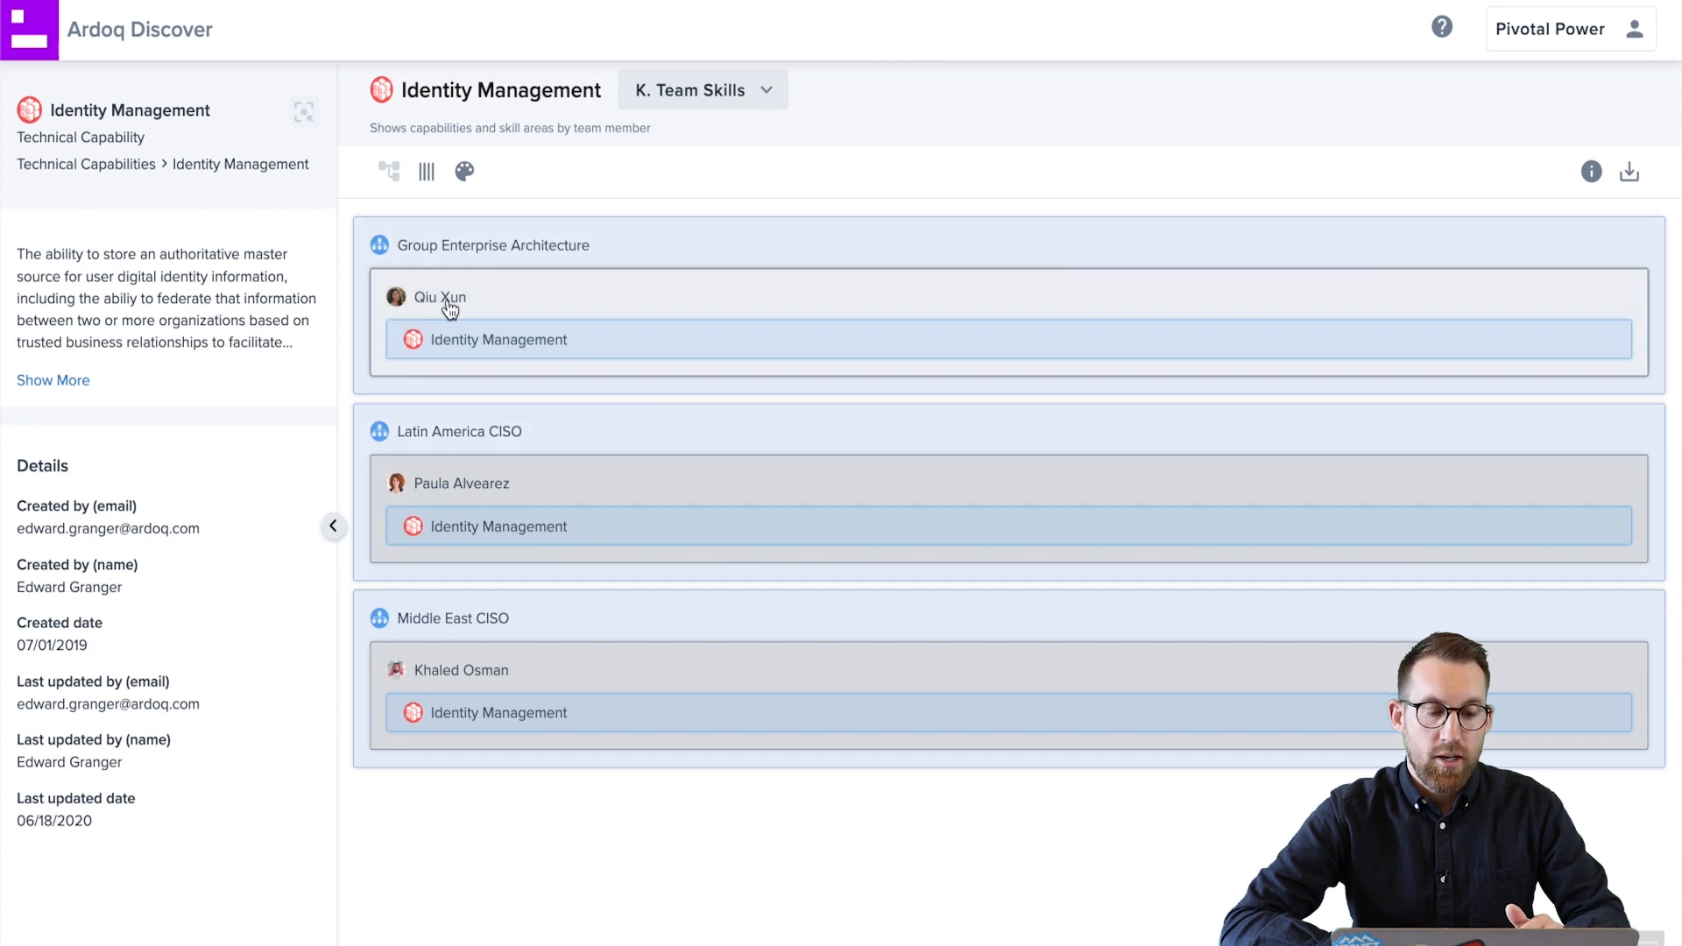
mouse_move(634, 443)
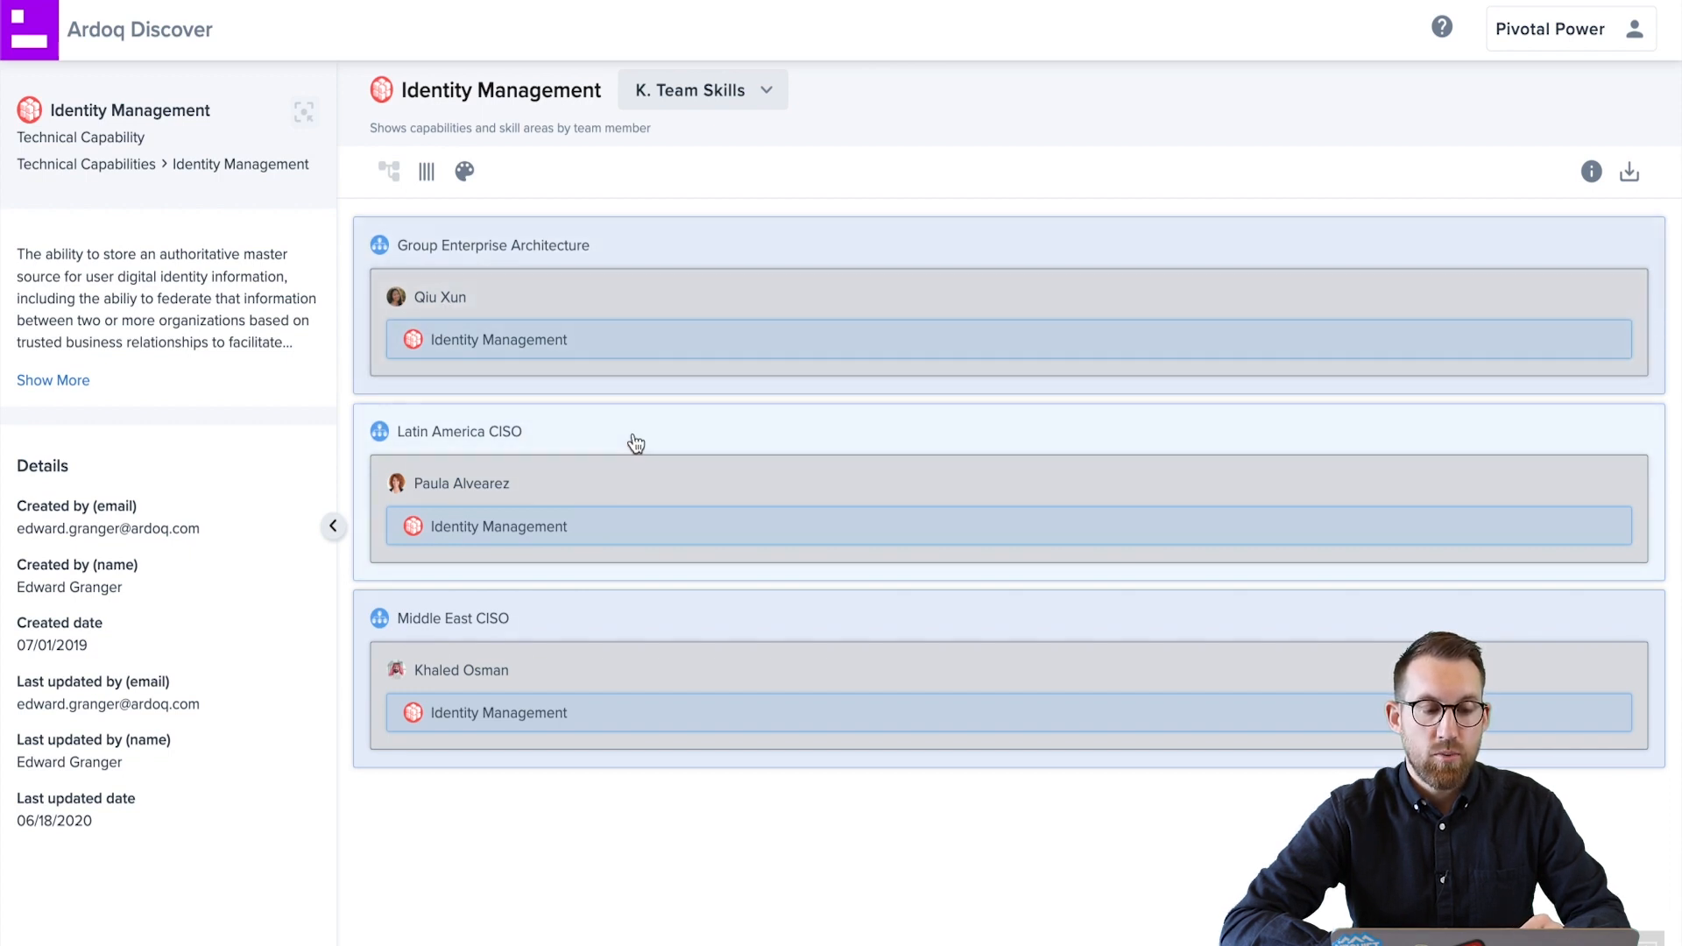
mouse_move(585, 245)
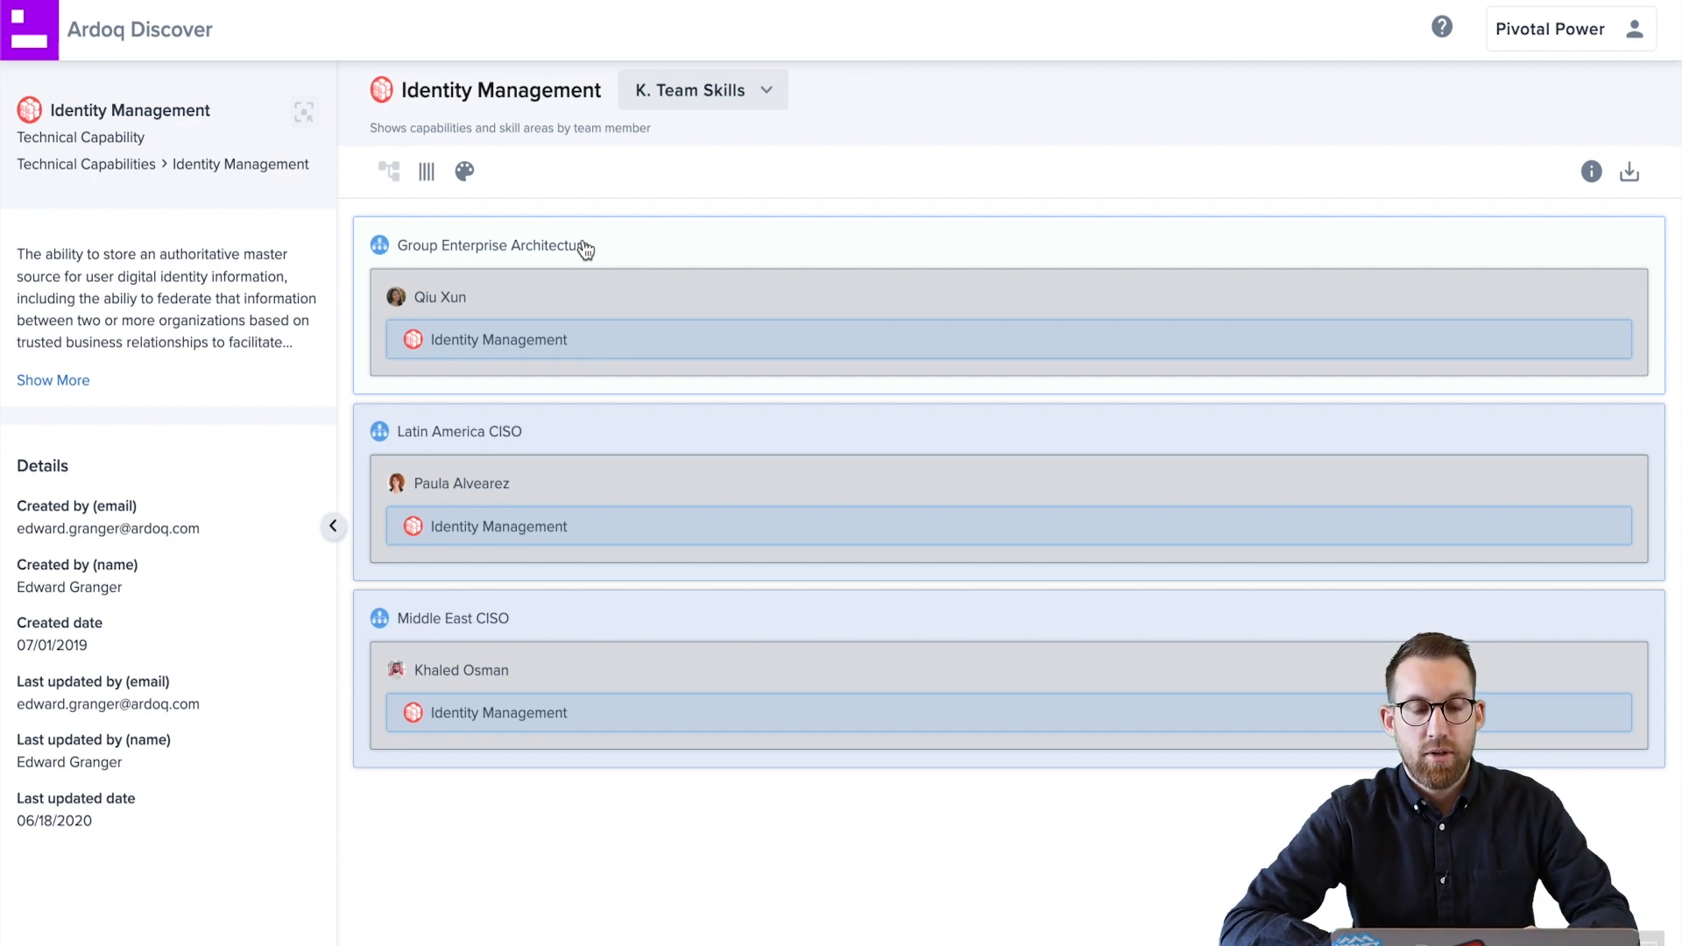
mouse_move(596, 280)
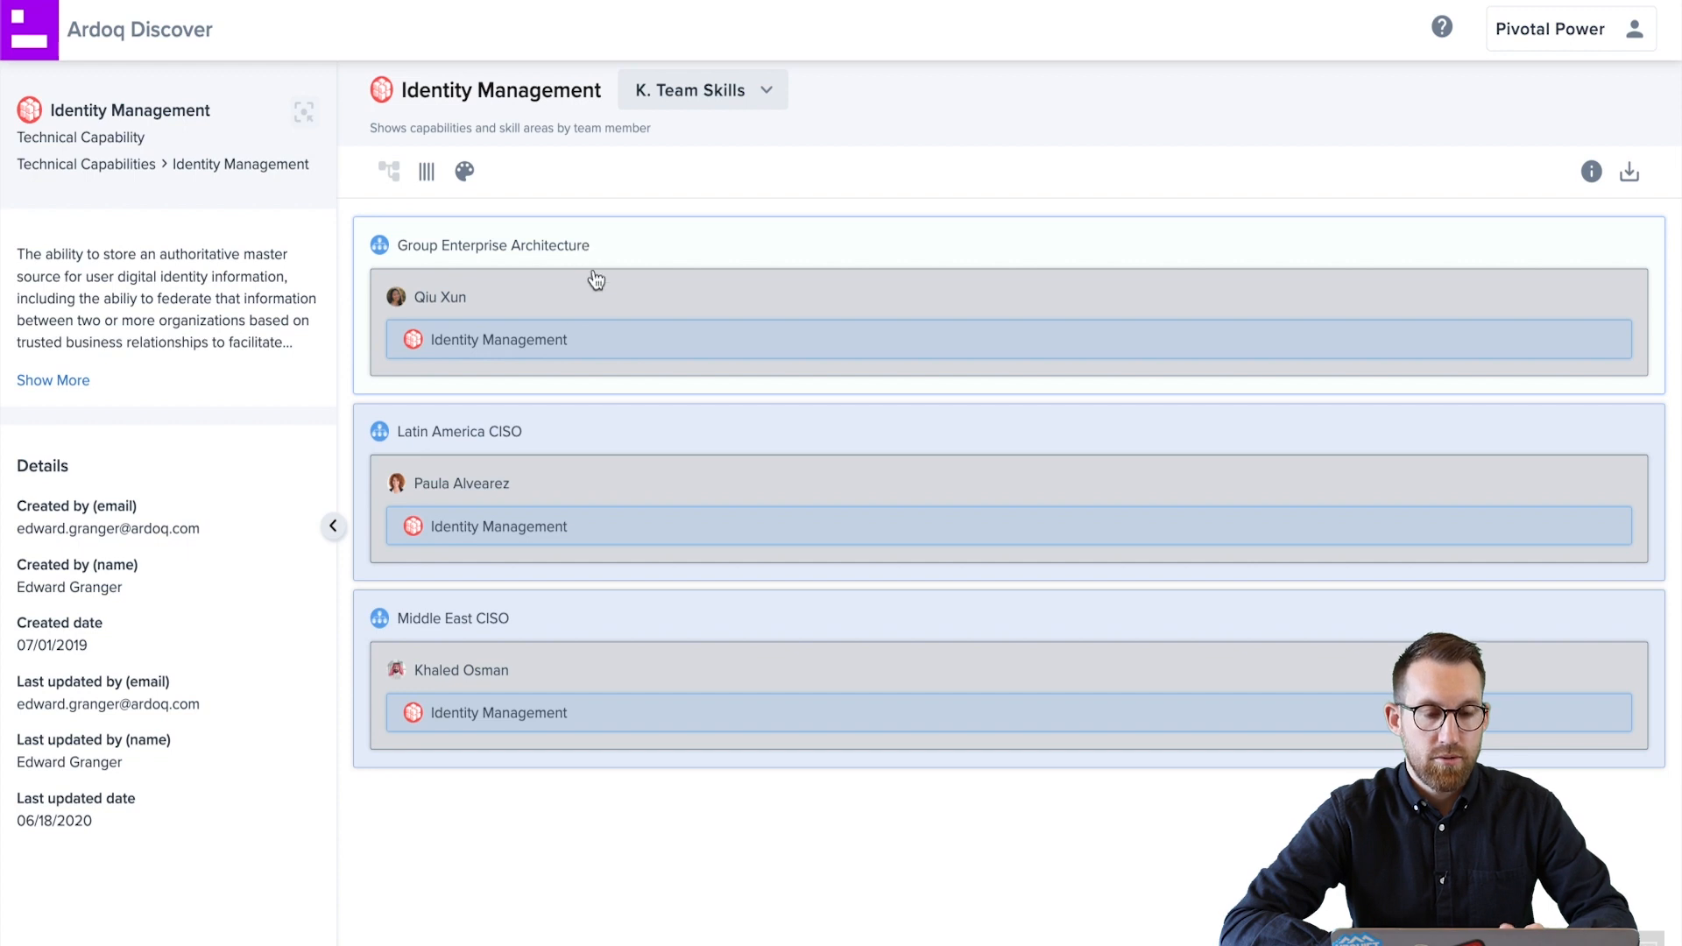
- Return to Group Enterprise Architecture, switch to H. Team Services and focus Architecture Assurance
click(500, 245)
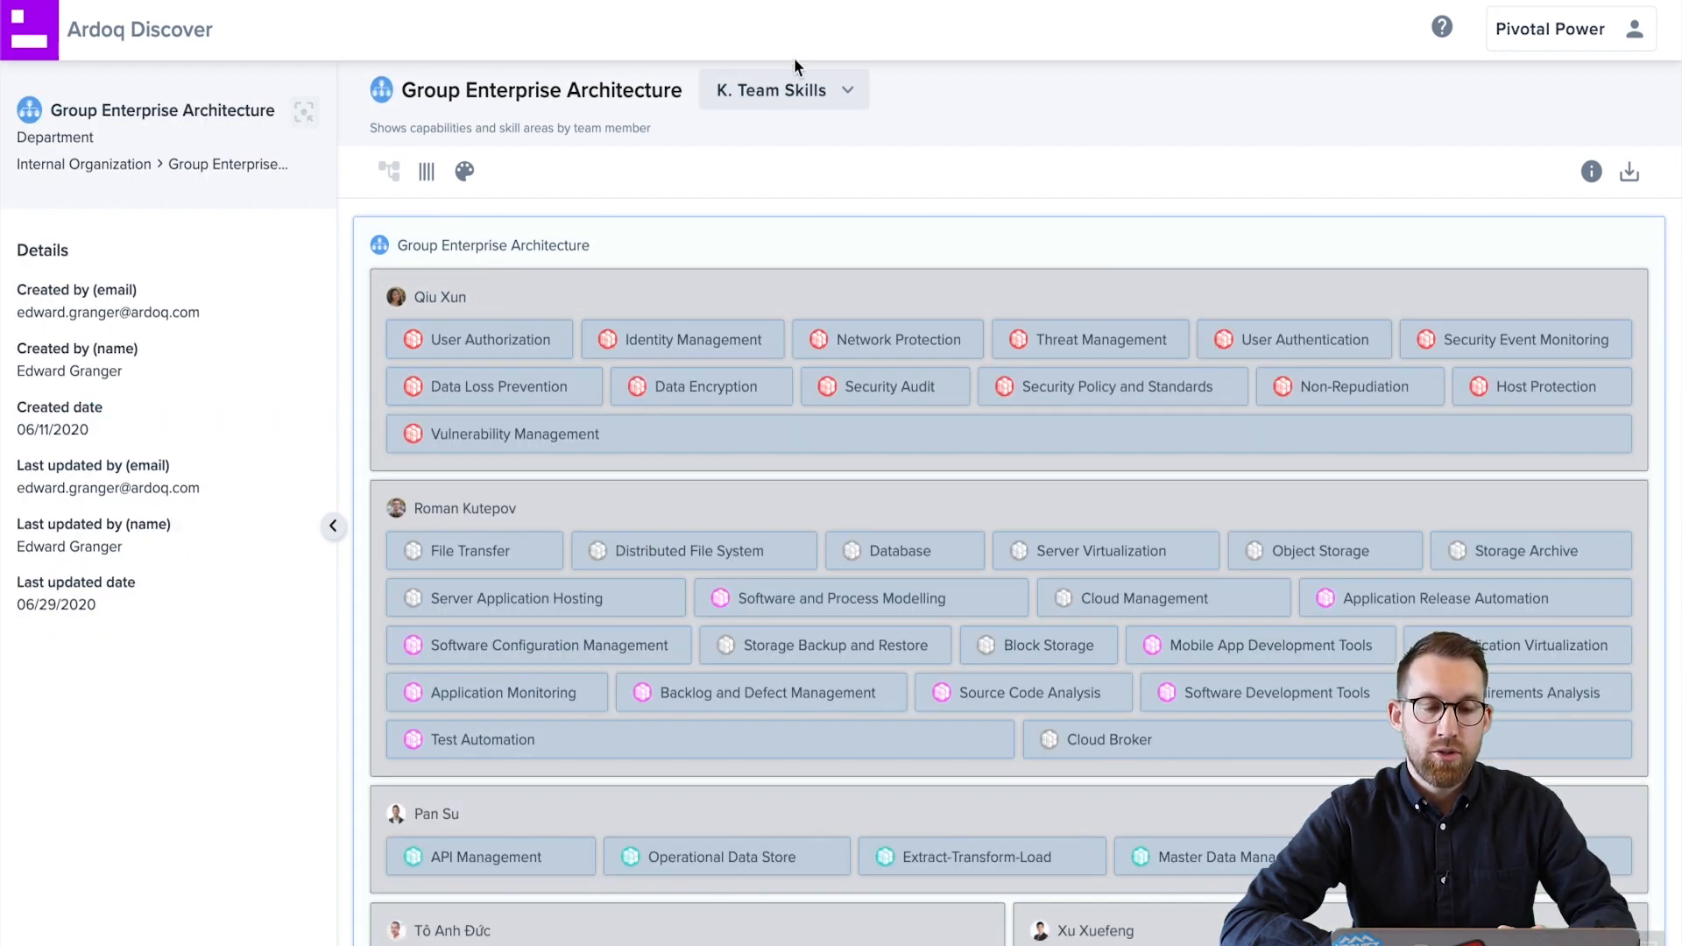
click(783, 90)
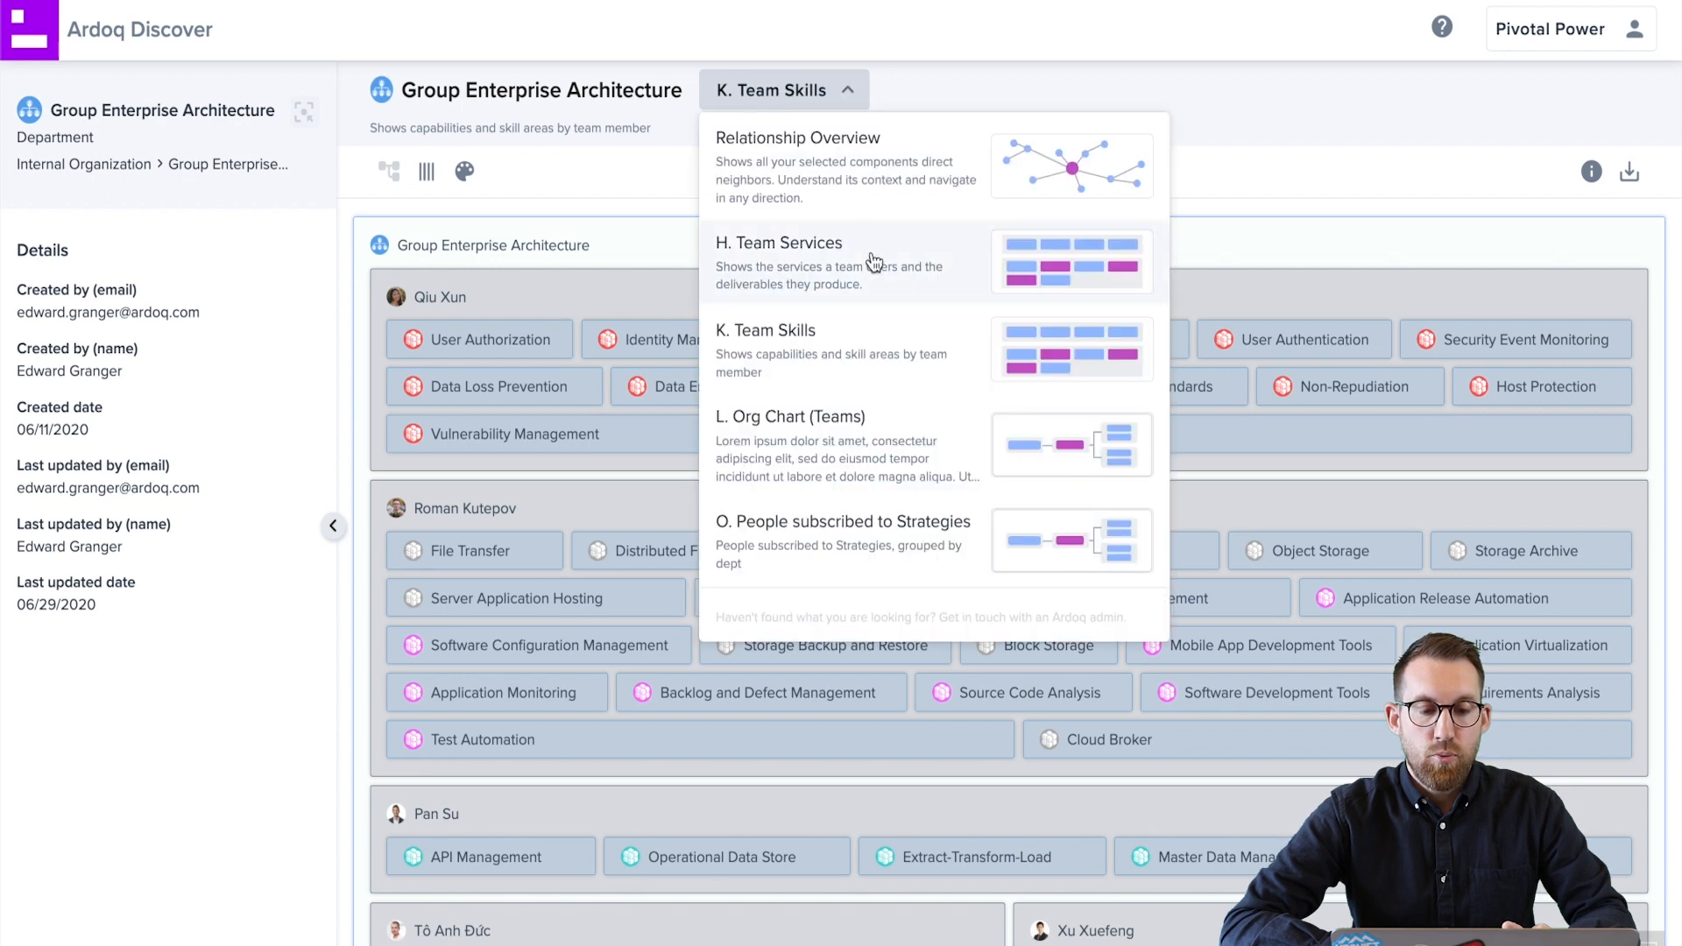
click(778, 242)
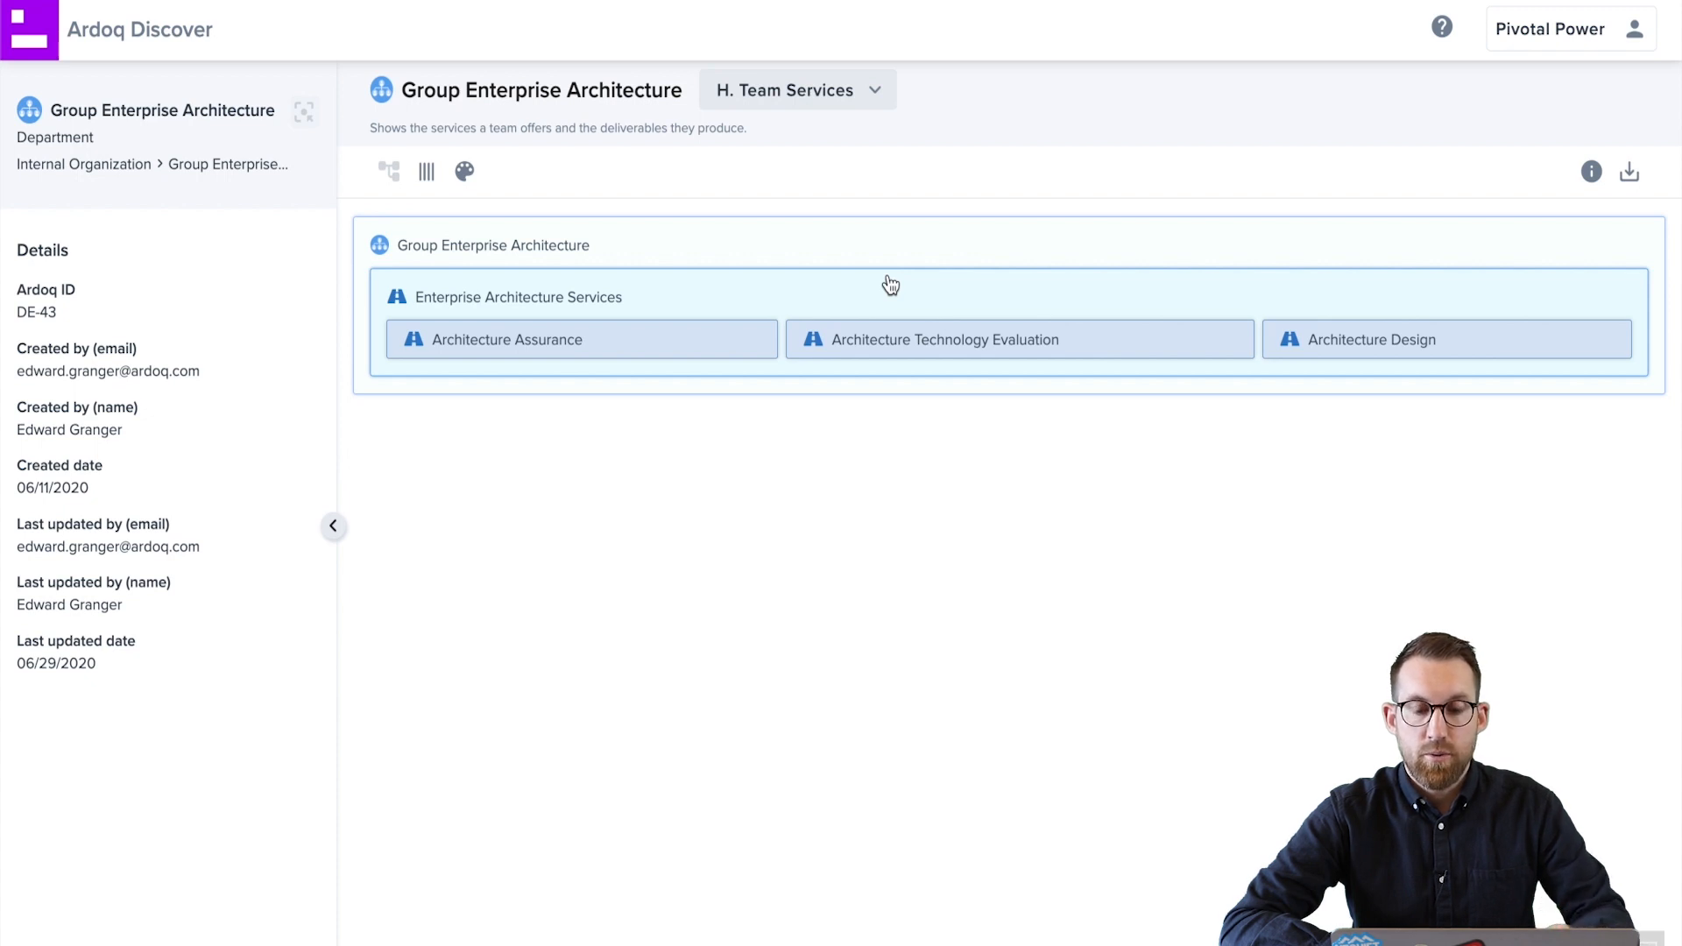
mouse_move(699, 333)
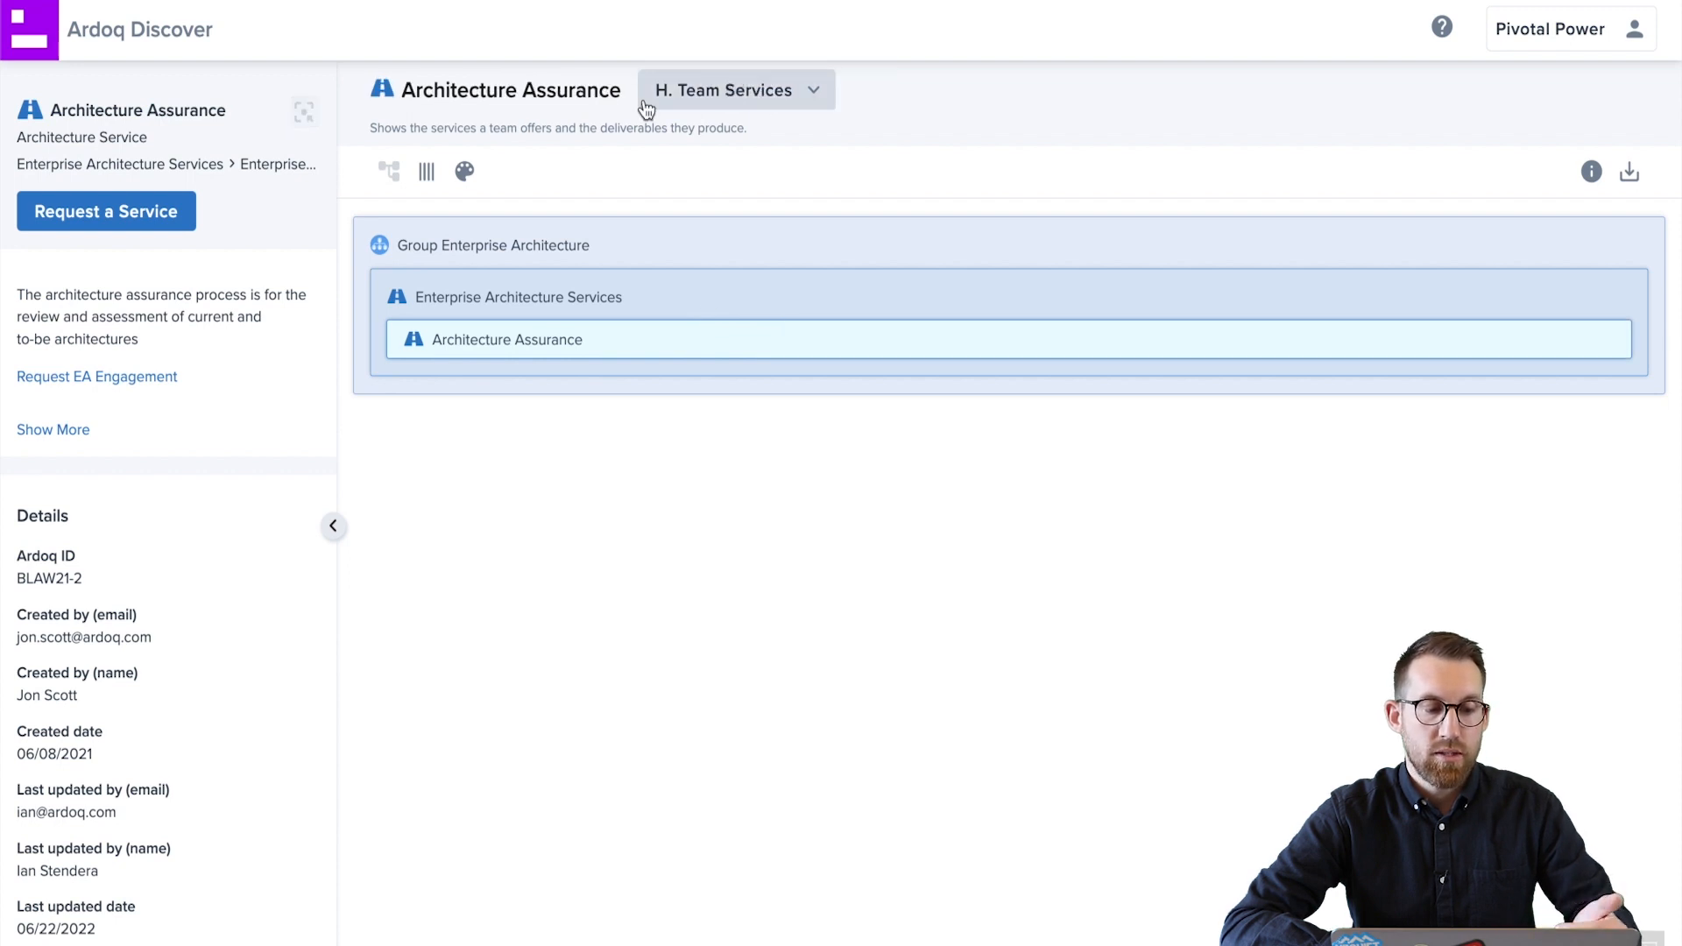
click(734, 89)
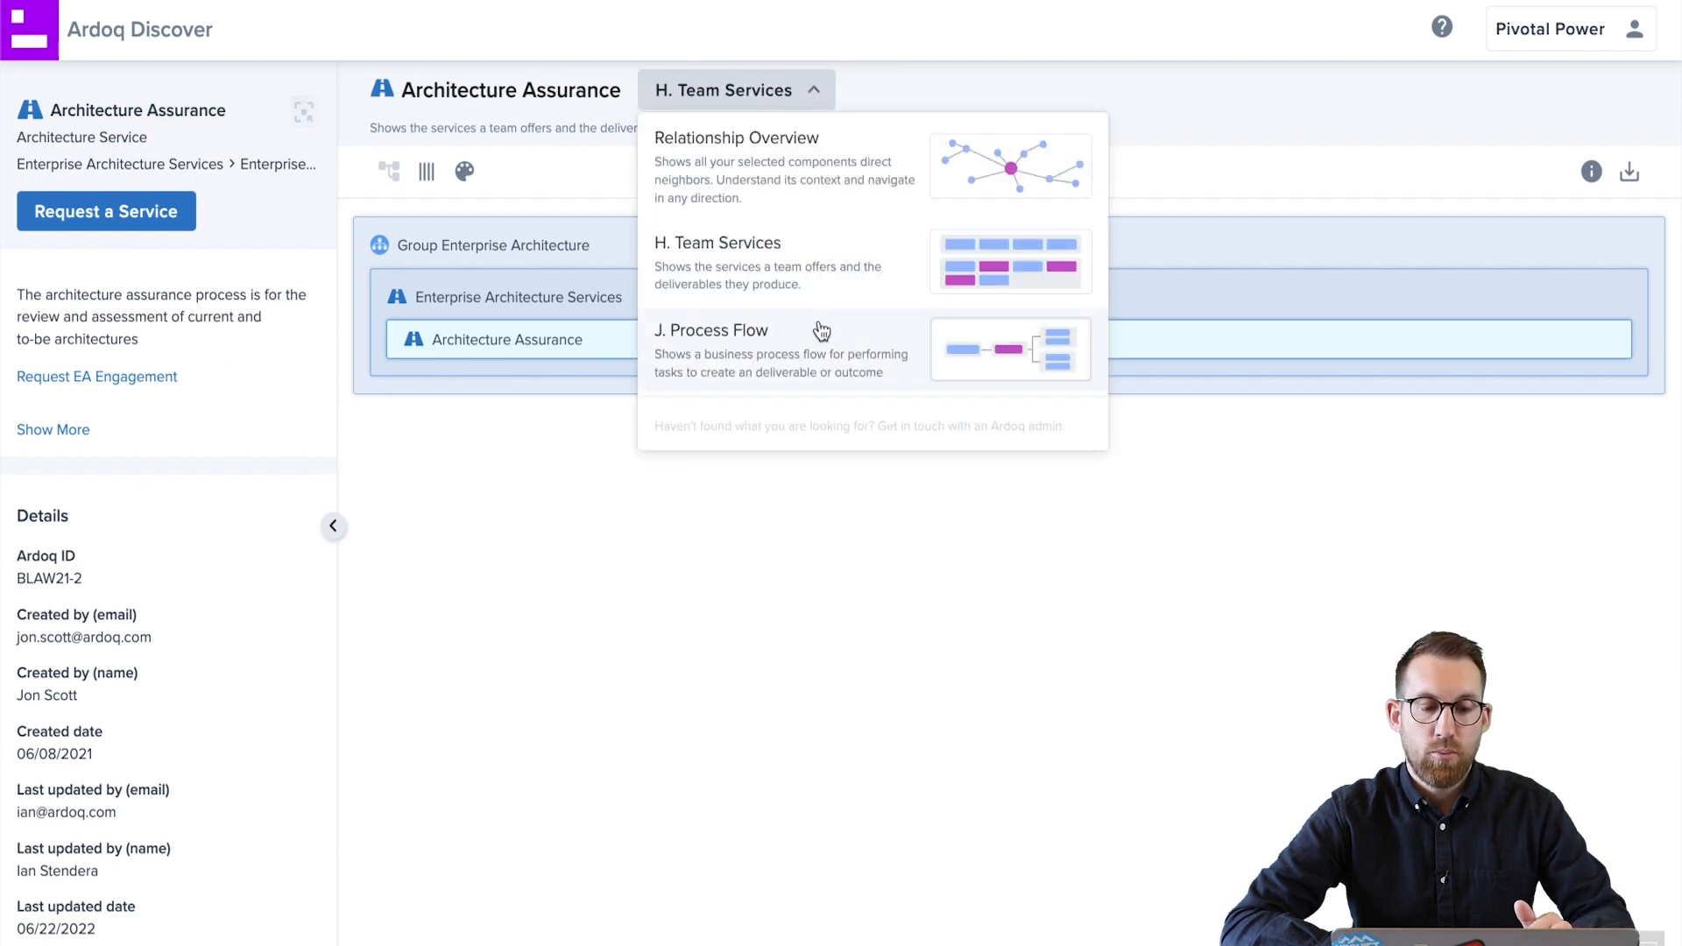
- Show Architecture Assurance as a J. Process Flow from Demand Request to Recommendation
click(711, 331)
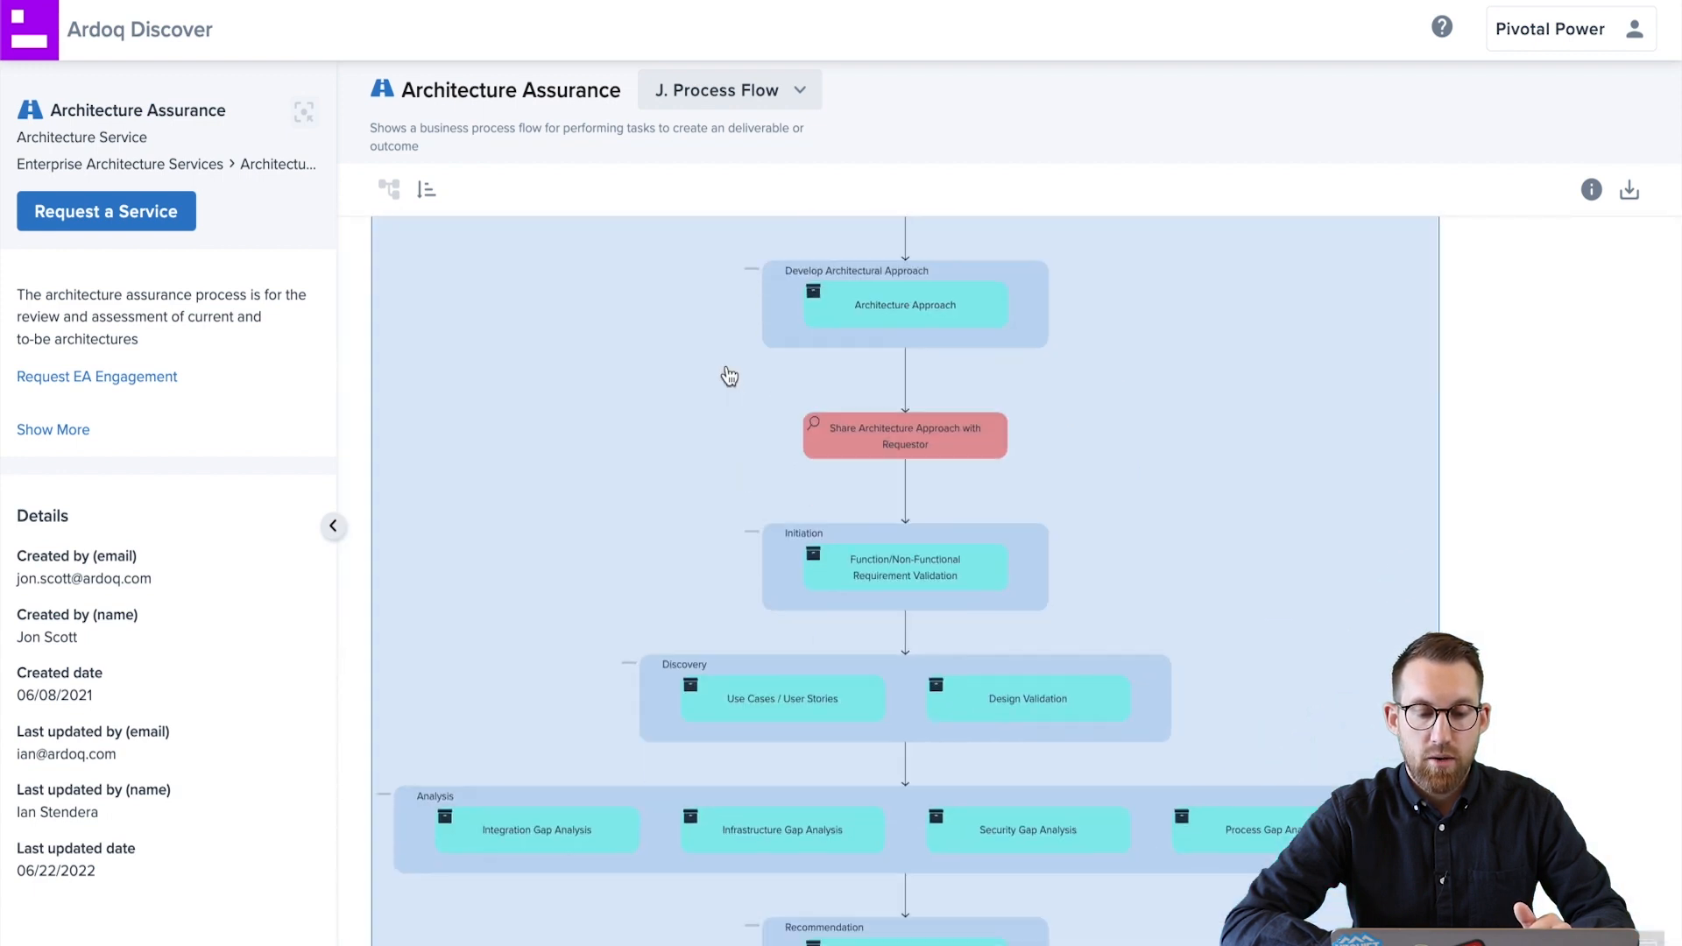
scroll(down, 3)
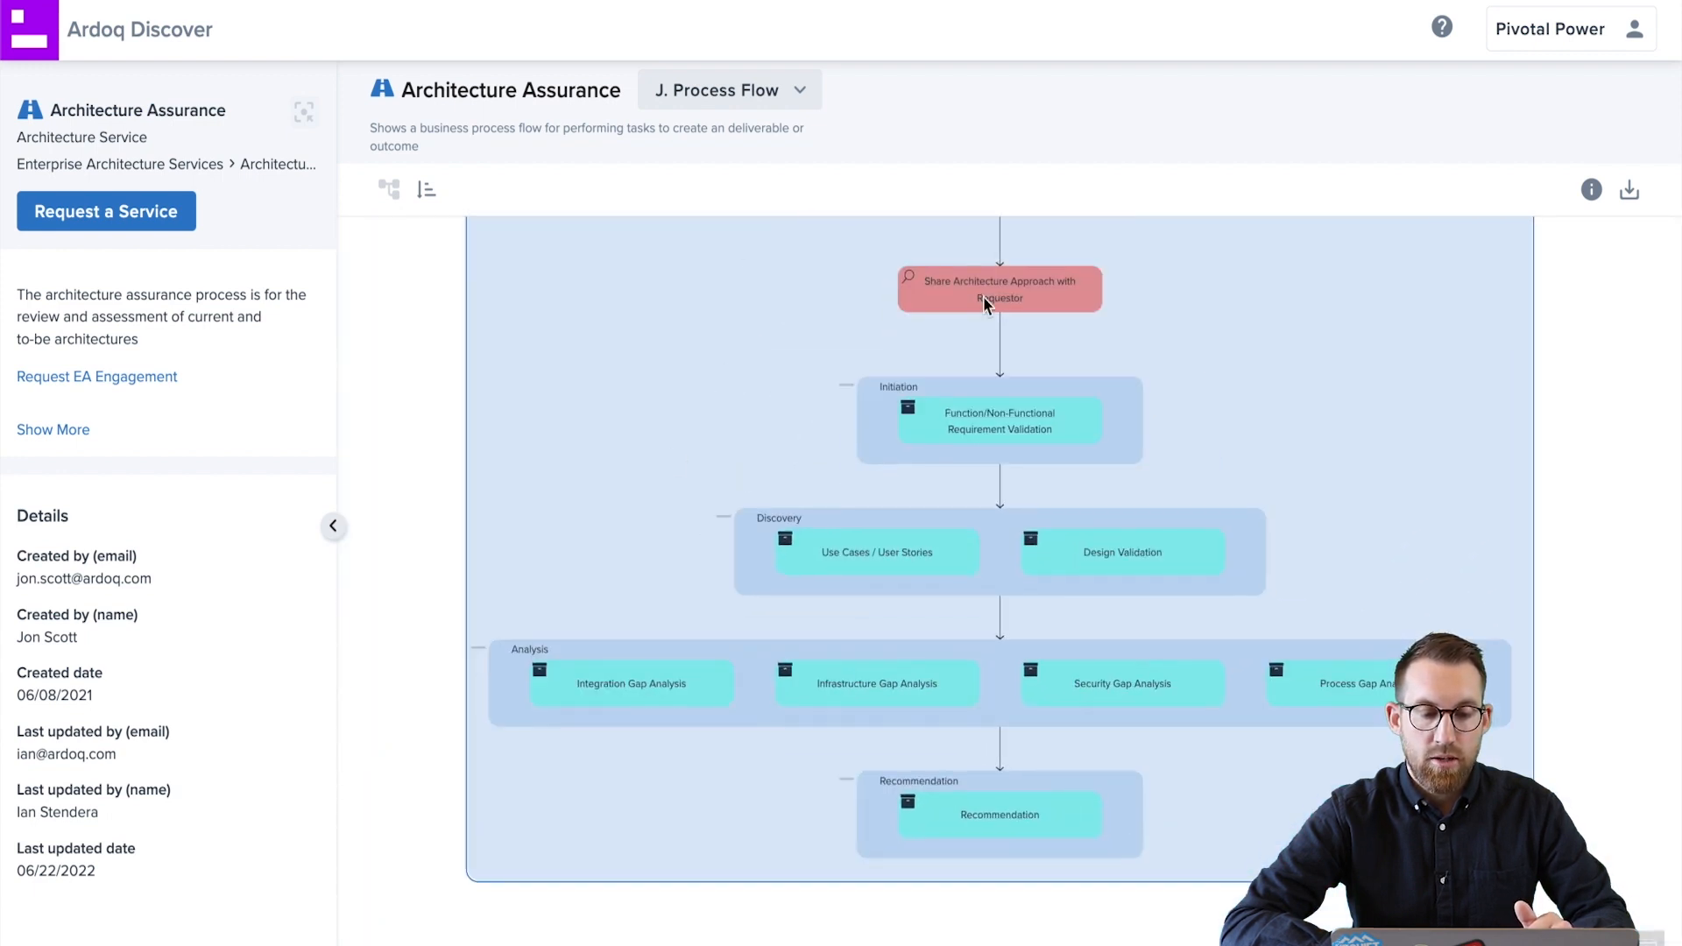
mouse_move(706, 446)
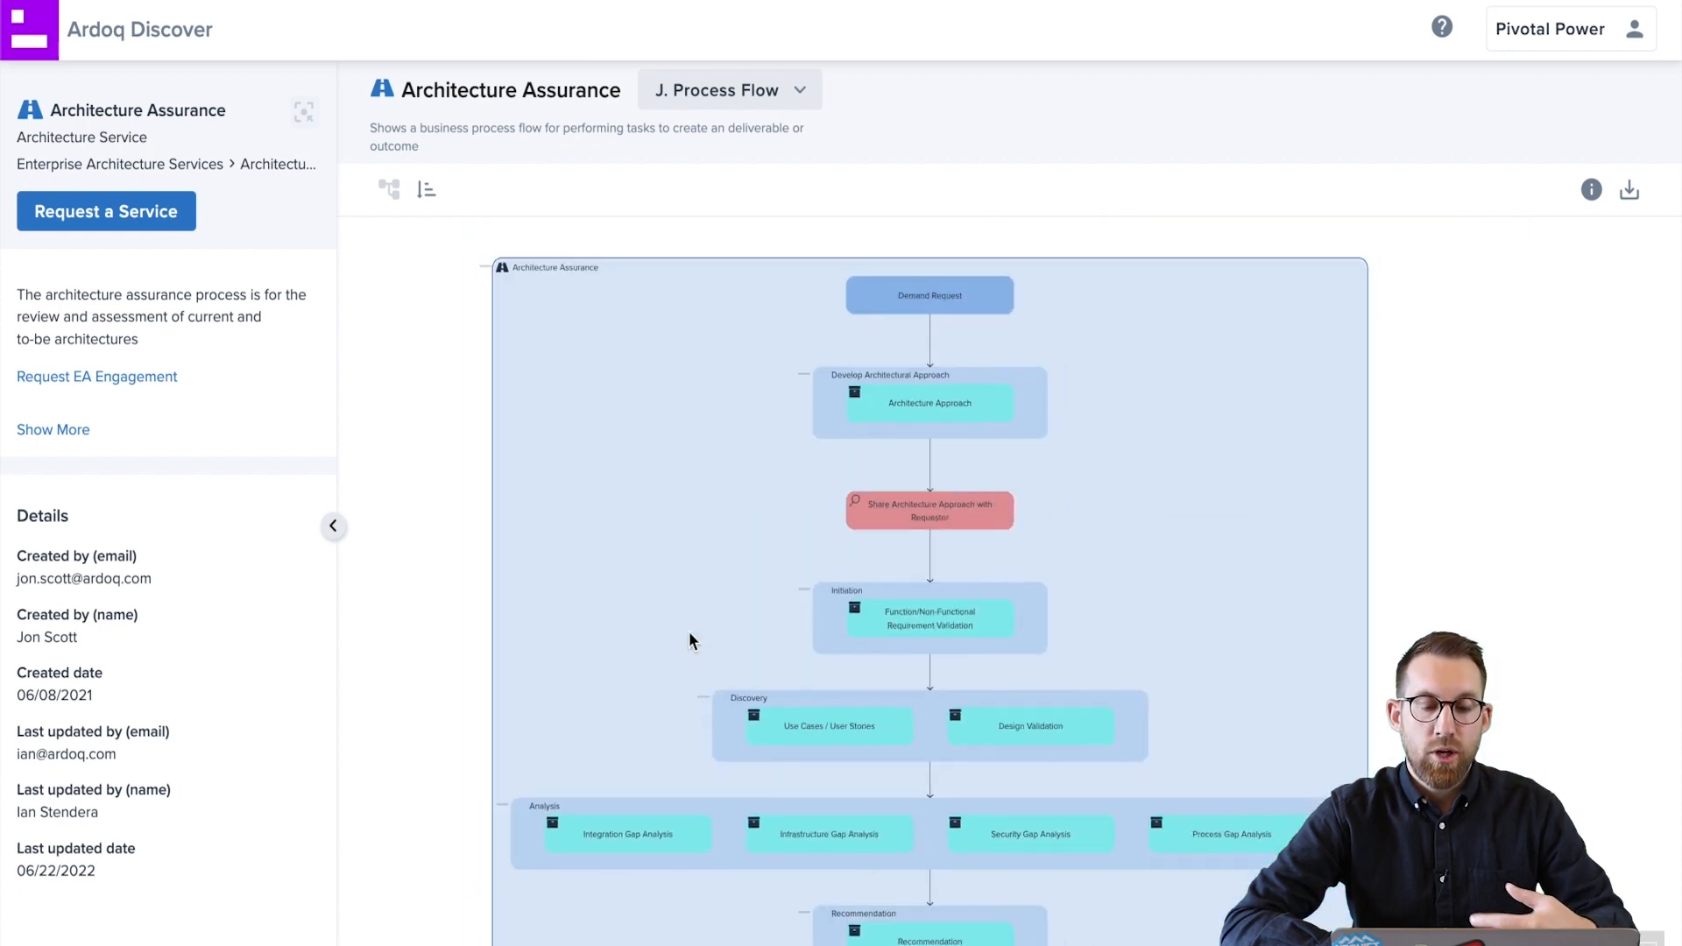
scroll(up, 3)
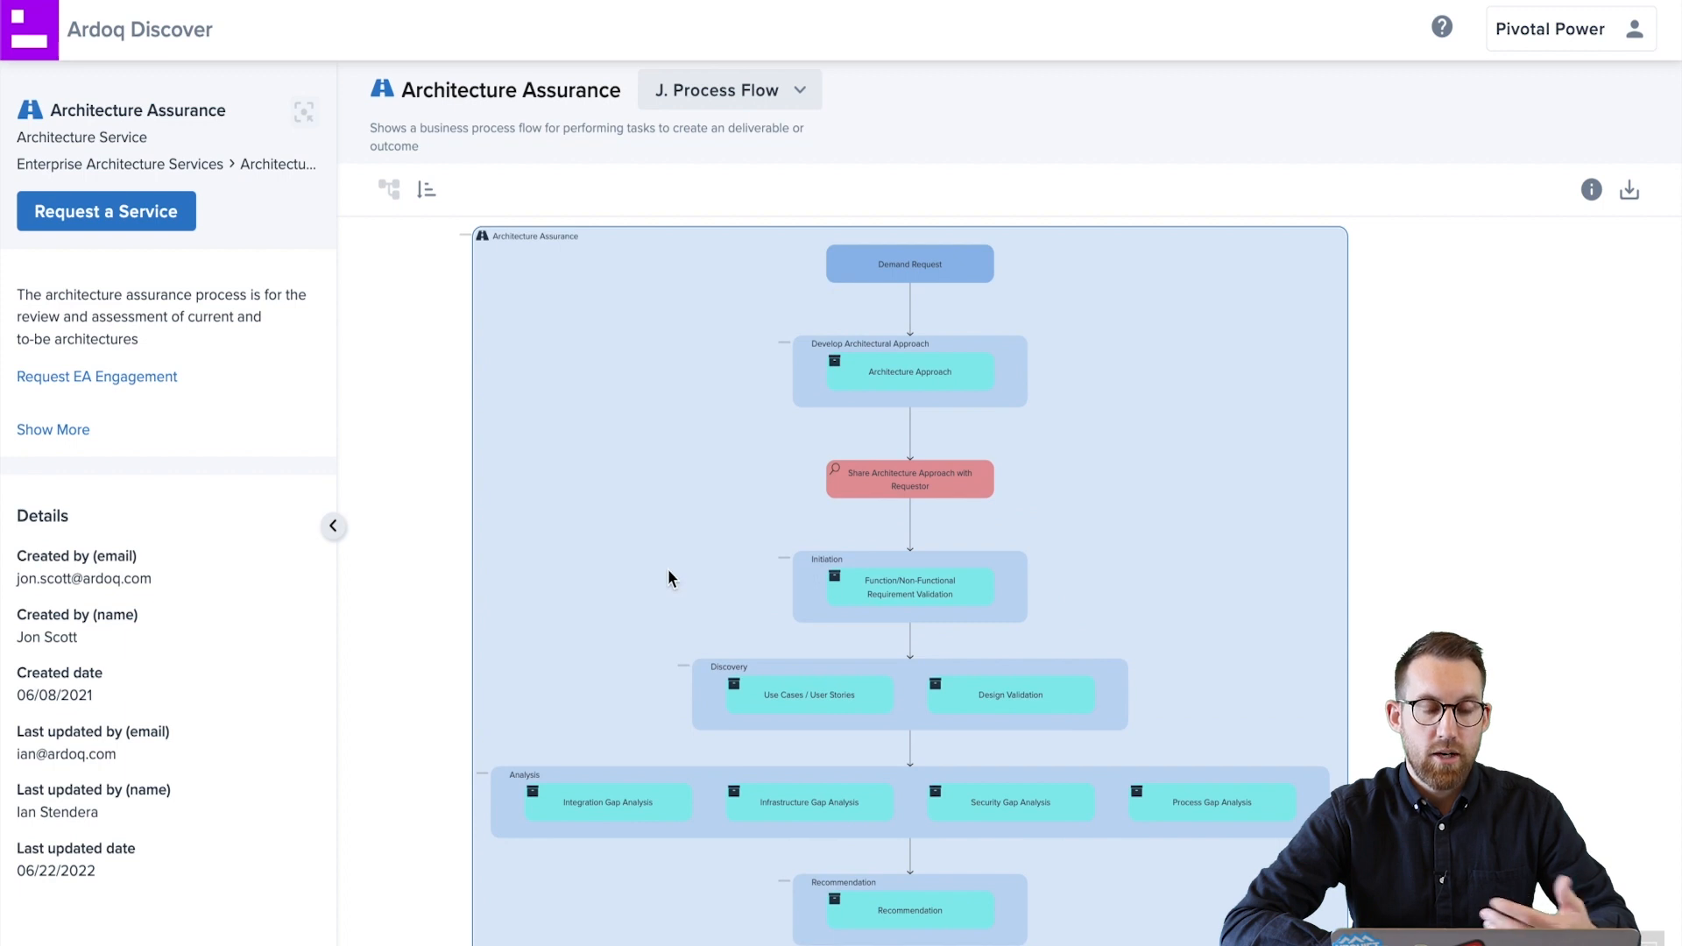
mouse_move(301, 338)
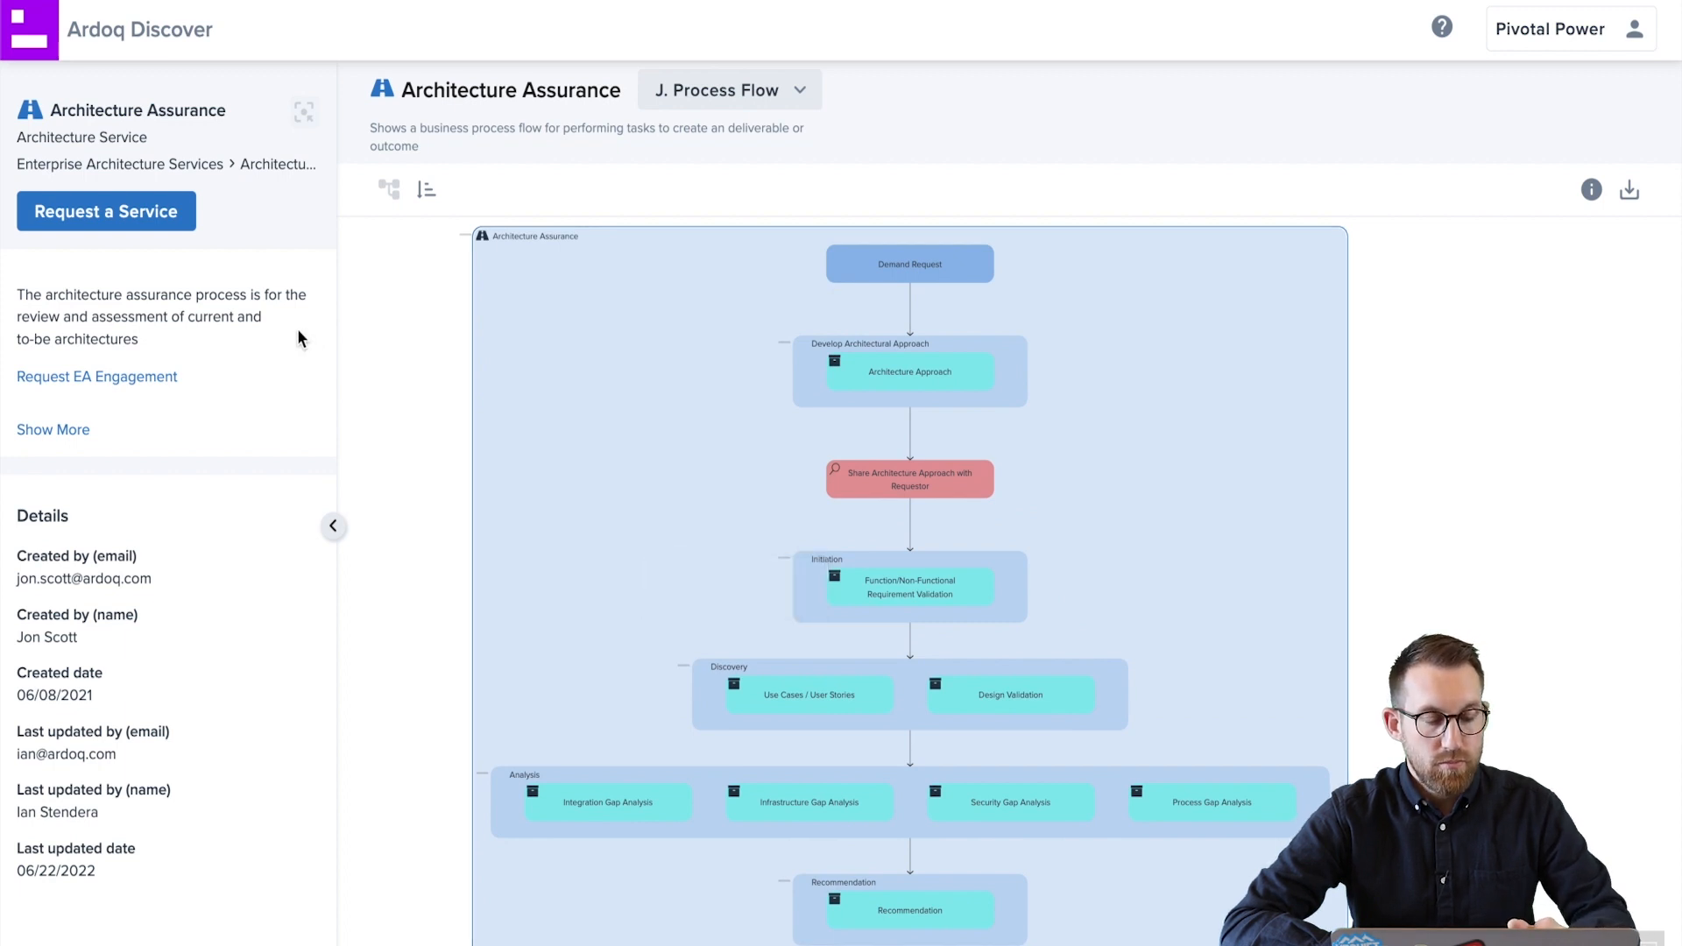
mouse_move(147, 217)
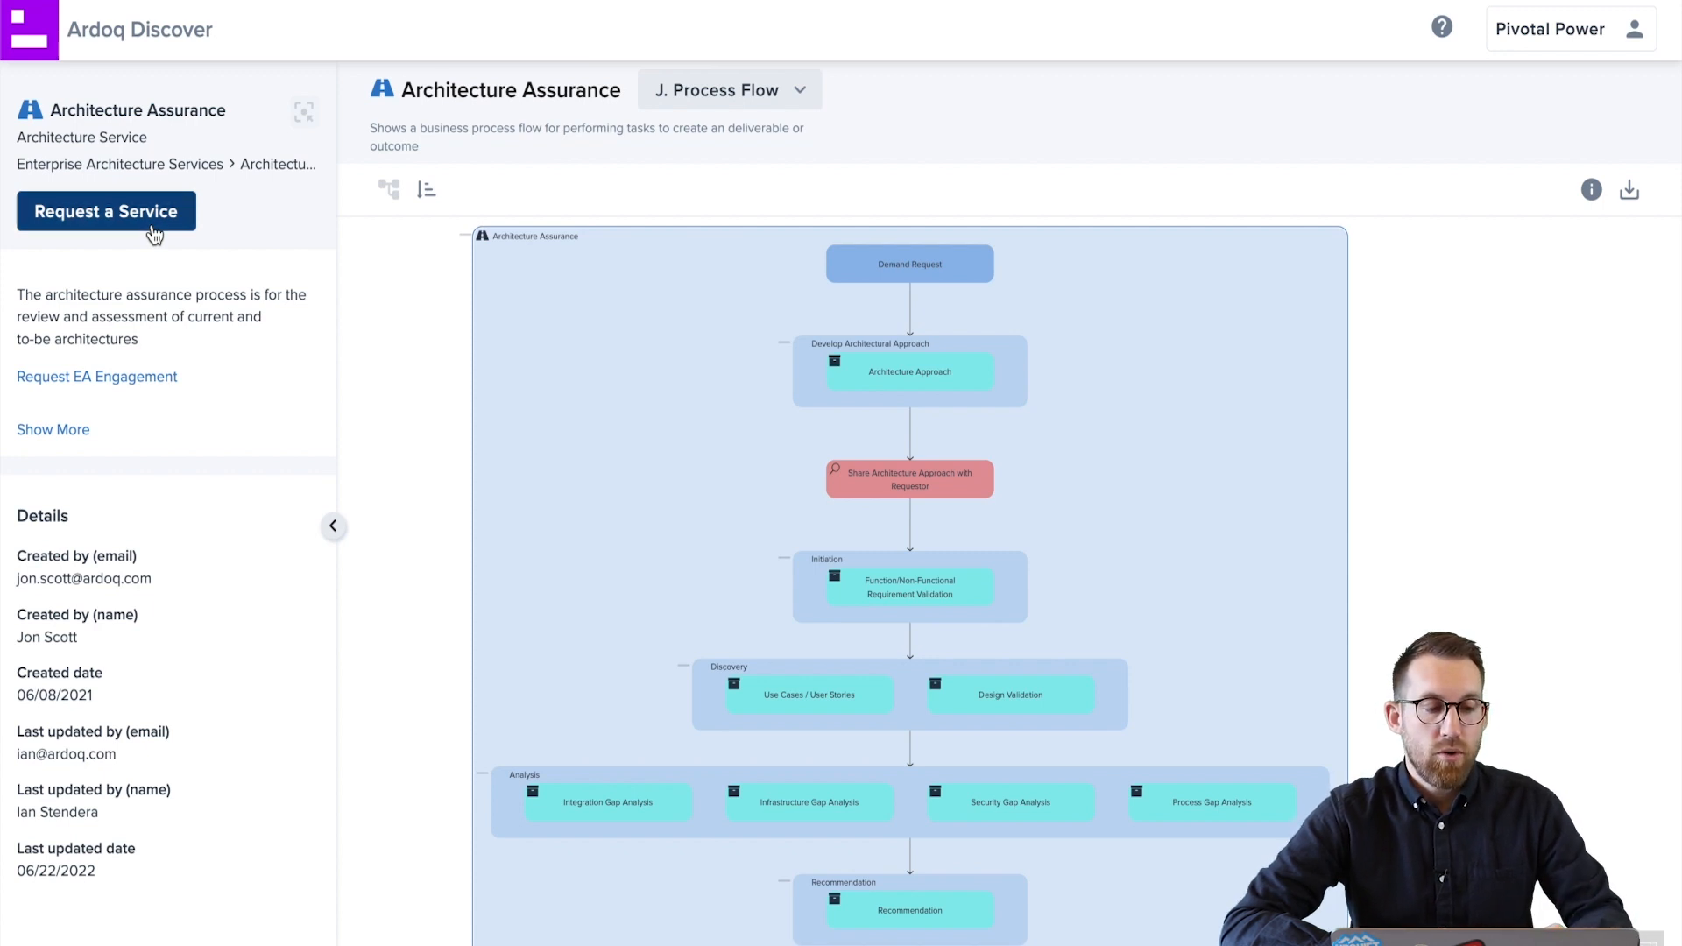
- Start a Request a Service form for Architecture Assurance with project name Chatbot
click(106, 210)
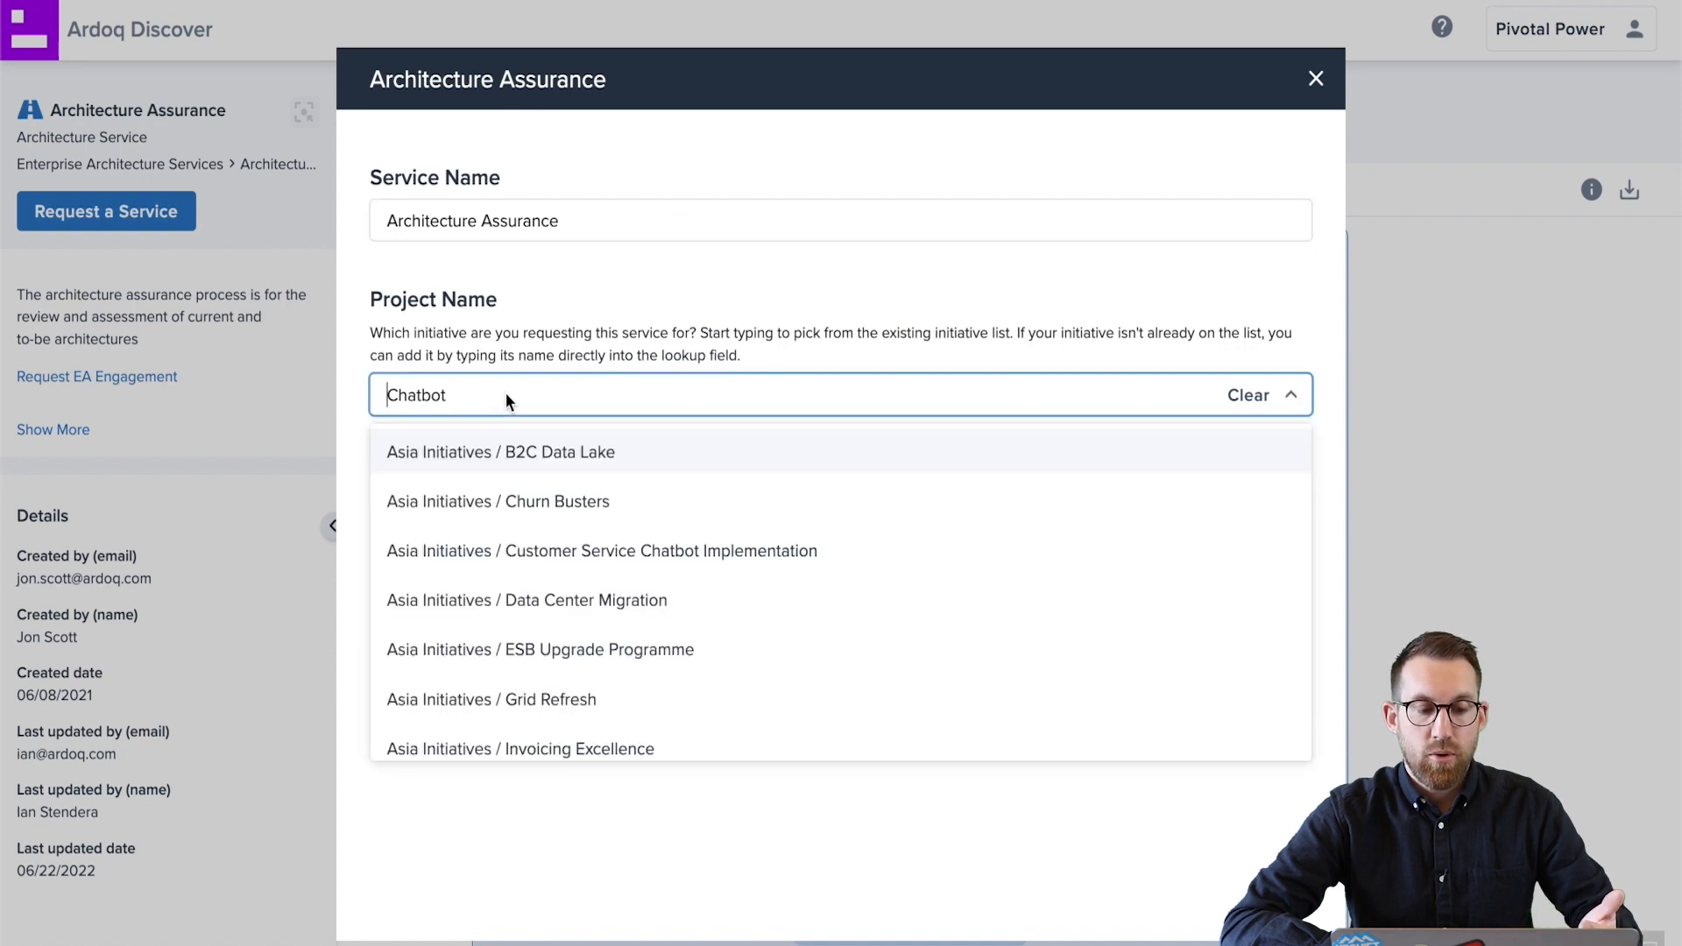
mouse_move(1098, 333)
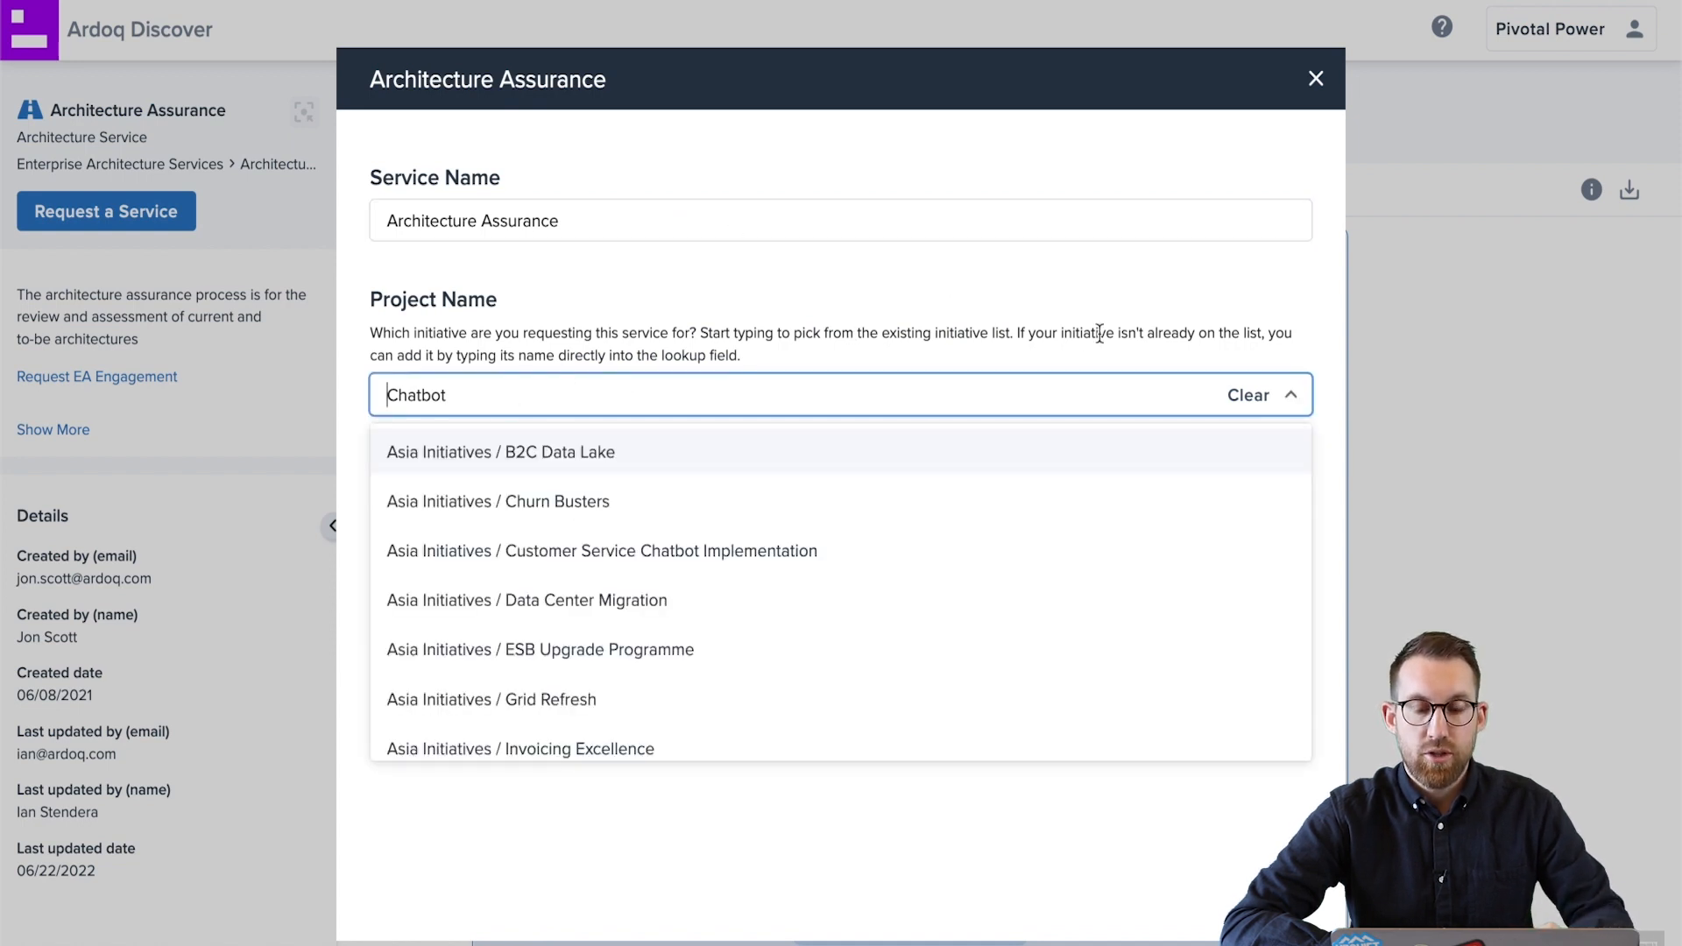
click(1315, 79)
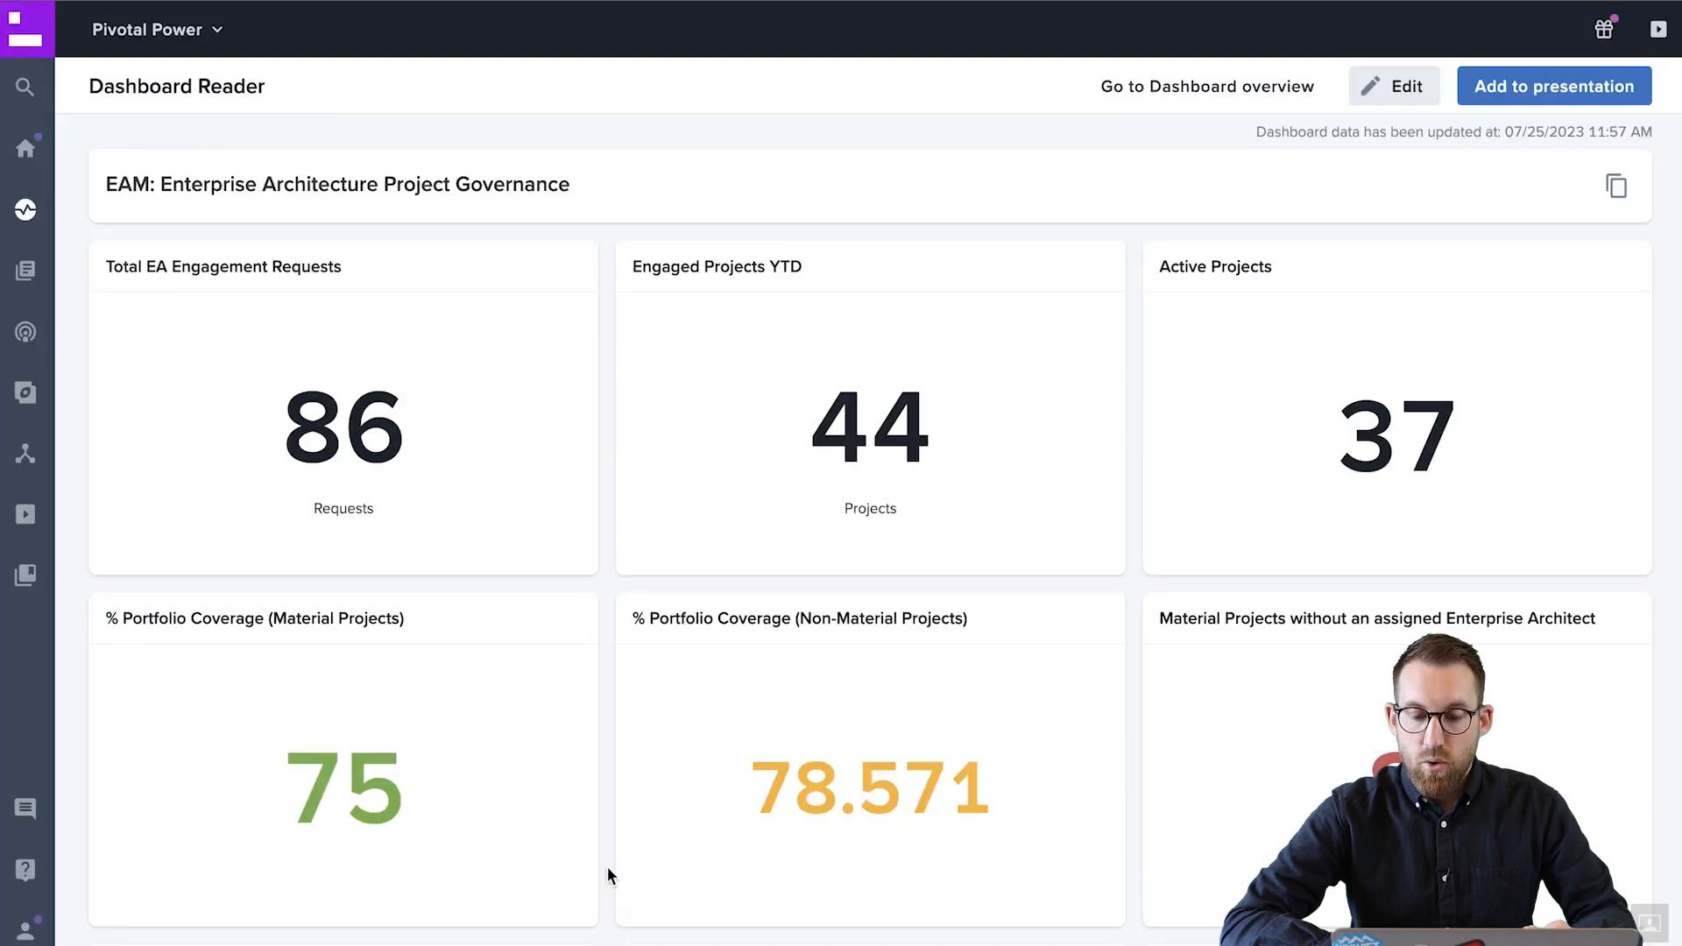
mouse_move(632, 718)
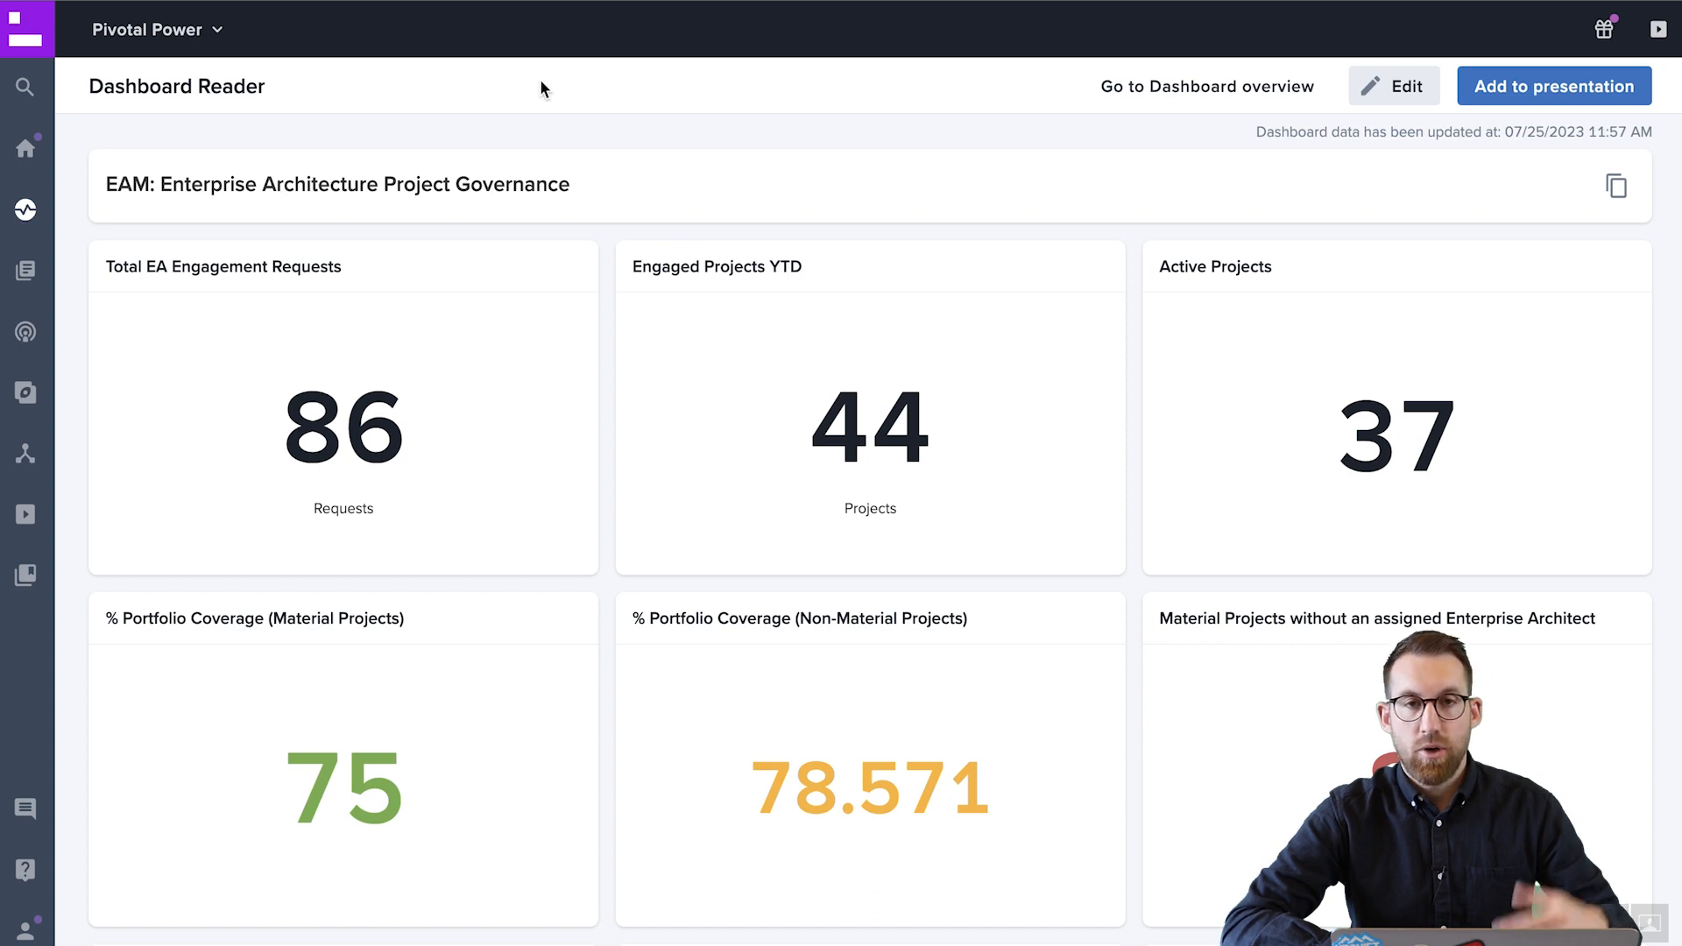
mouse_move(557, 184)
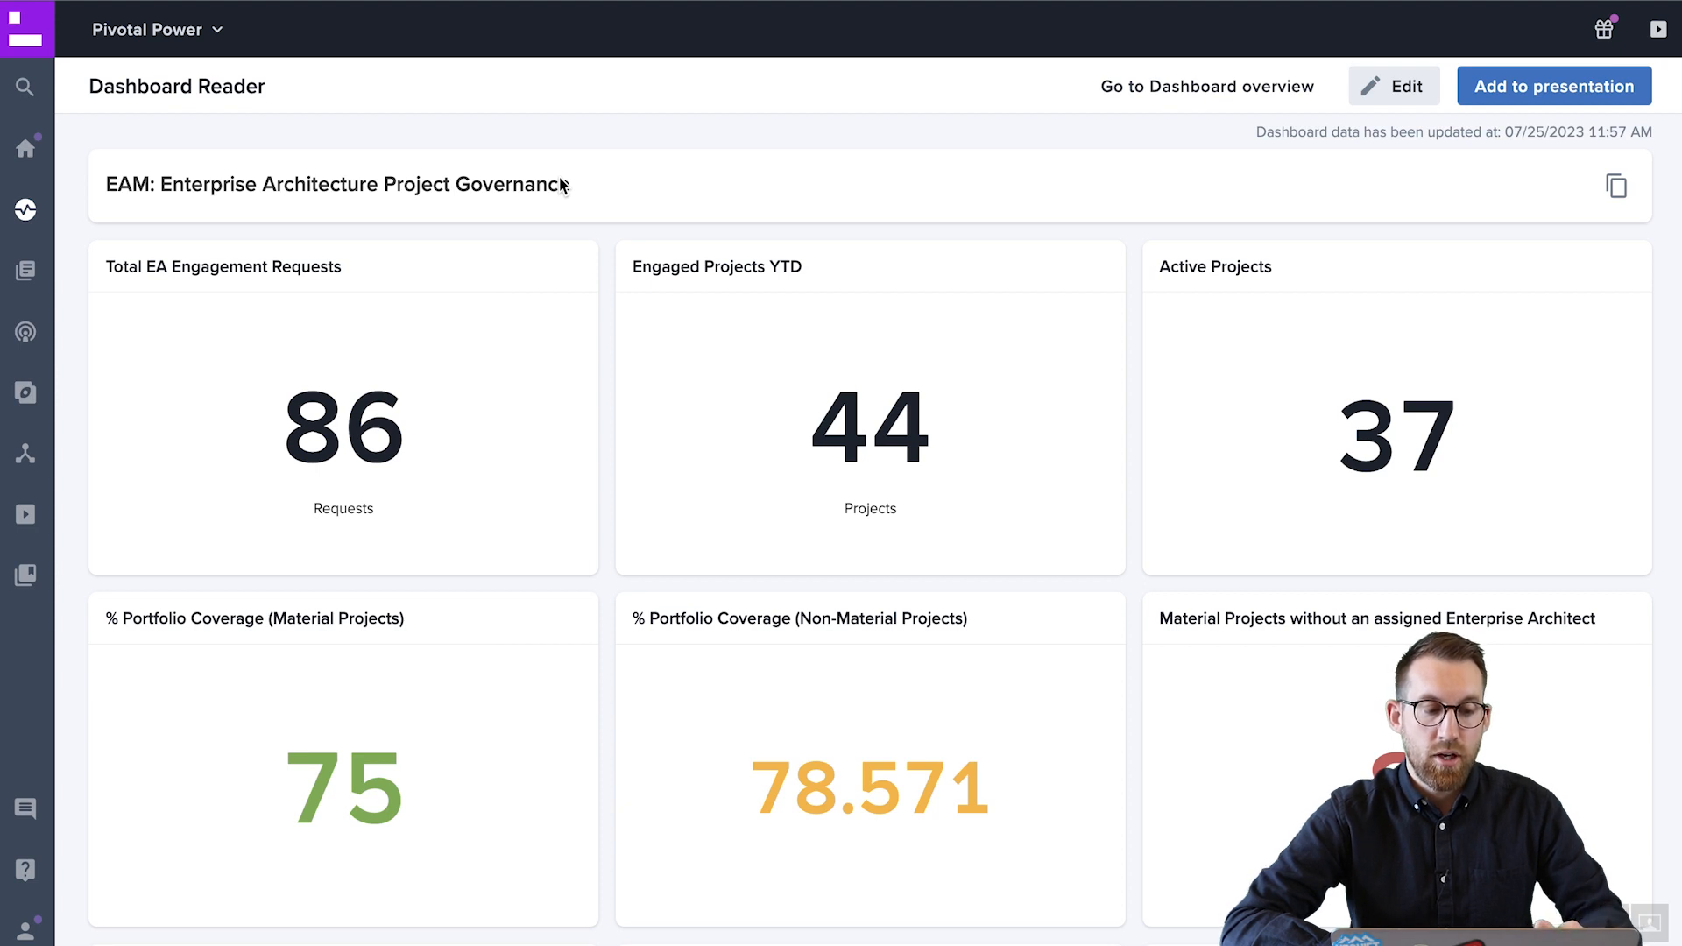
mouse_move(582, 214)
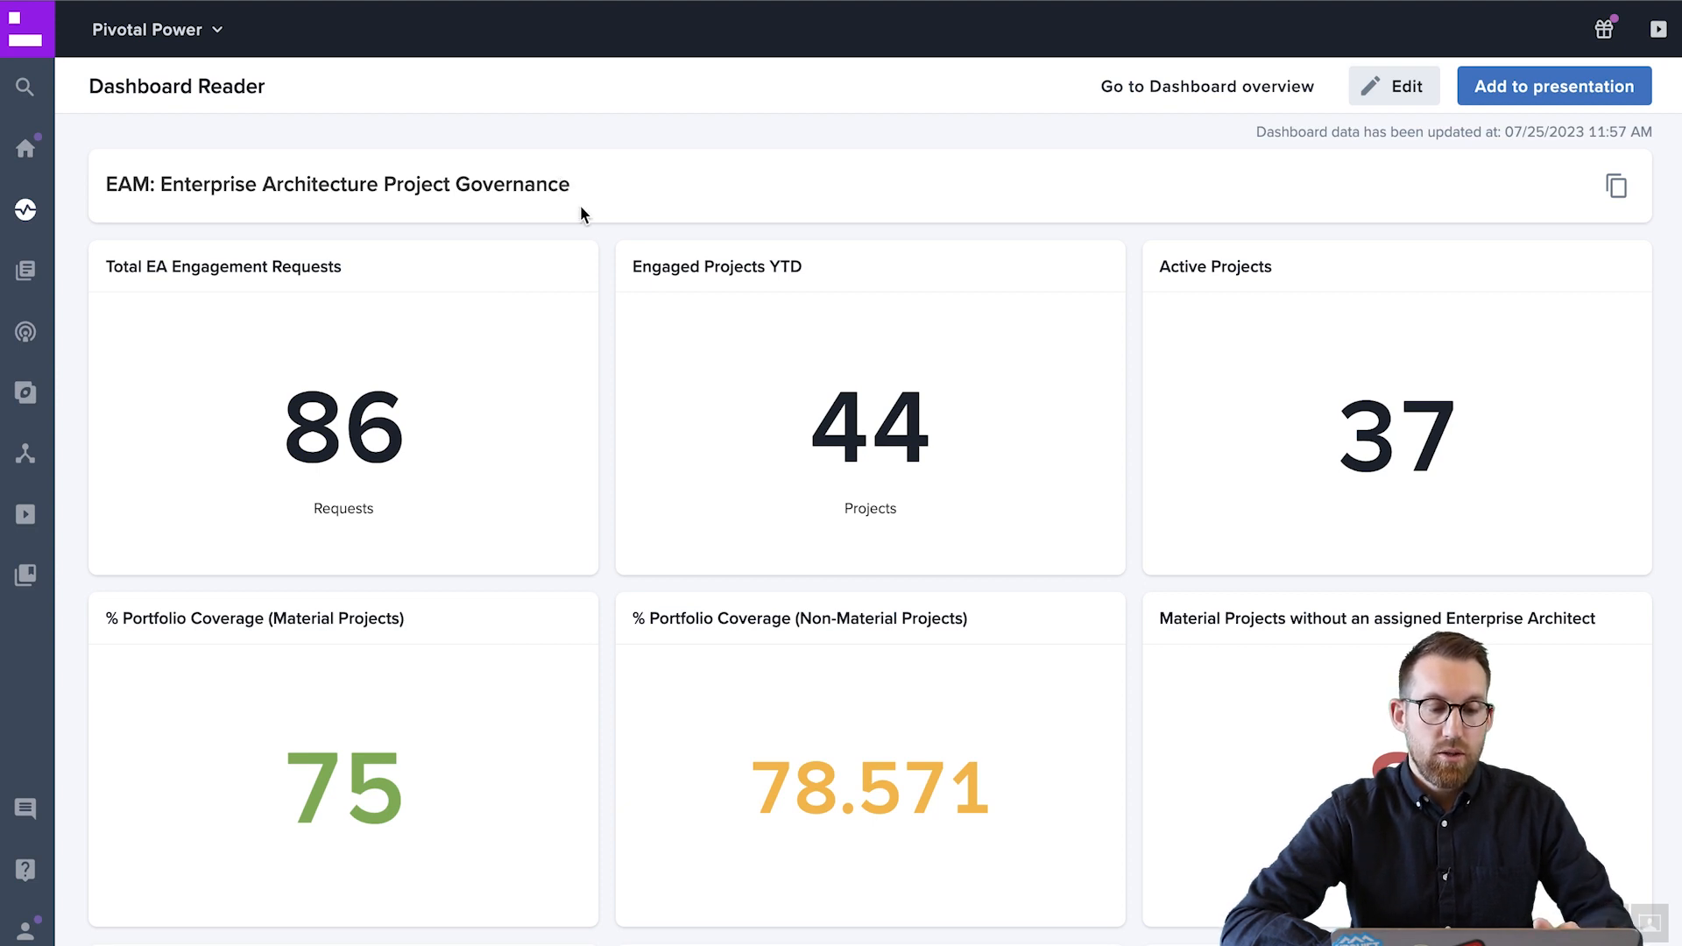
mouse_move(579, 373)
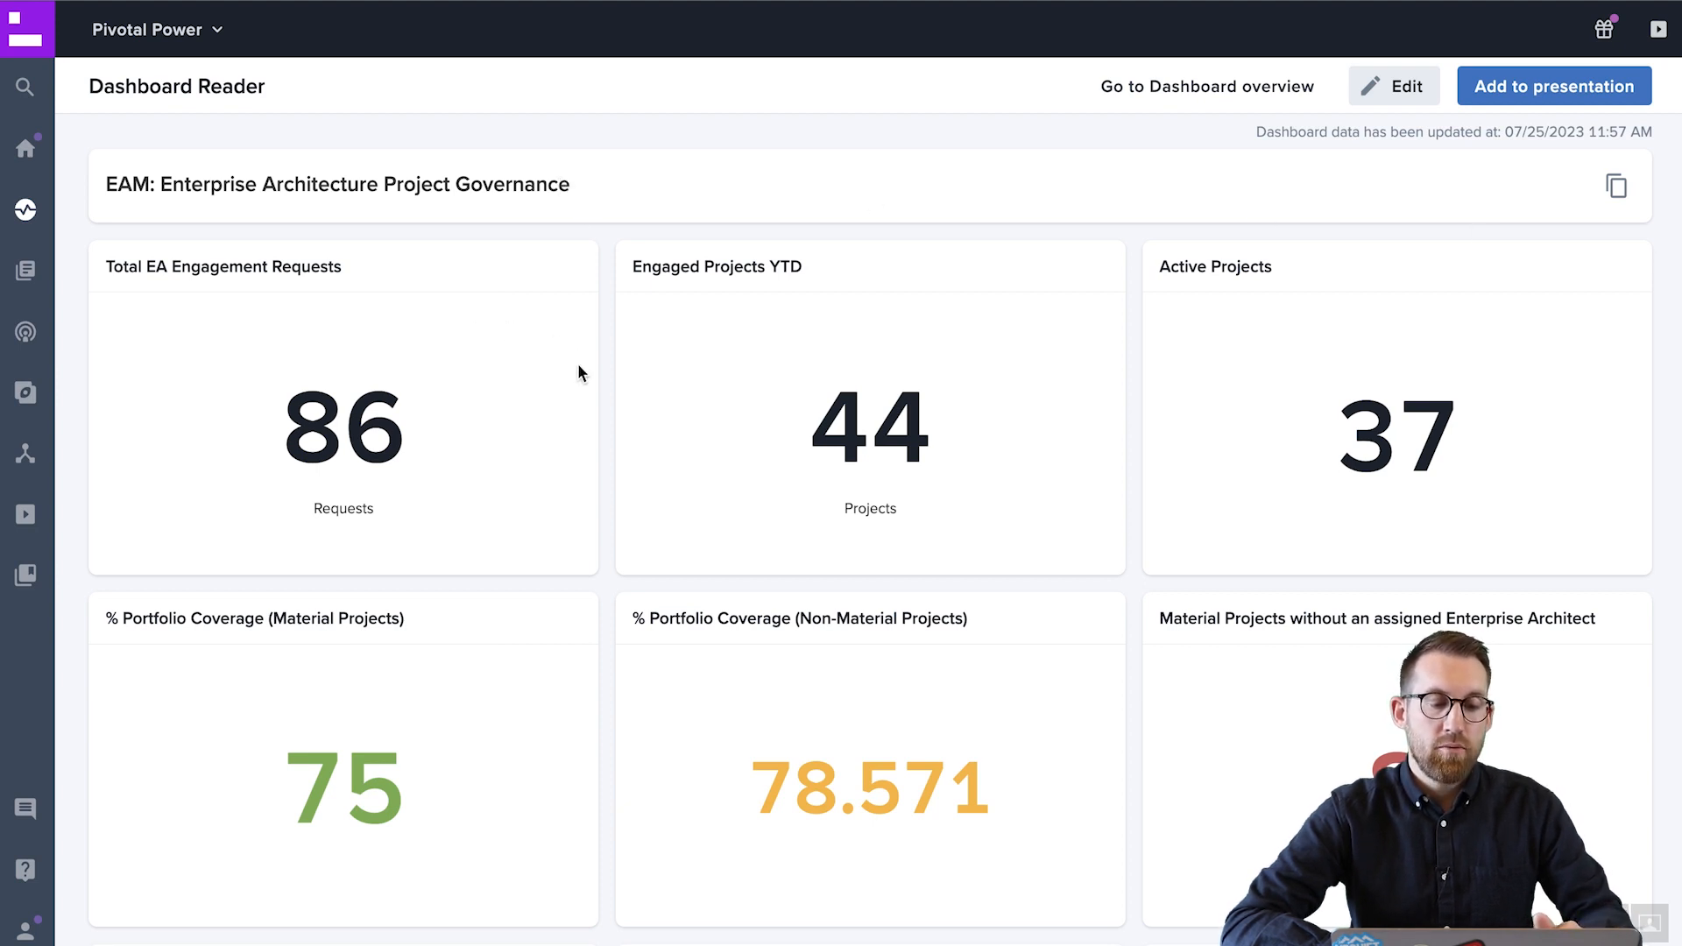
- Browse the Project Governance widgets: 86 engagement requests, 37 active projects, portfolio coverage
scroll(down, 3)
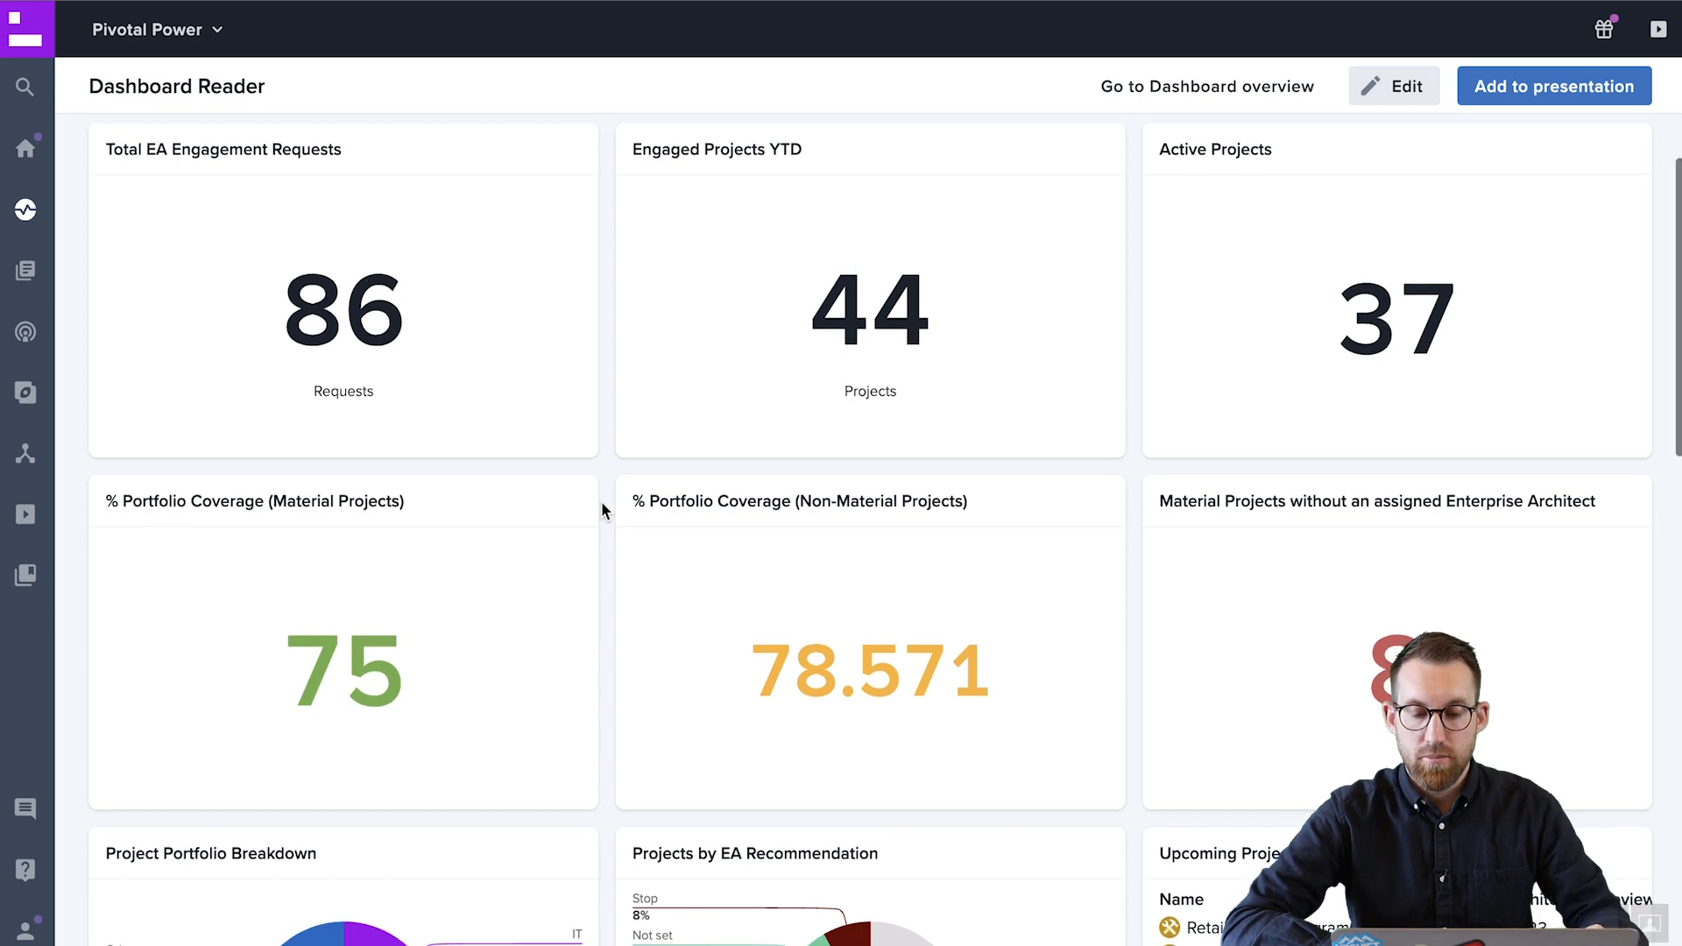
scroll(down, 3)
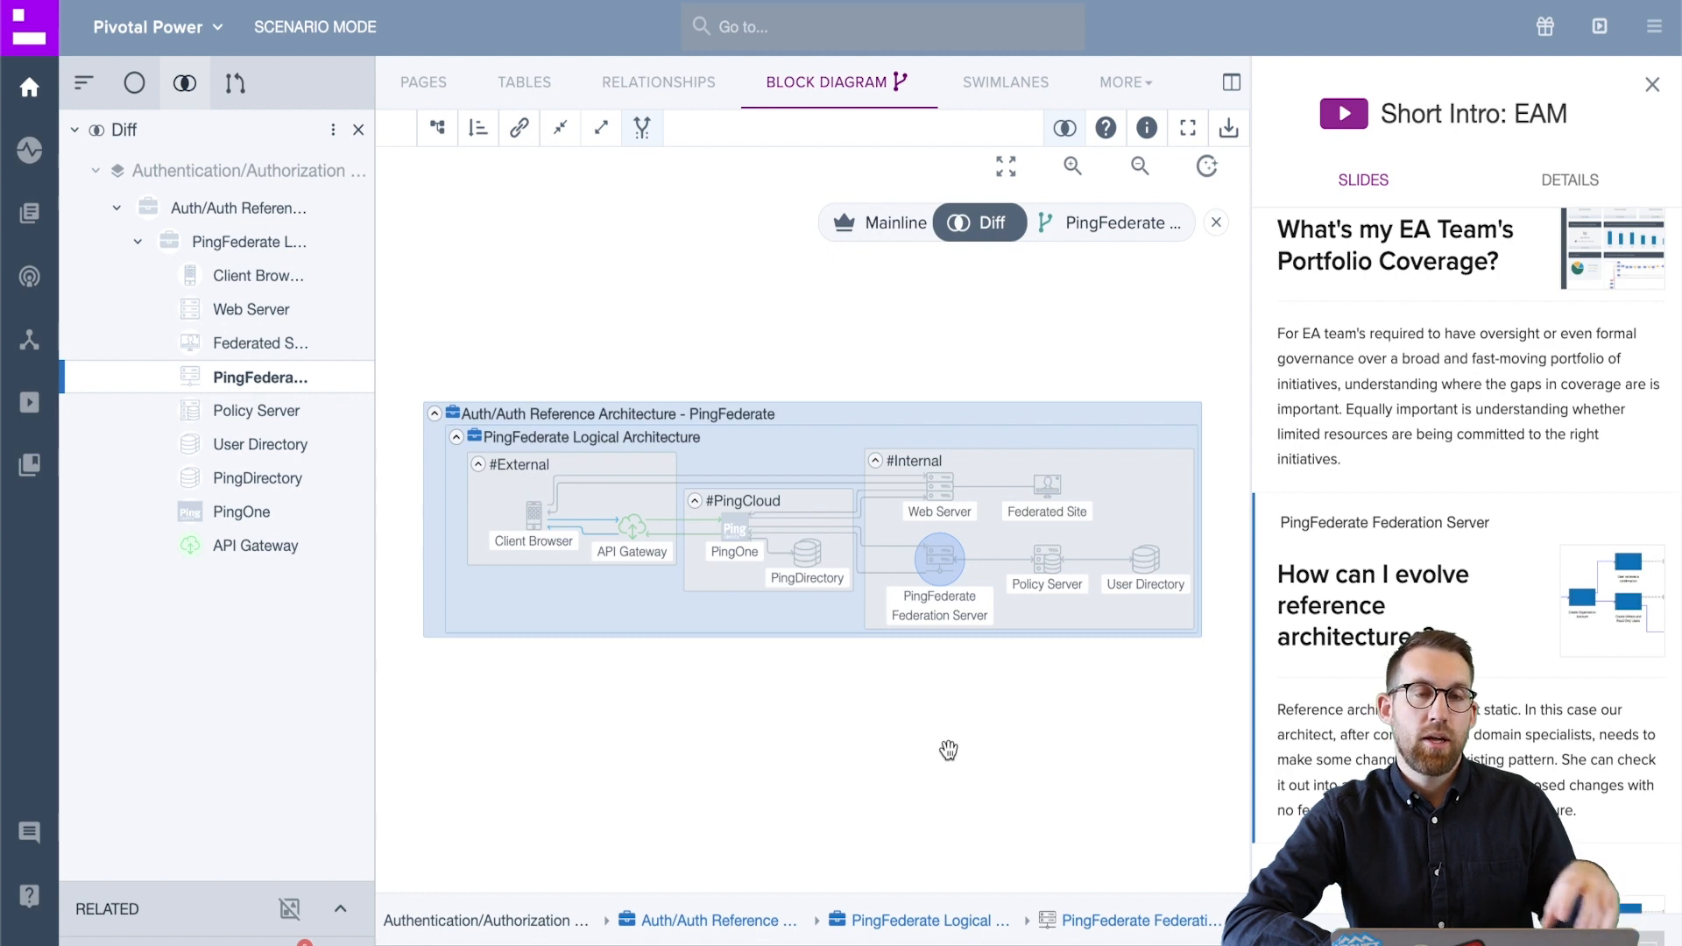
mouse_move(814, 731)
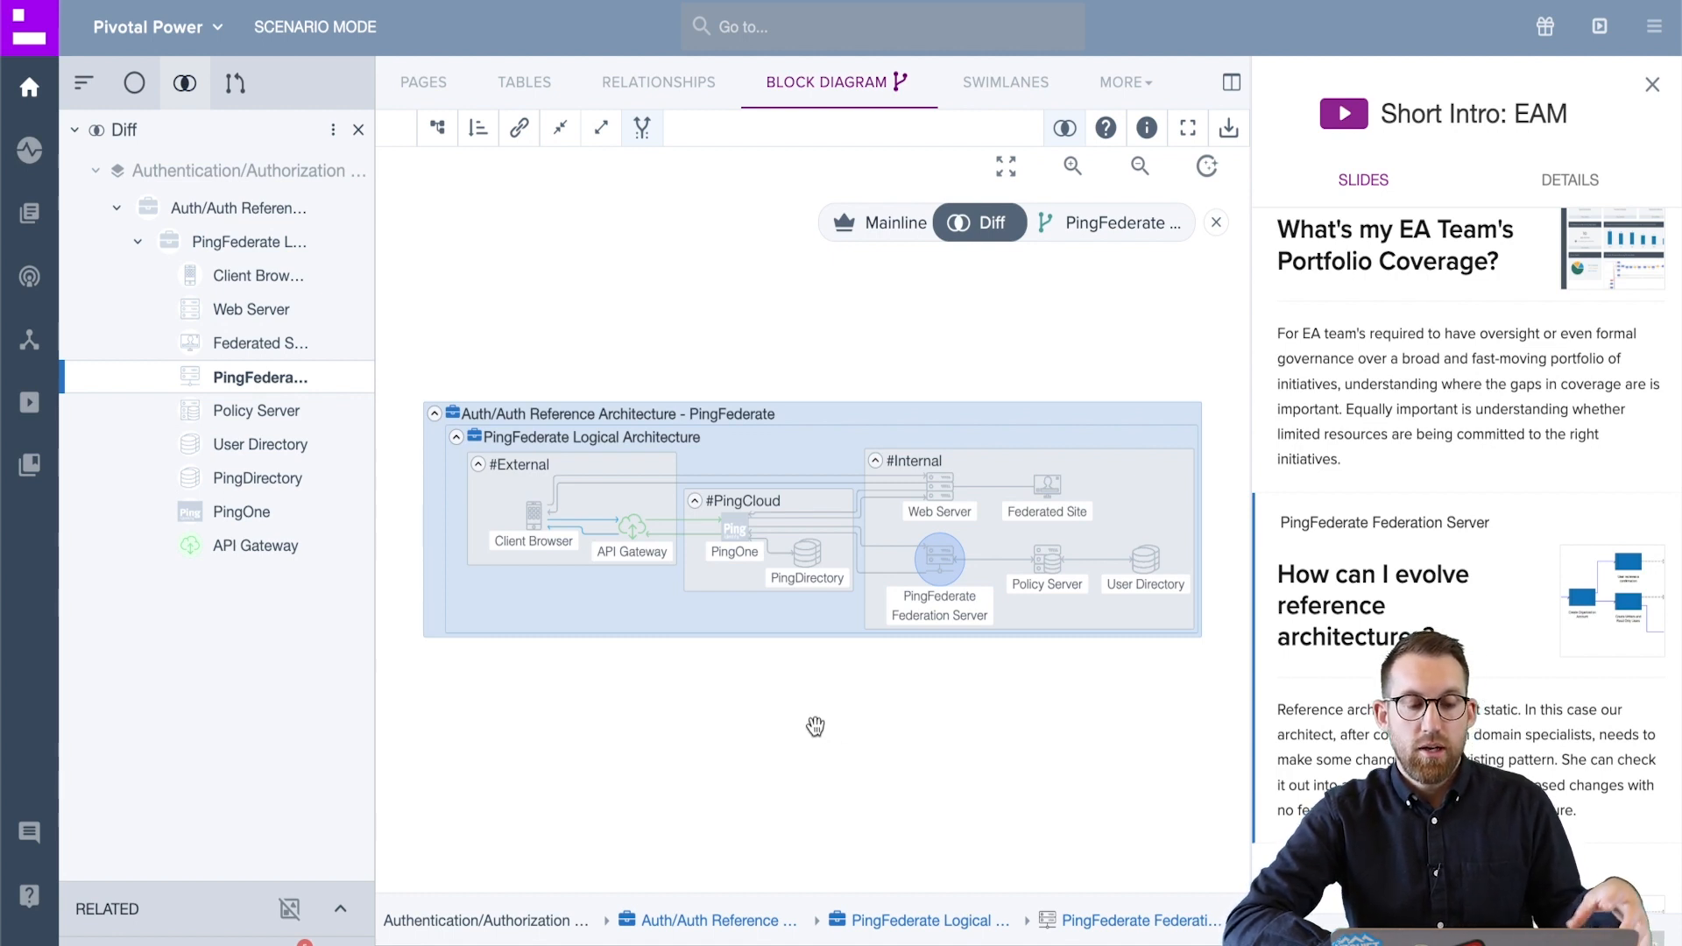
mouse_move(733, 607)
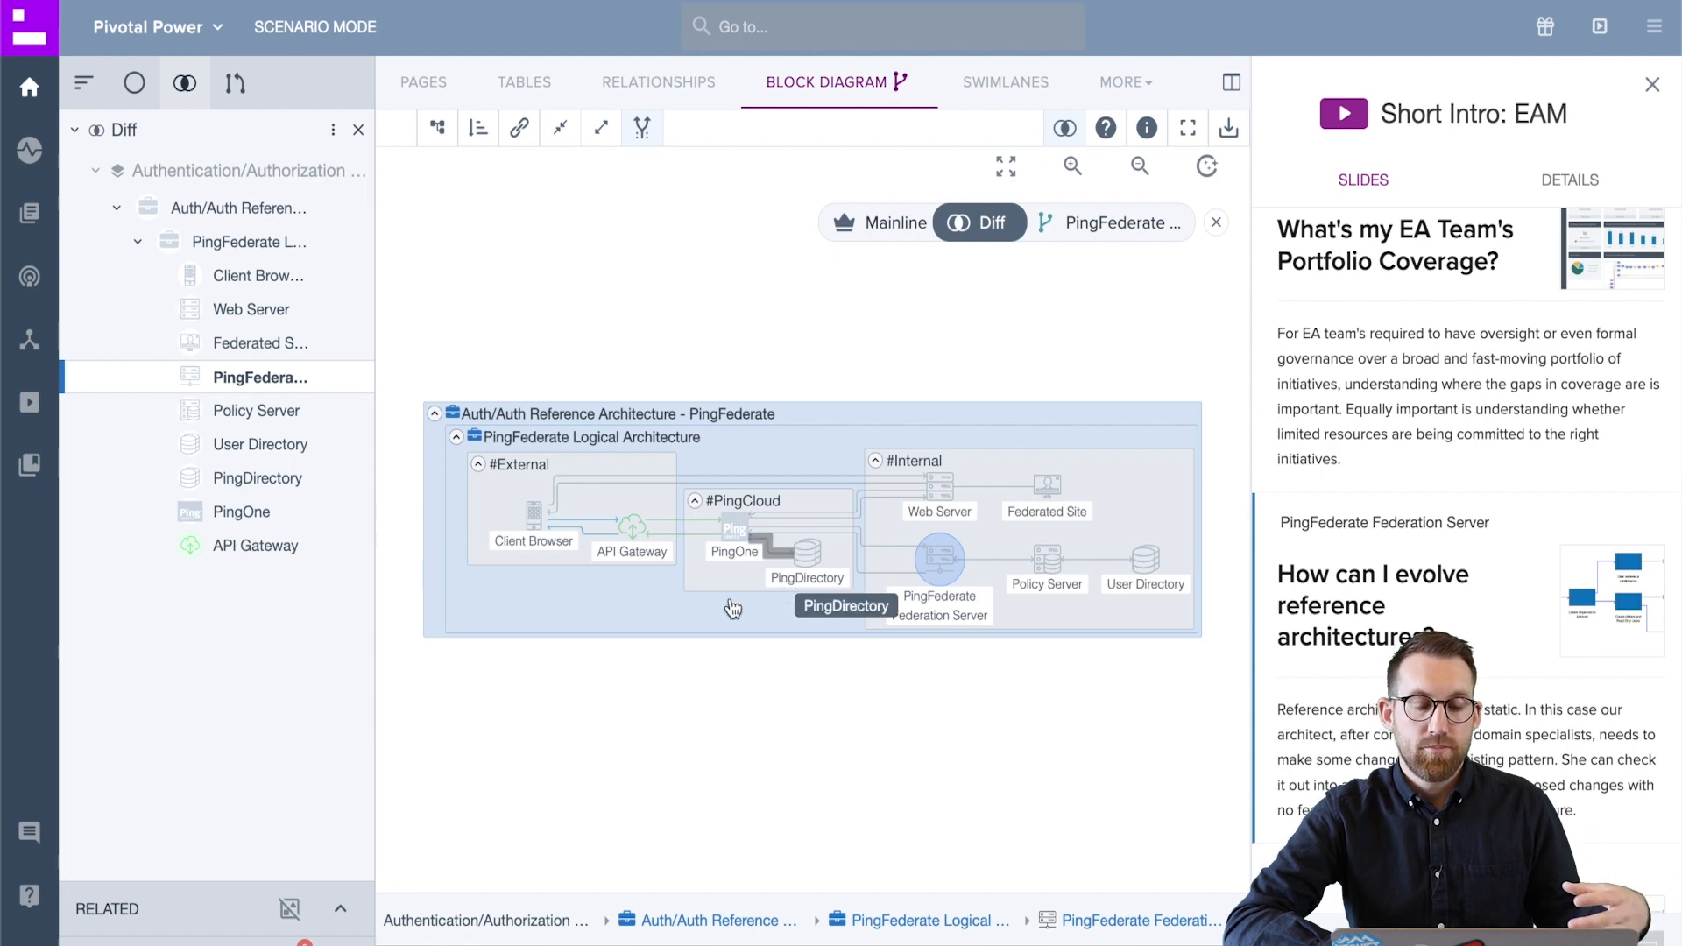
mouse_move(641, 634)
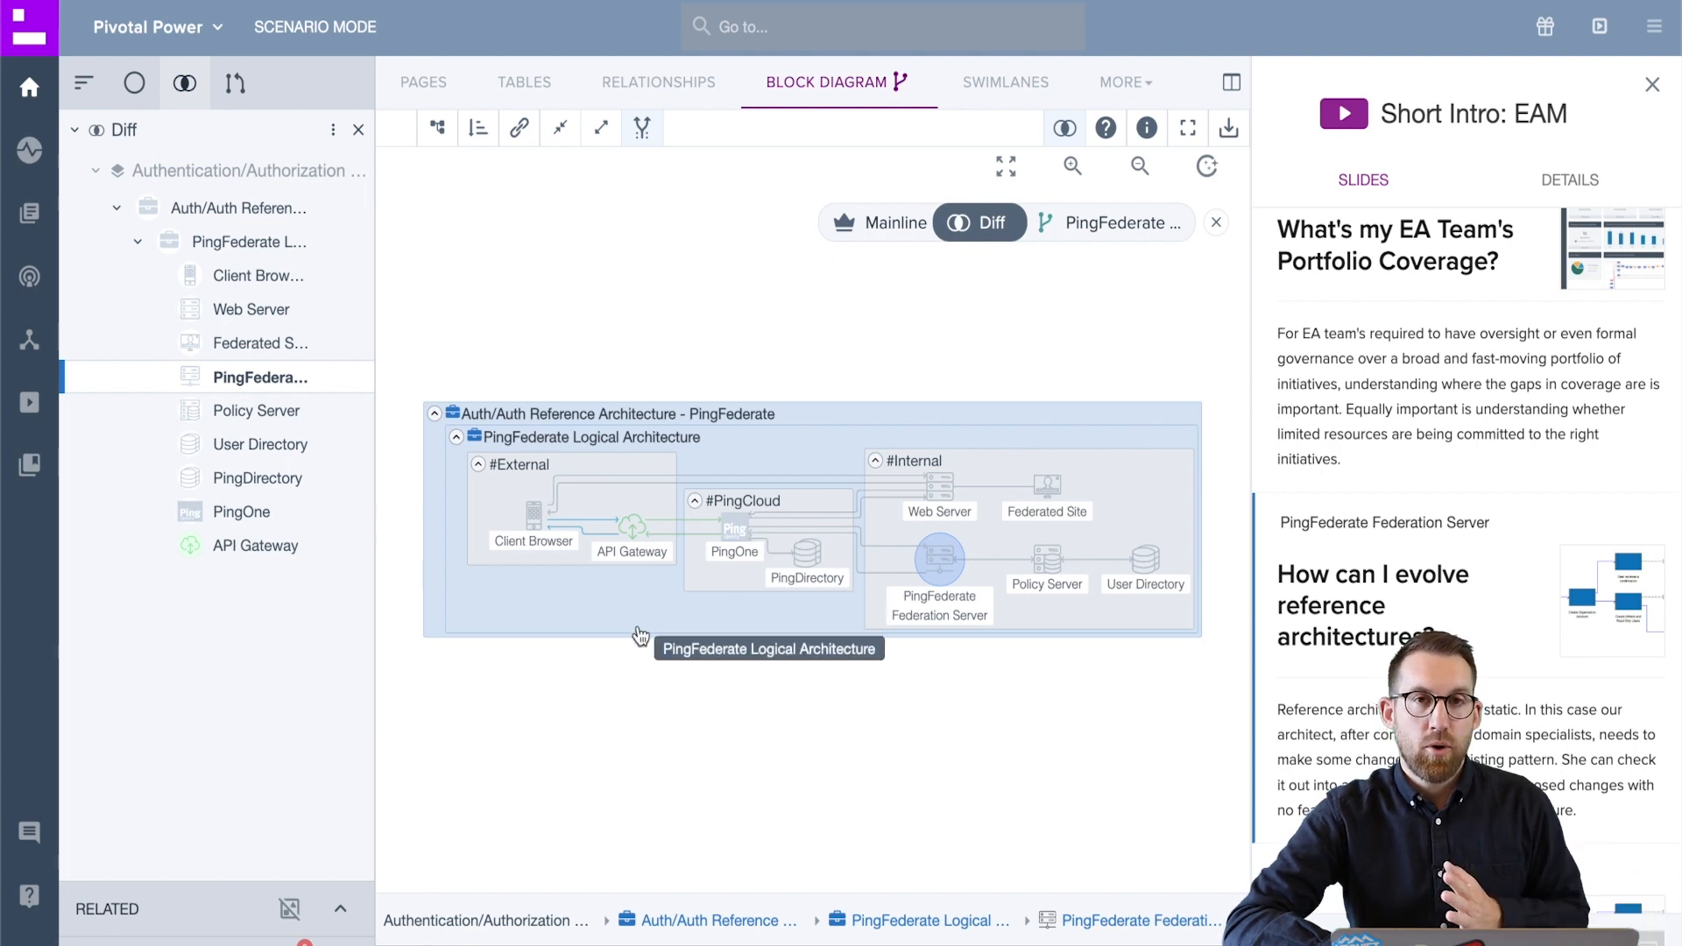
mouse_move(641, 604)
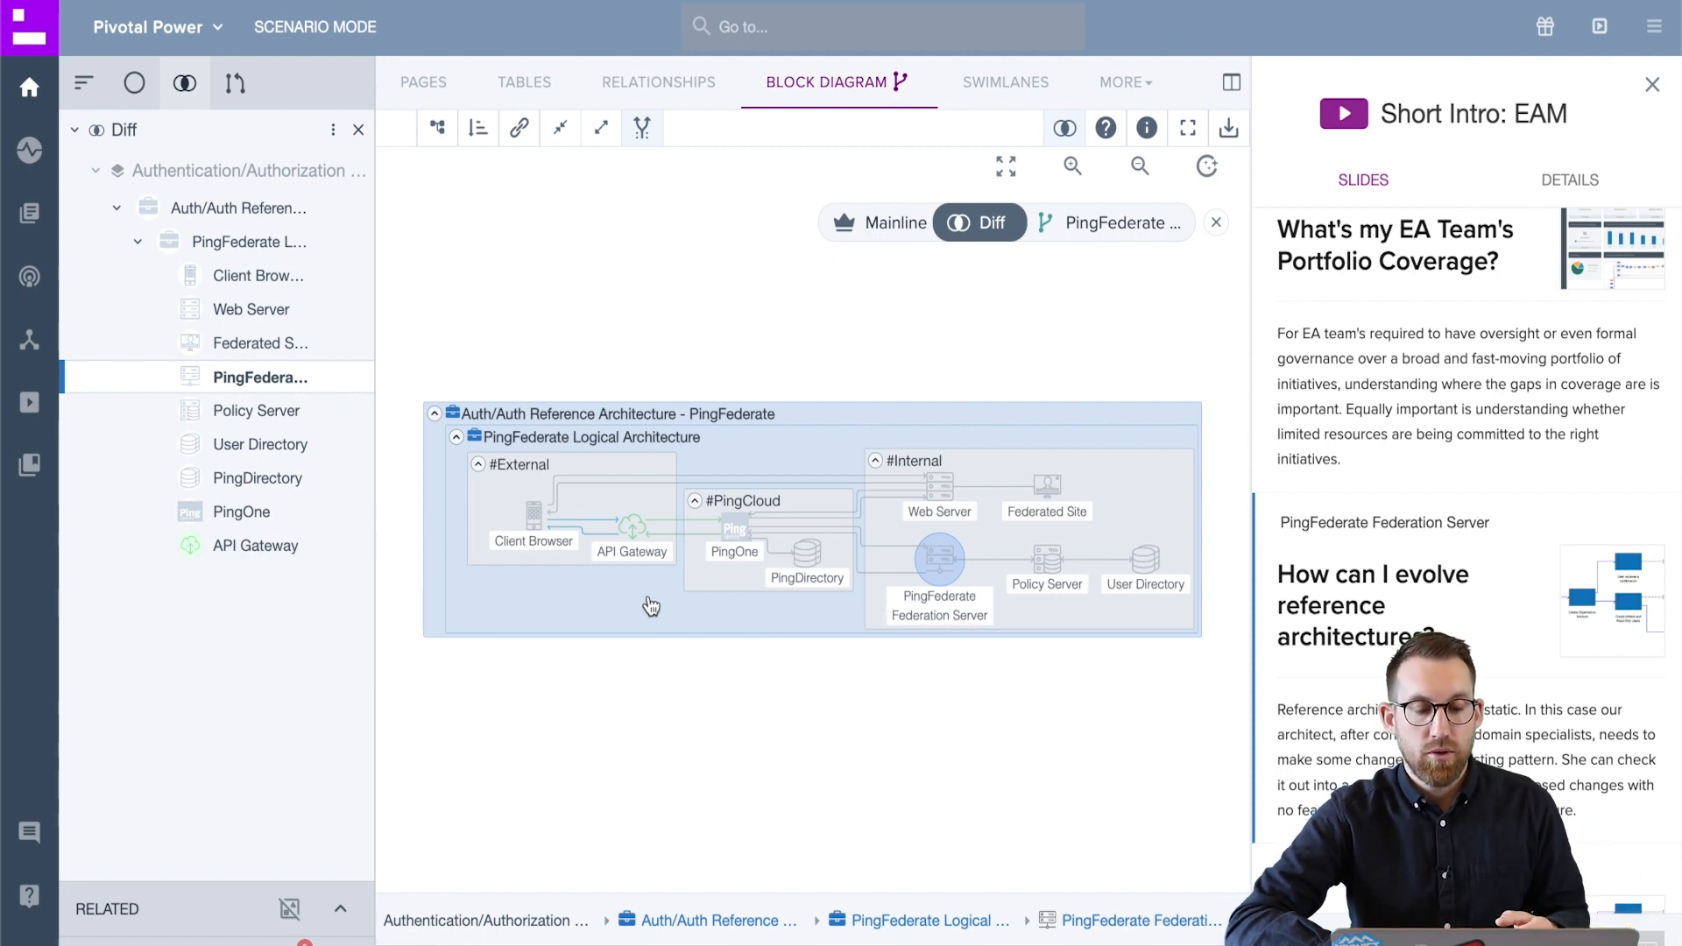
- Compare the PingFederate block diagram as Mainline, scenario branch and Diff
click(892, 222)
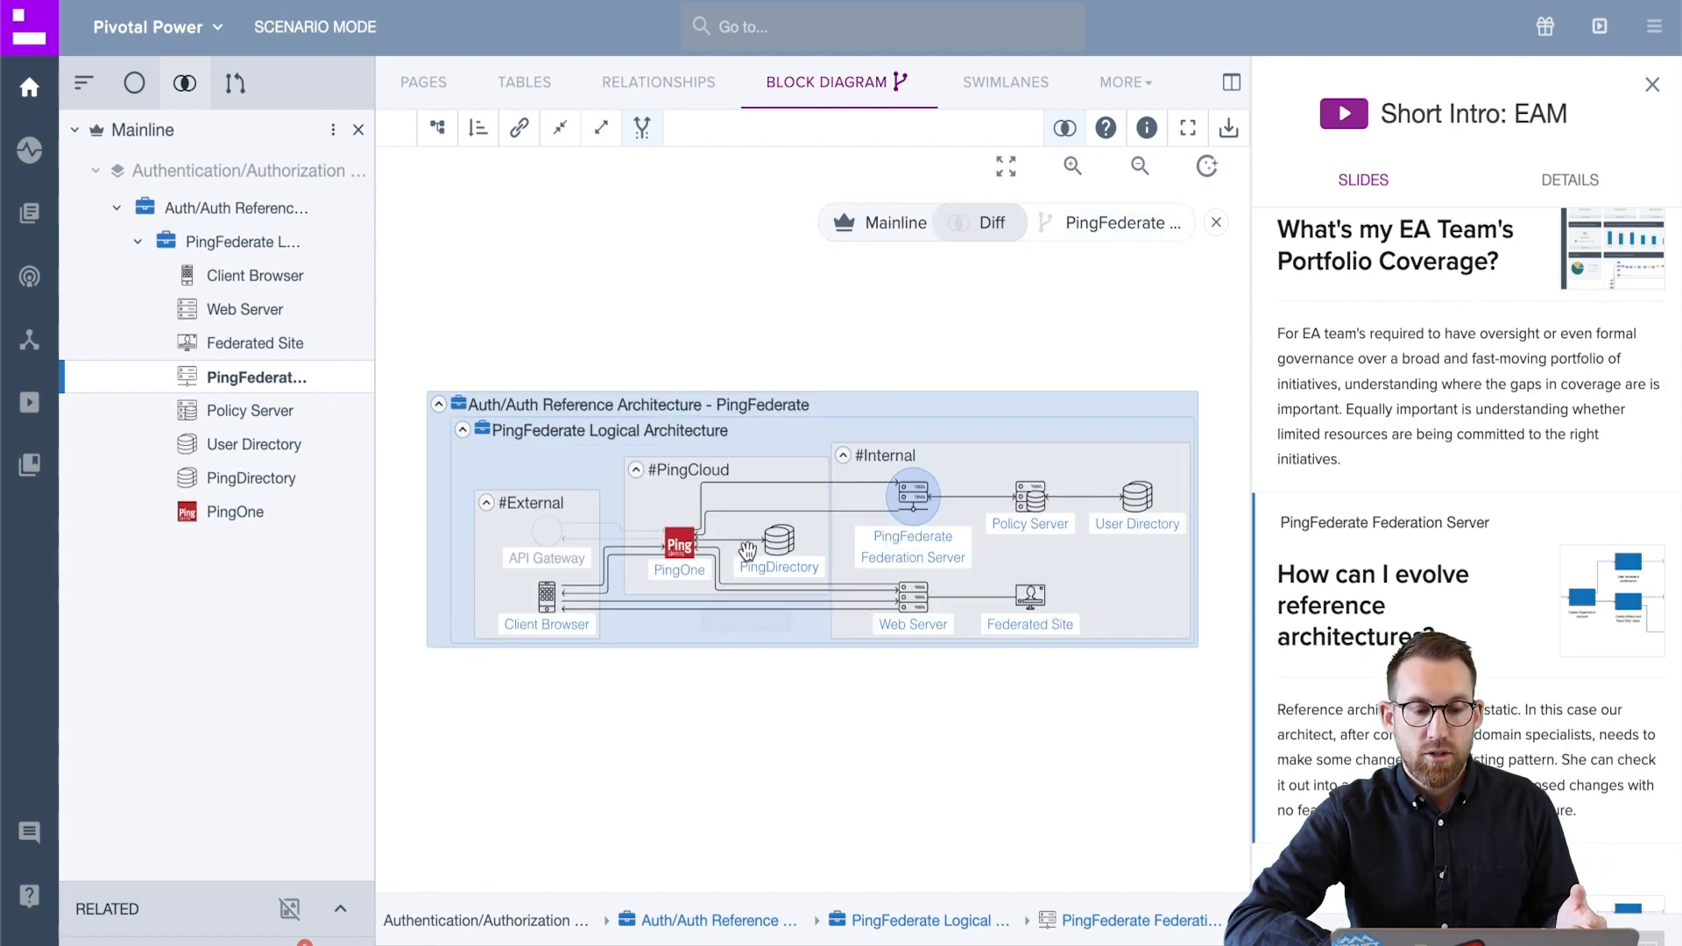
mouse_move(734, 410)
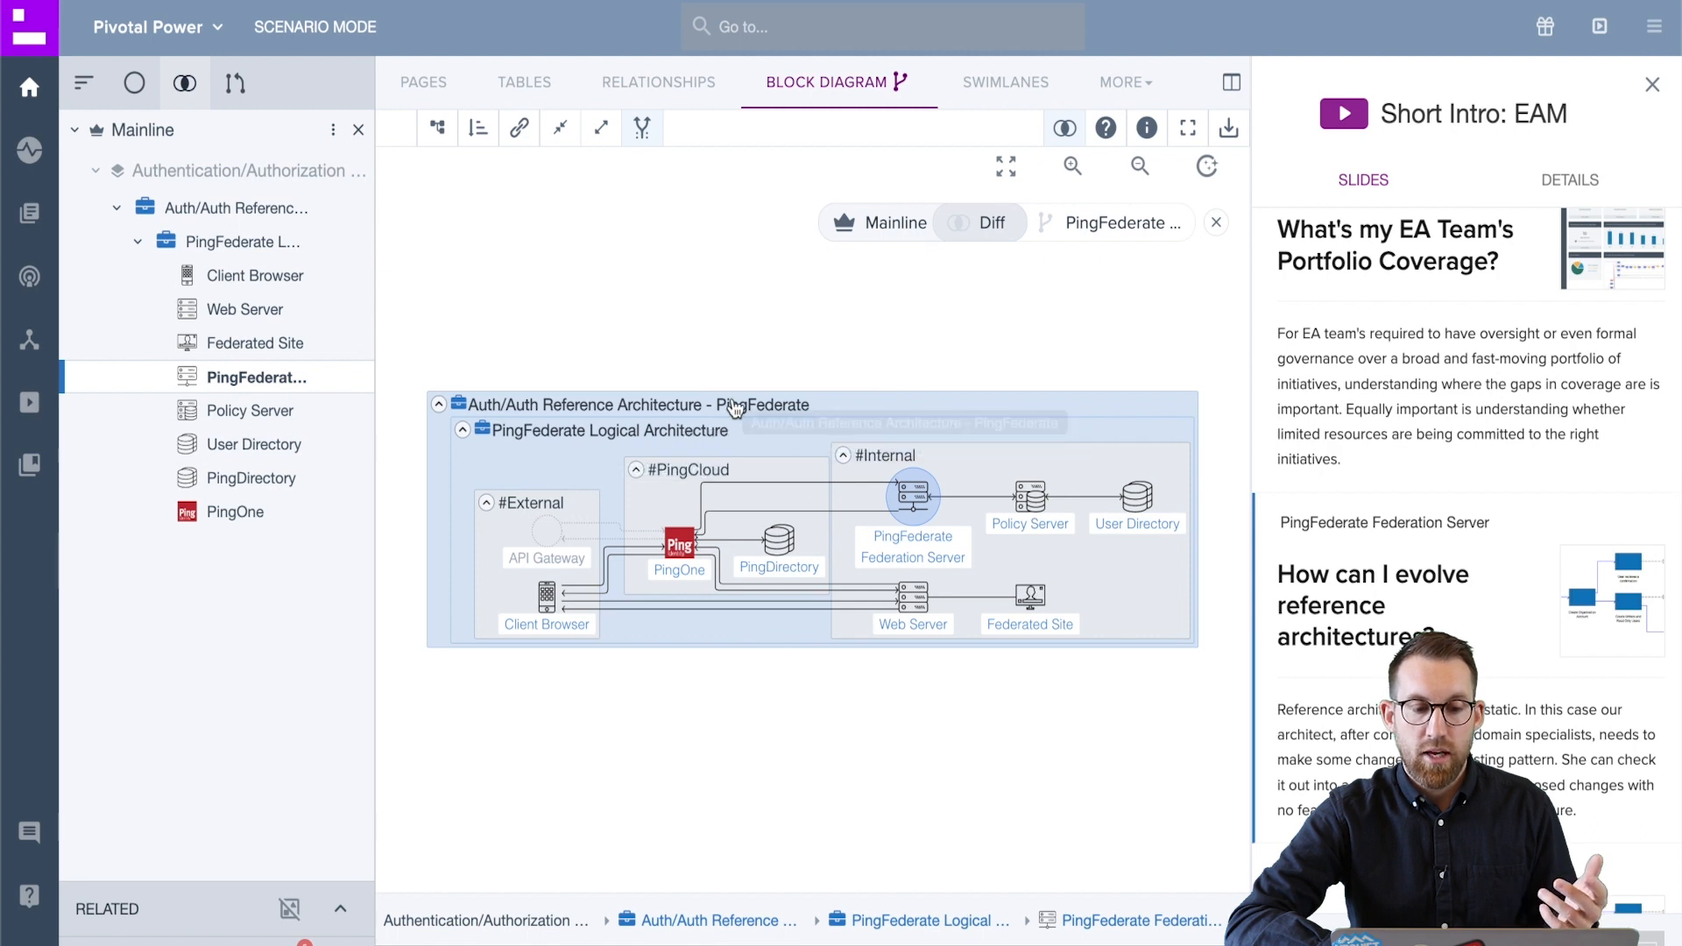
click(1116, 223)
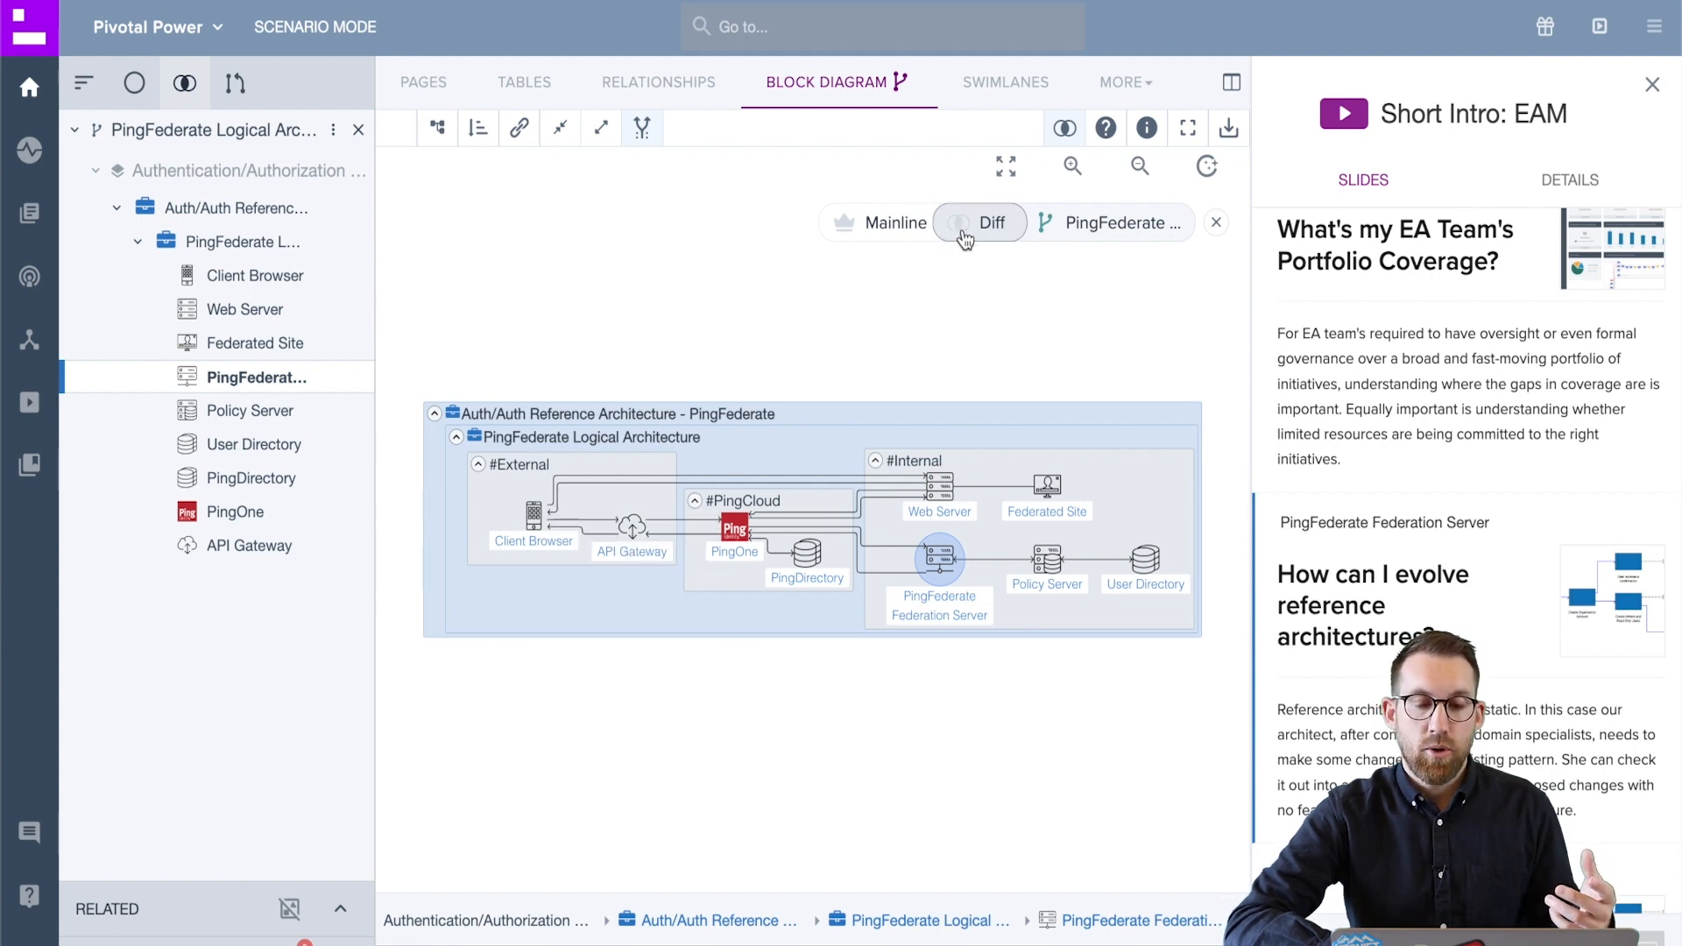
click(978, 223)
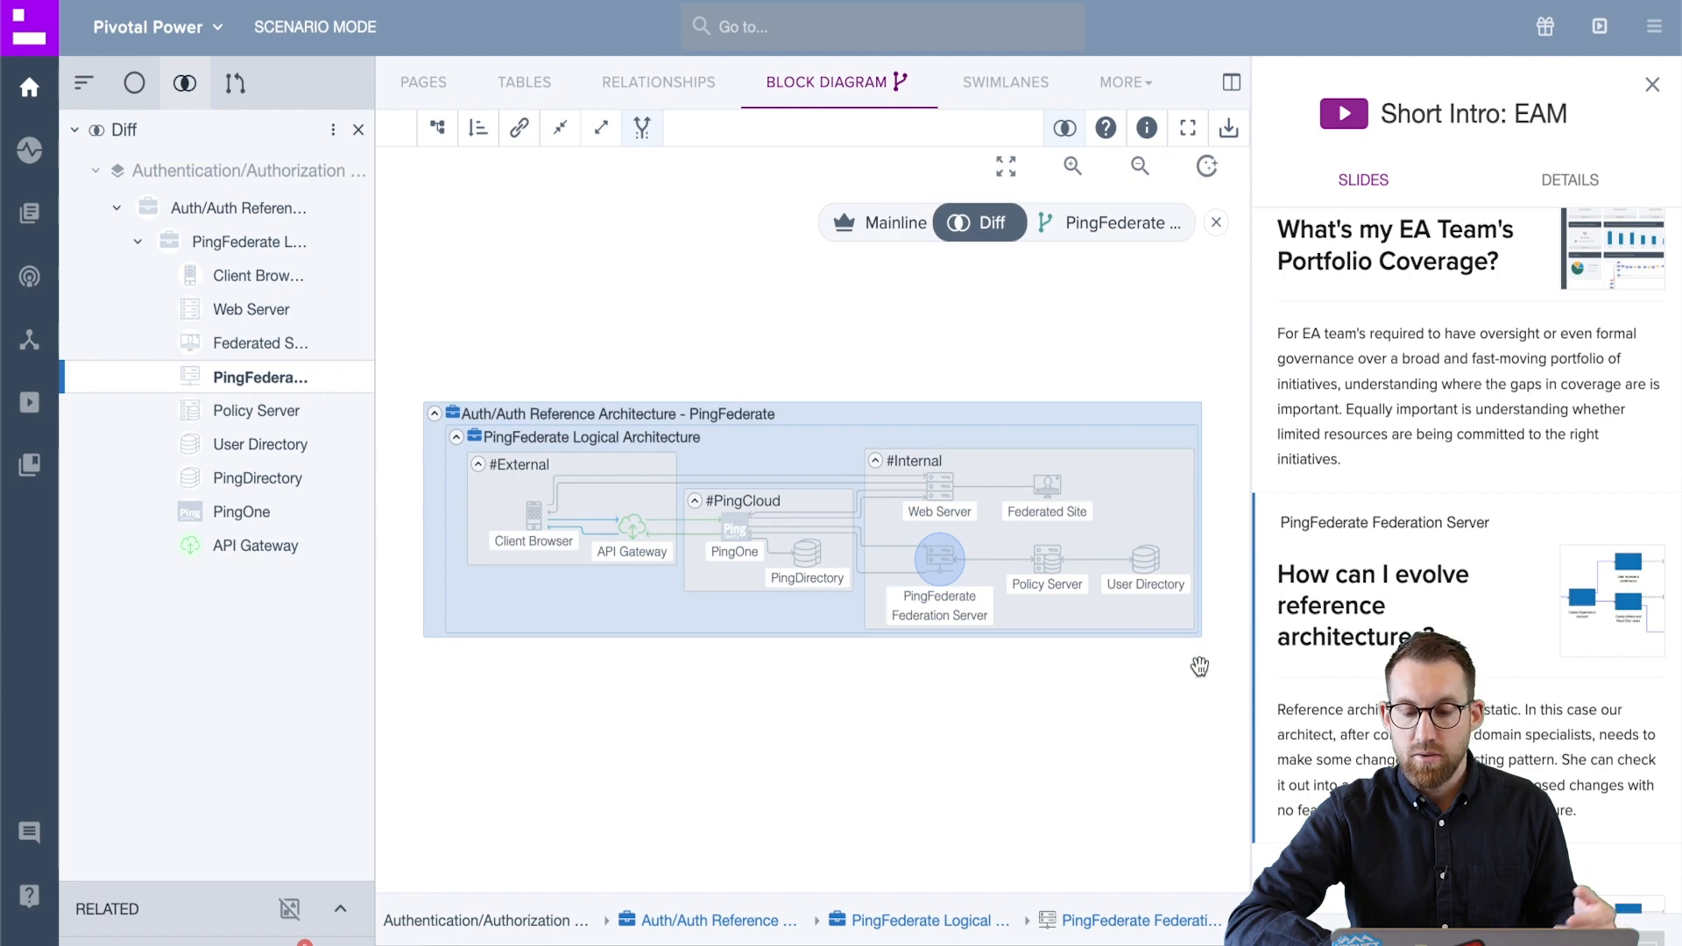
scroll(down, 3)
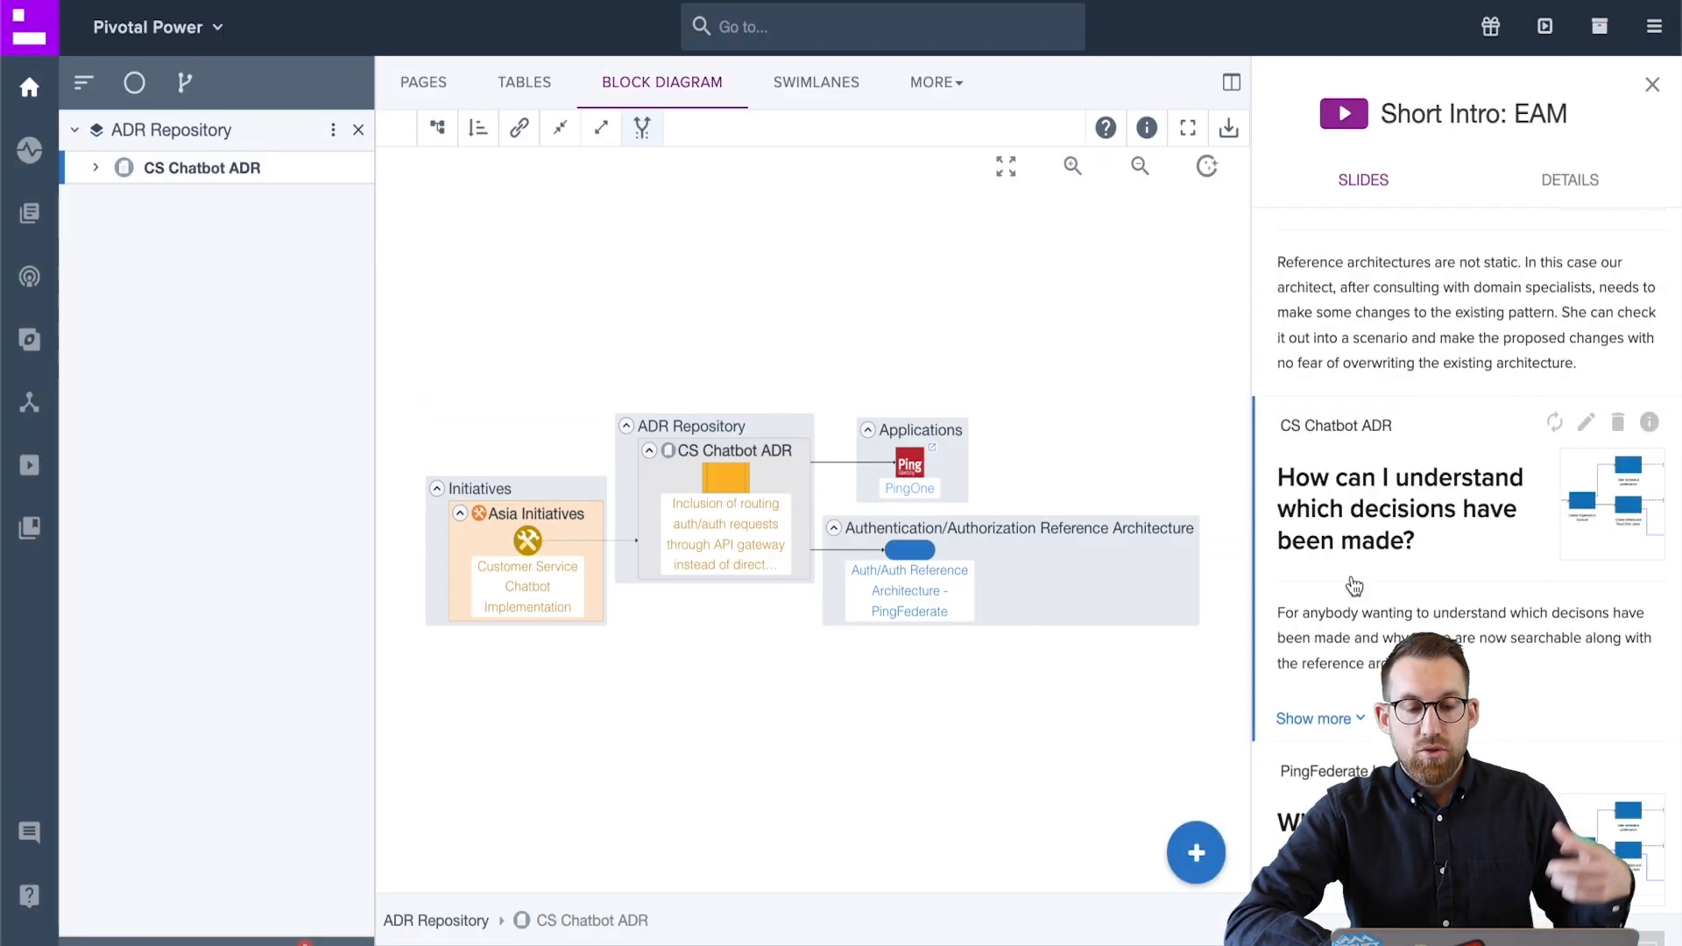
mouse_move(1037, 599)
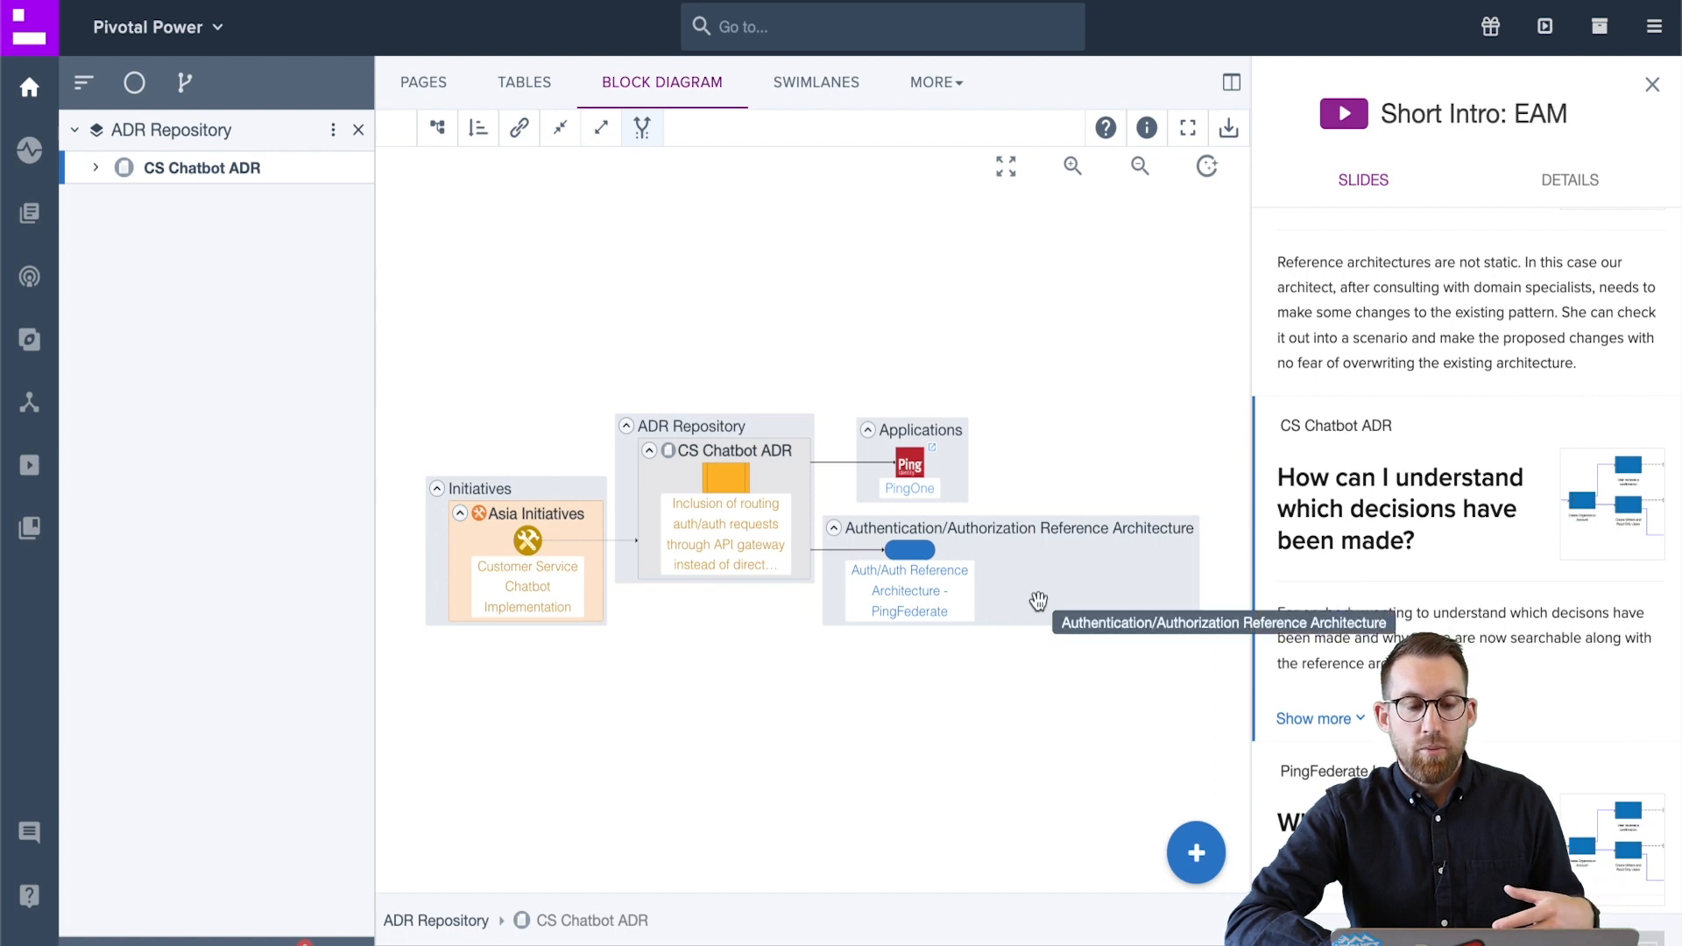
mouse_move(948, 759)
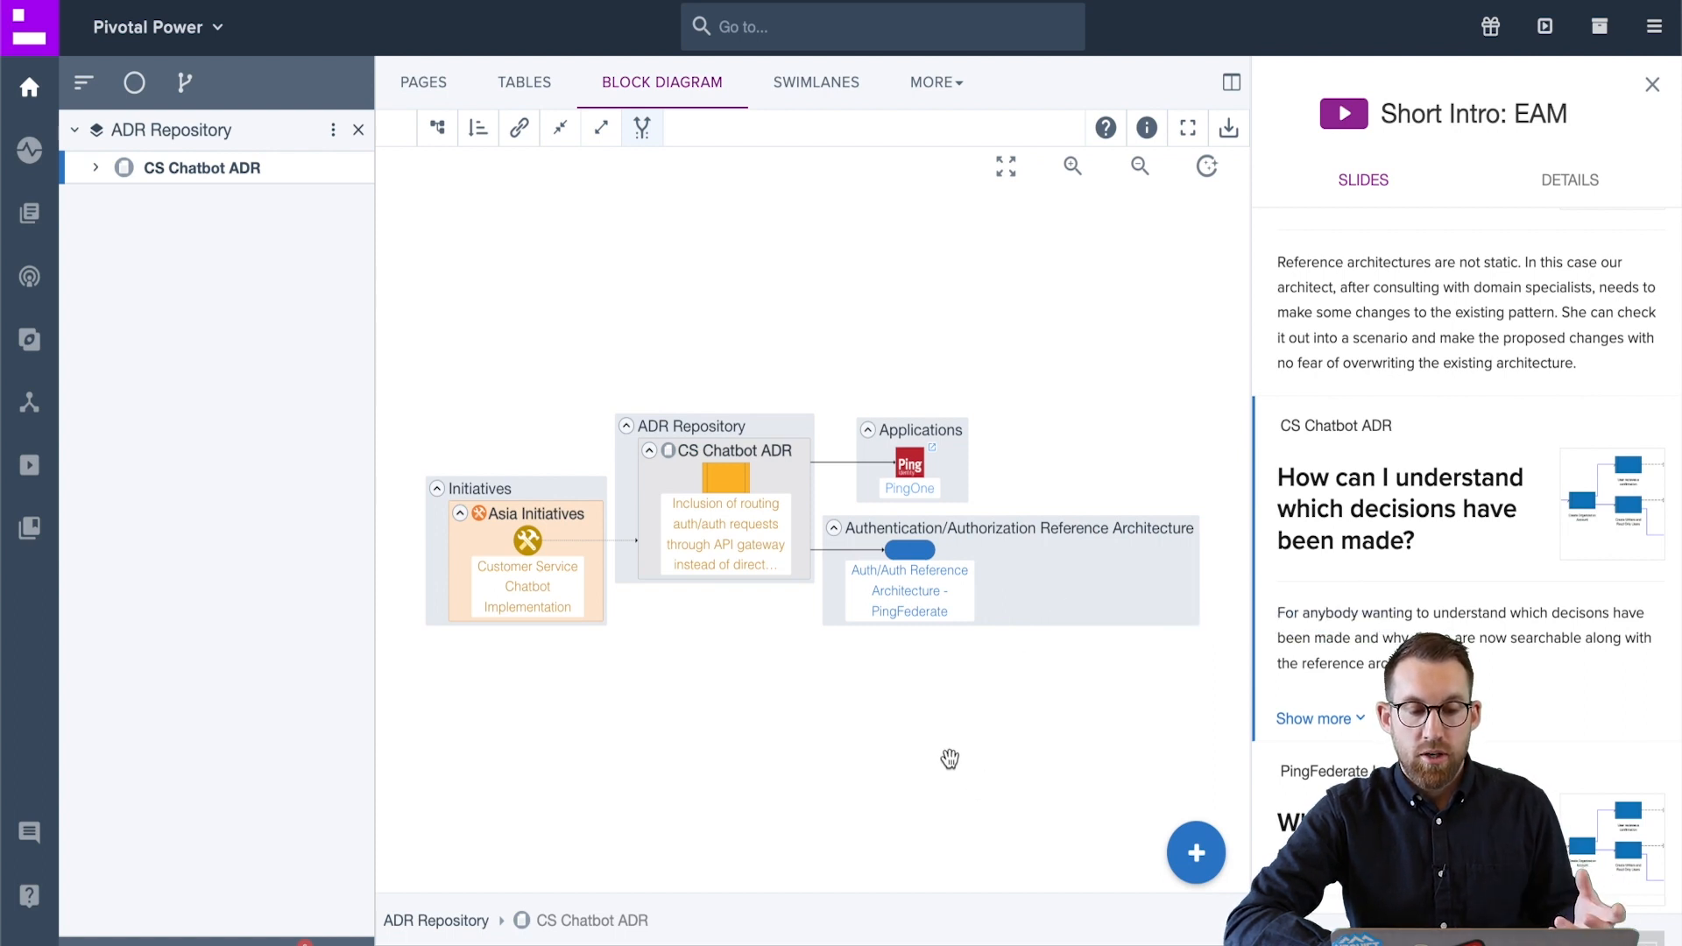
mouse_move(752, 504)
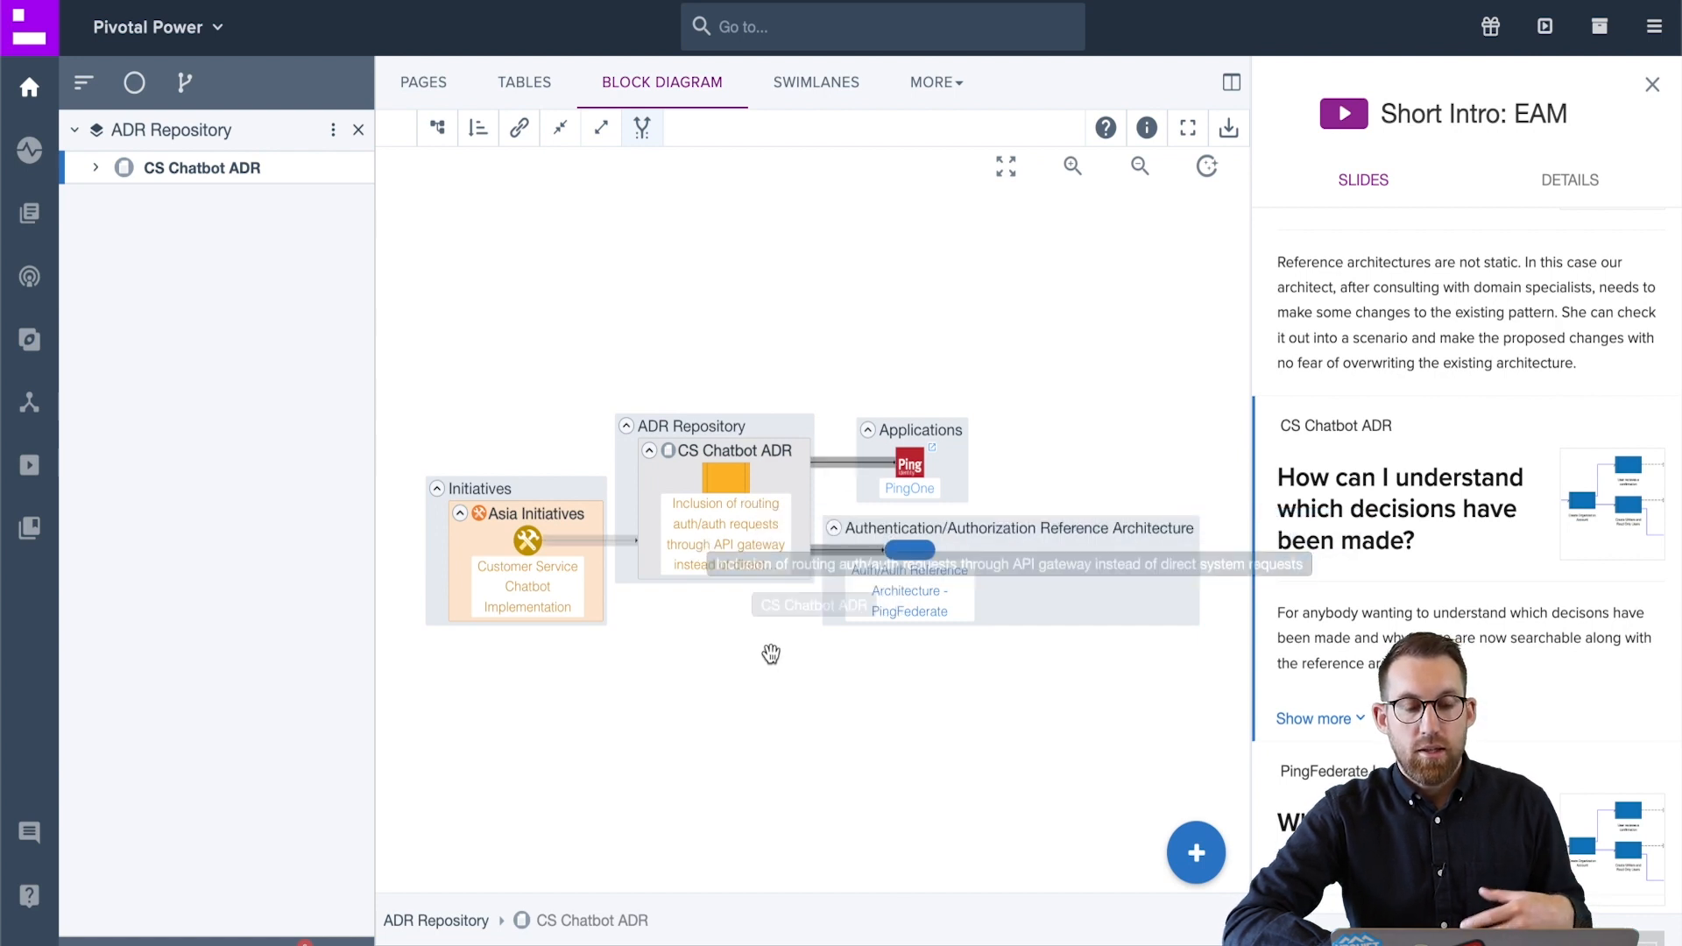
mouse_move(767, 659)
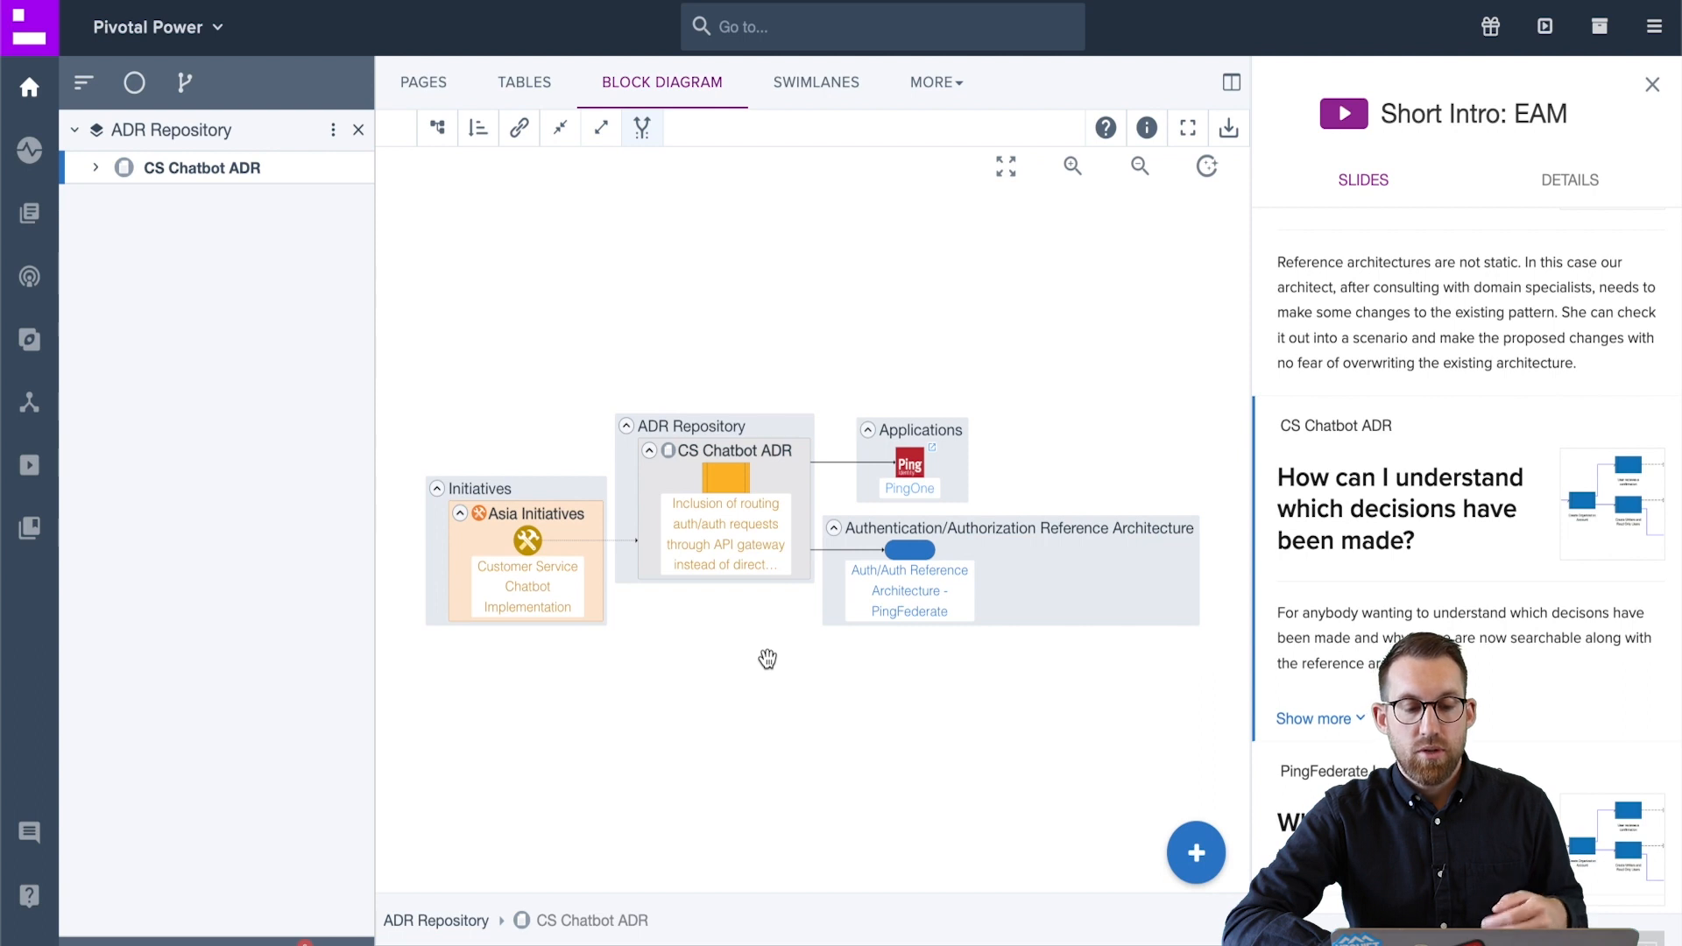
mouse_move(599, 590)
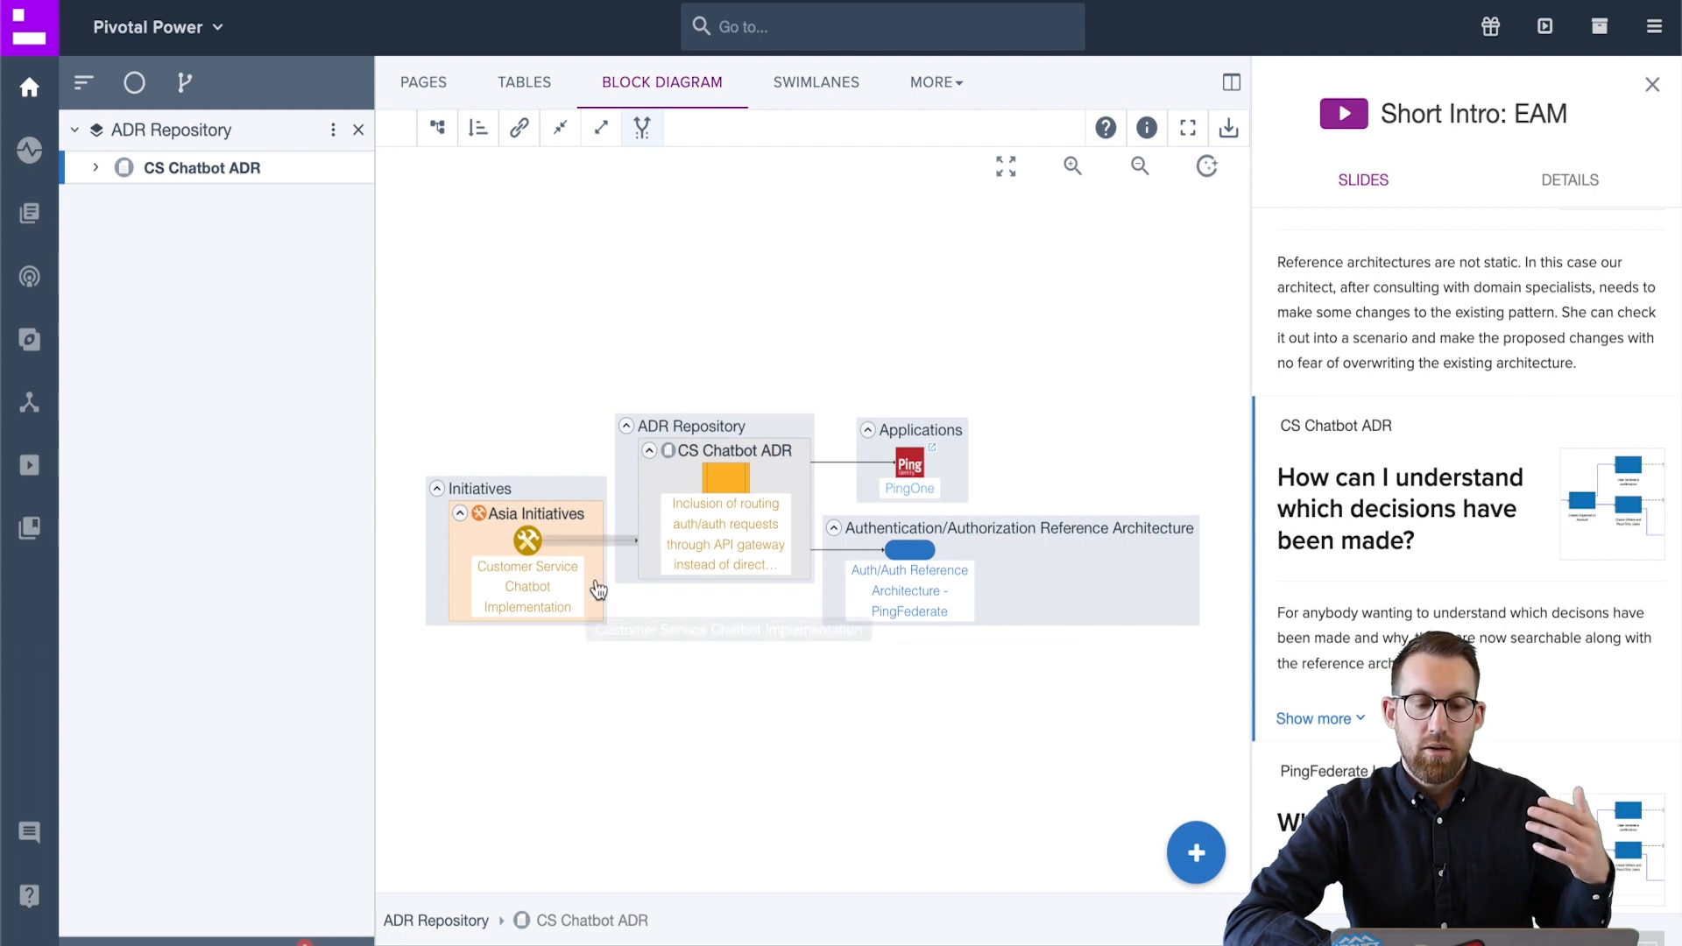
mouse_move(925, 475)
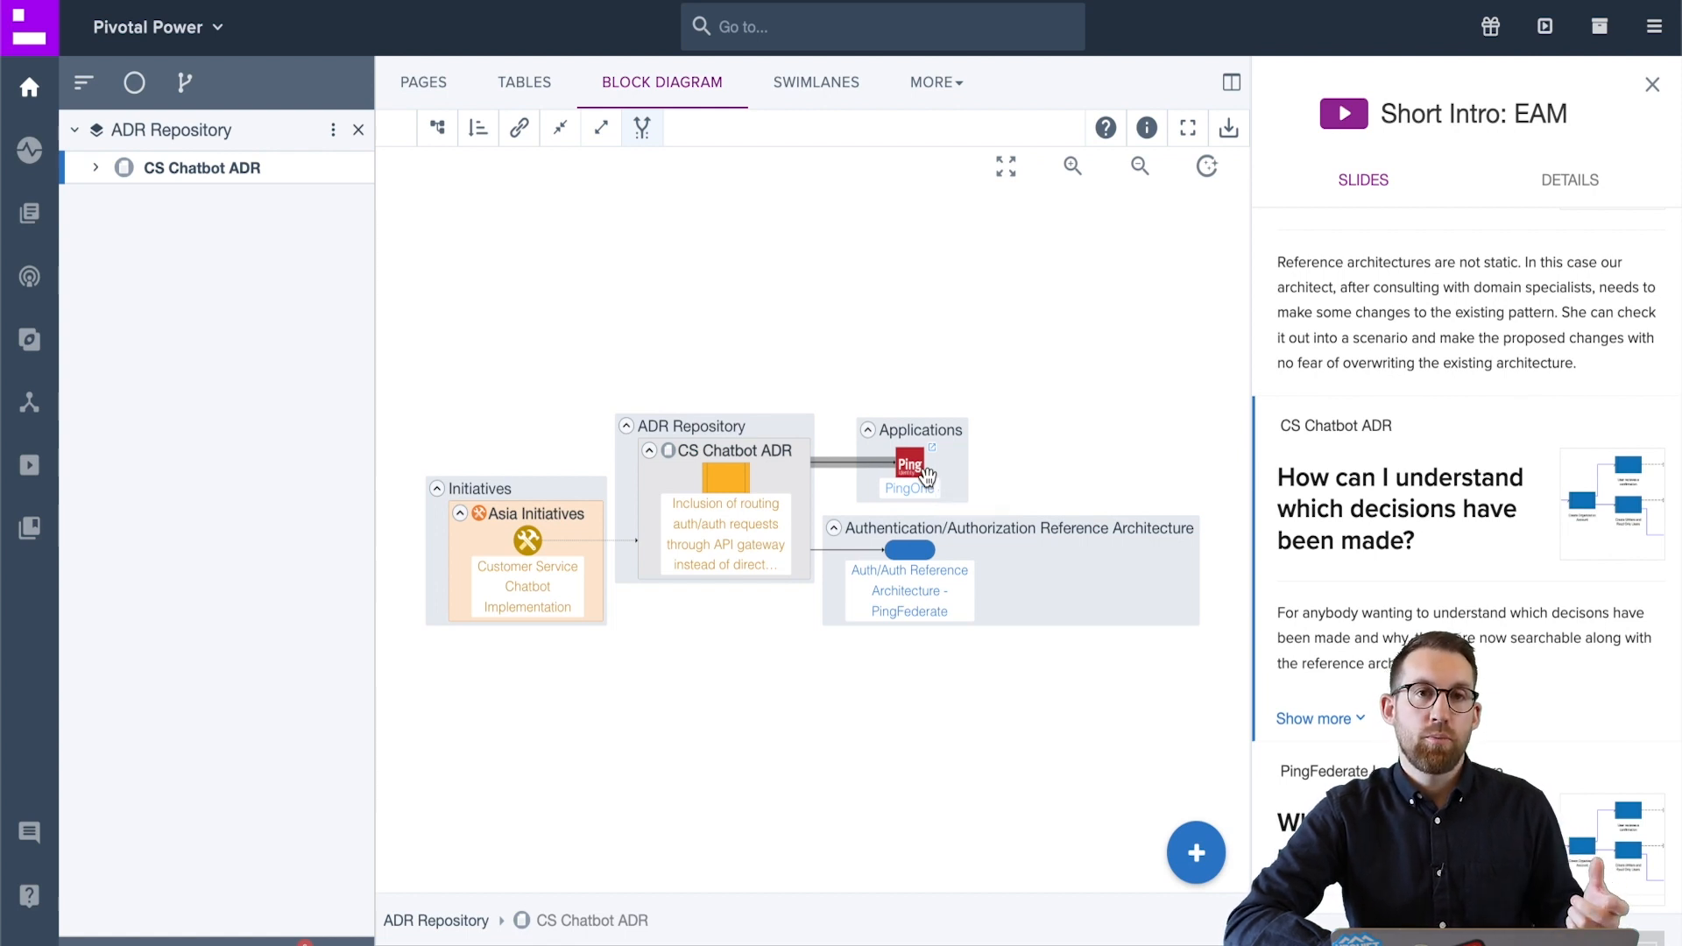
mouse_move(795, 500)
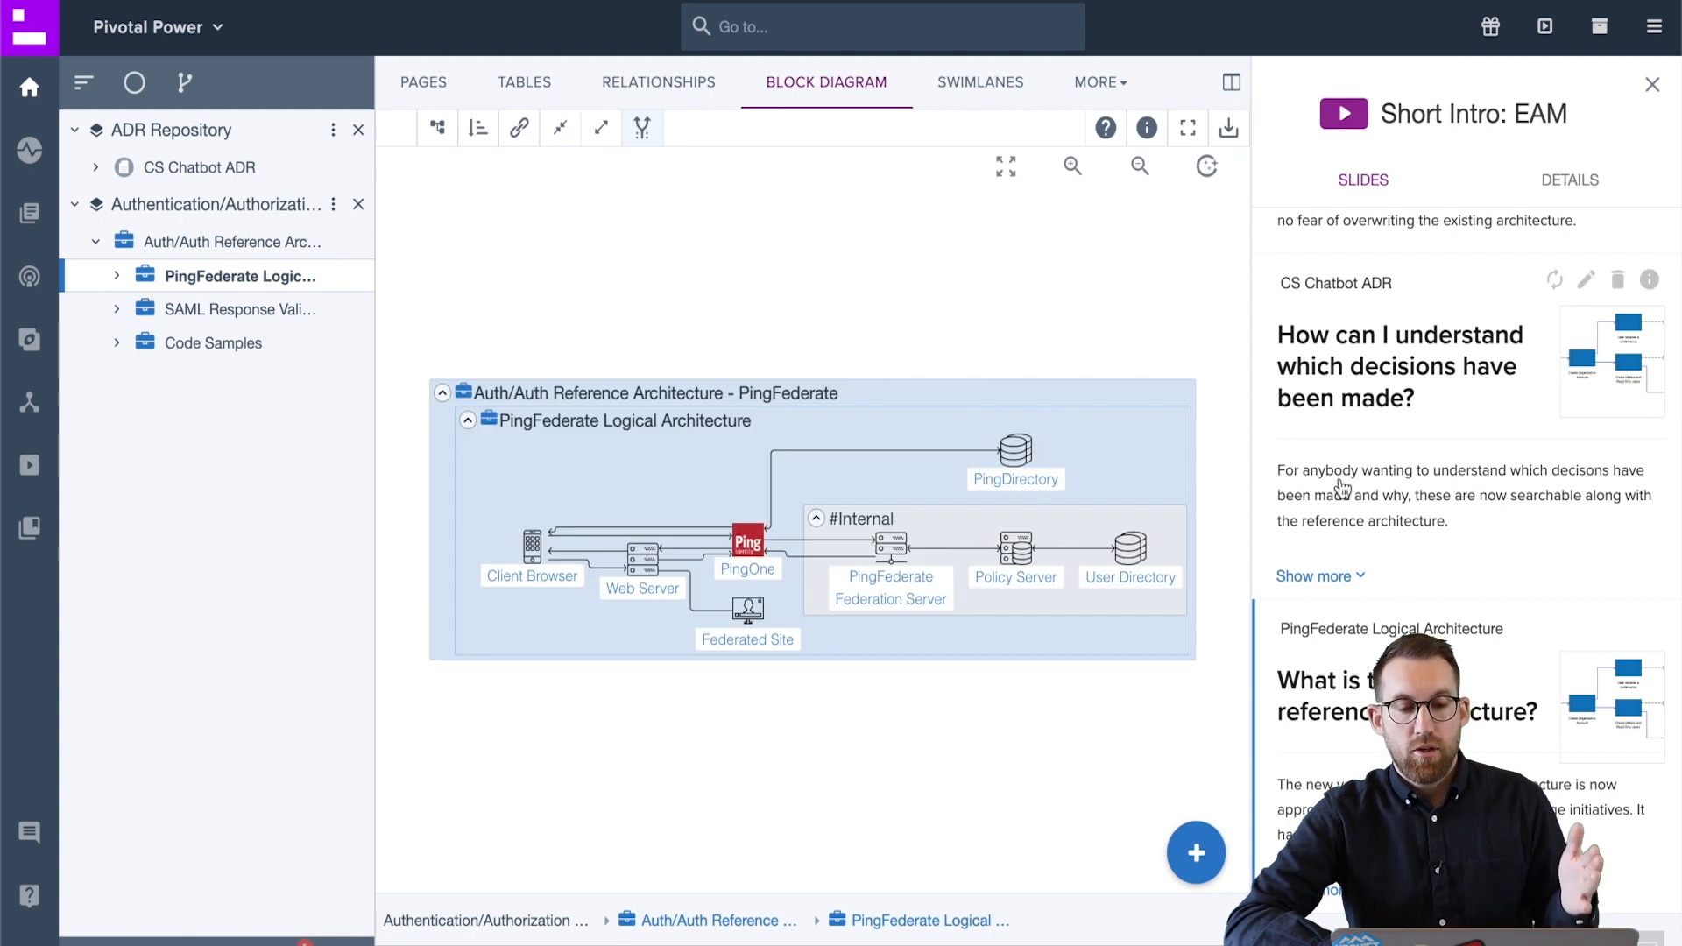
mouse_move(1232, 408)
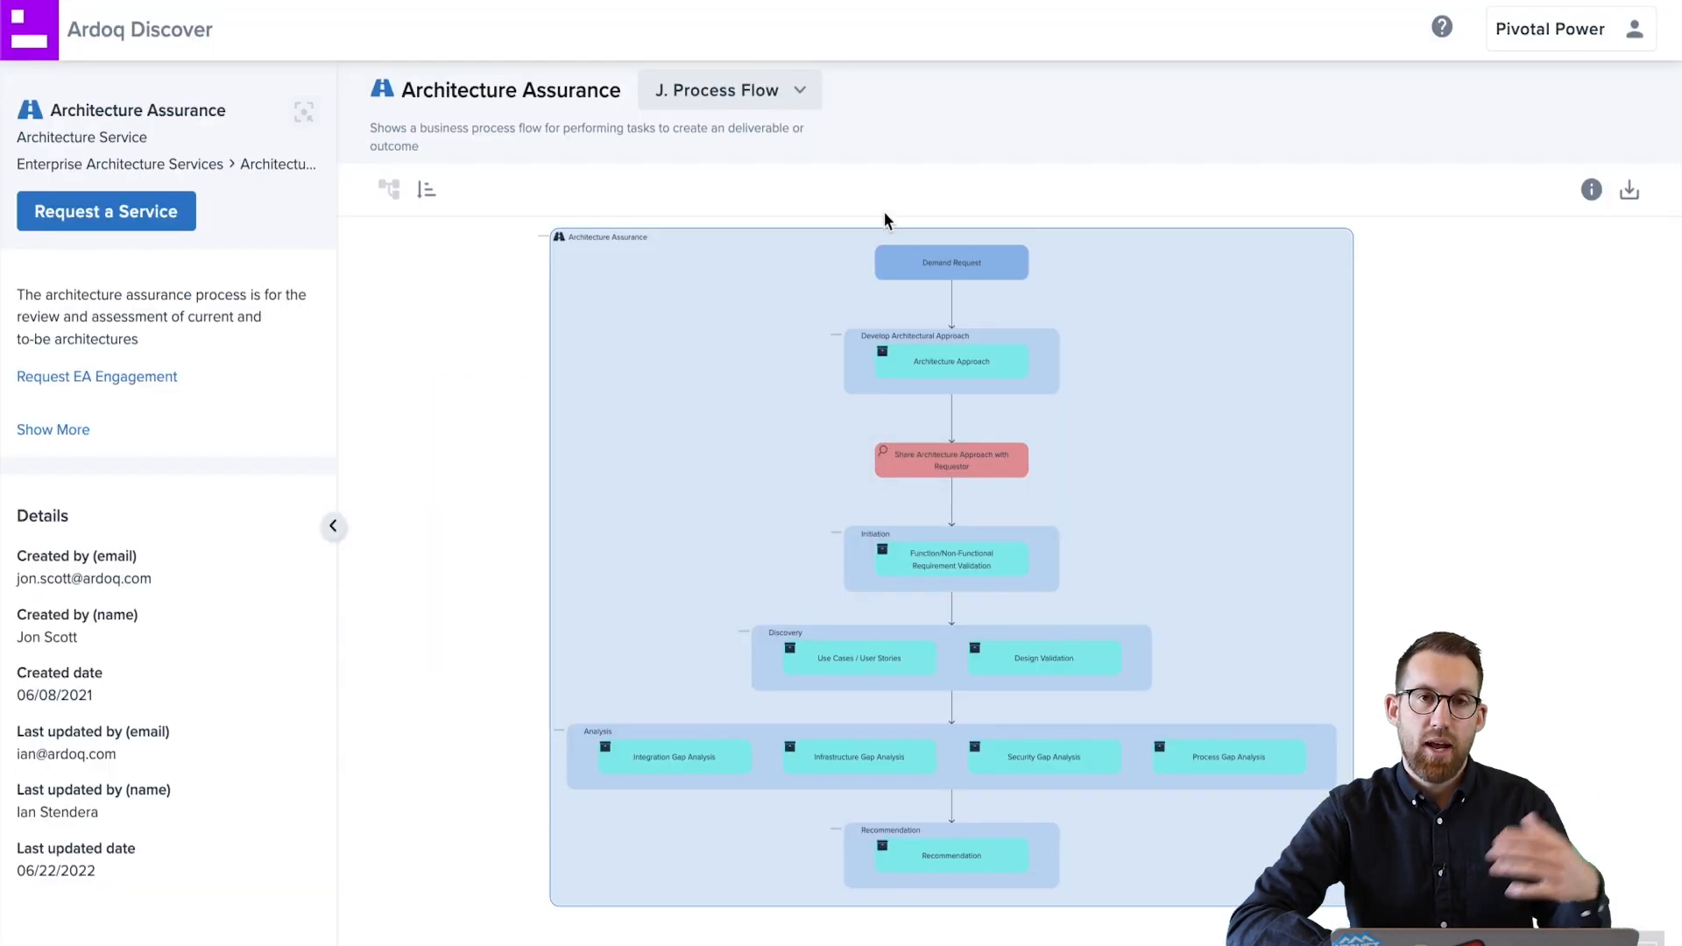
mouse_move(929, 147)
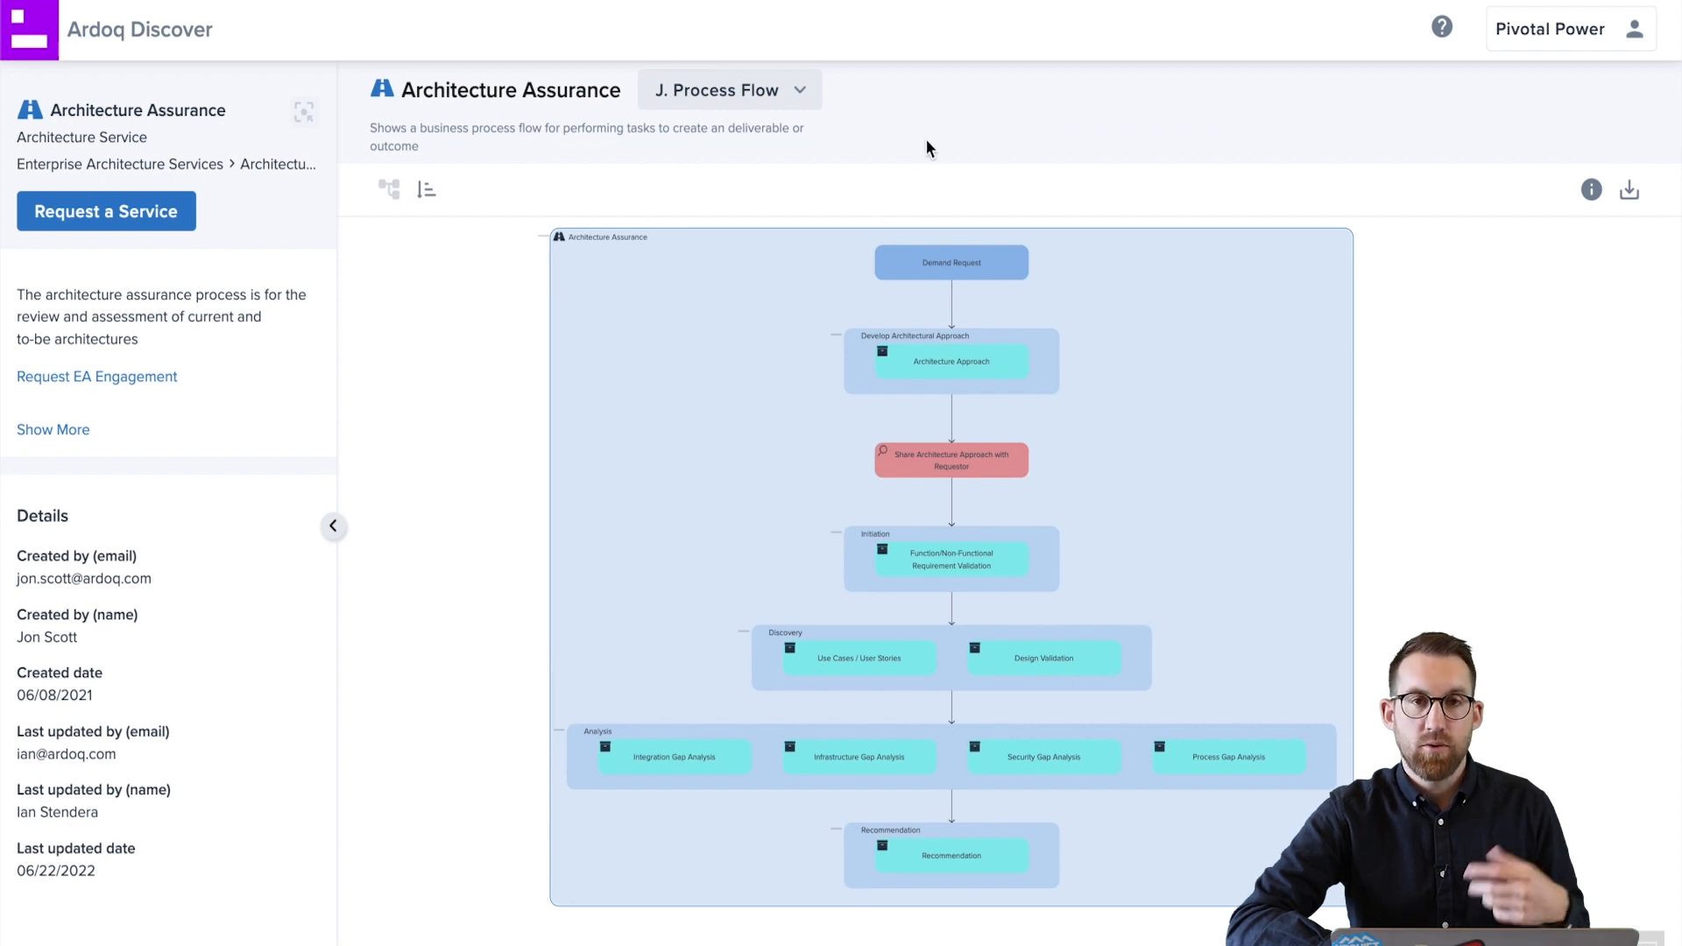
mouse_move(909, 136)
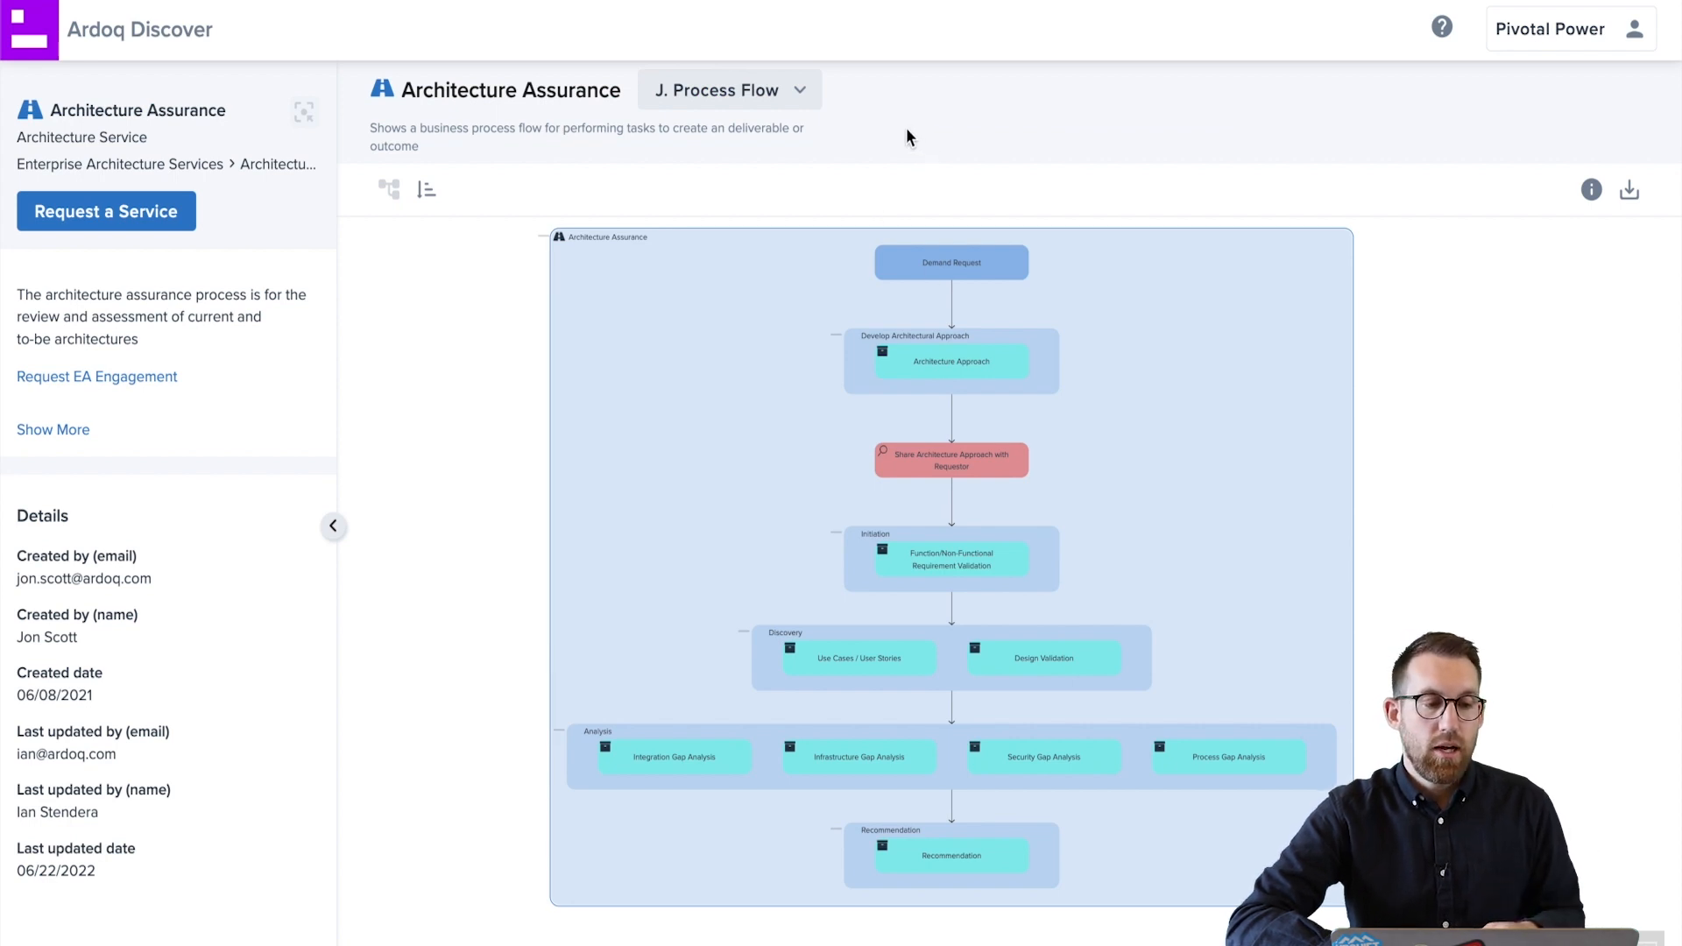
mouse_move(870, 102)
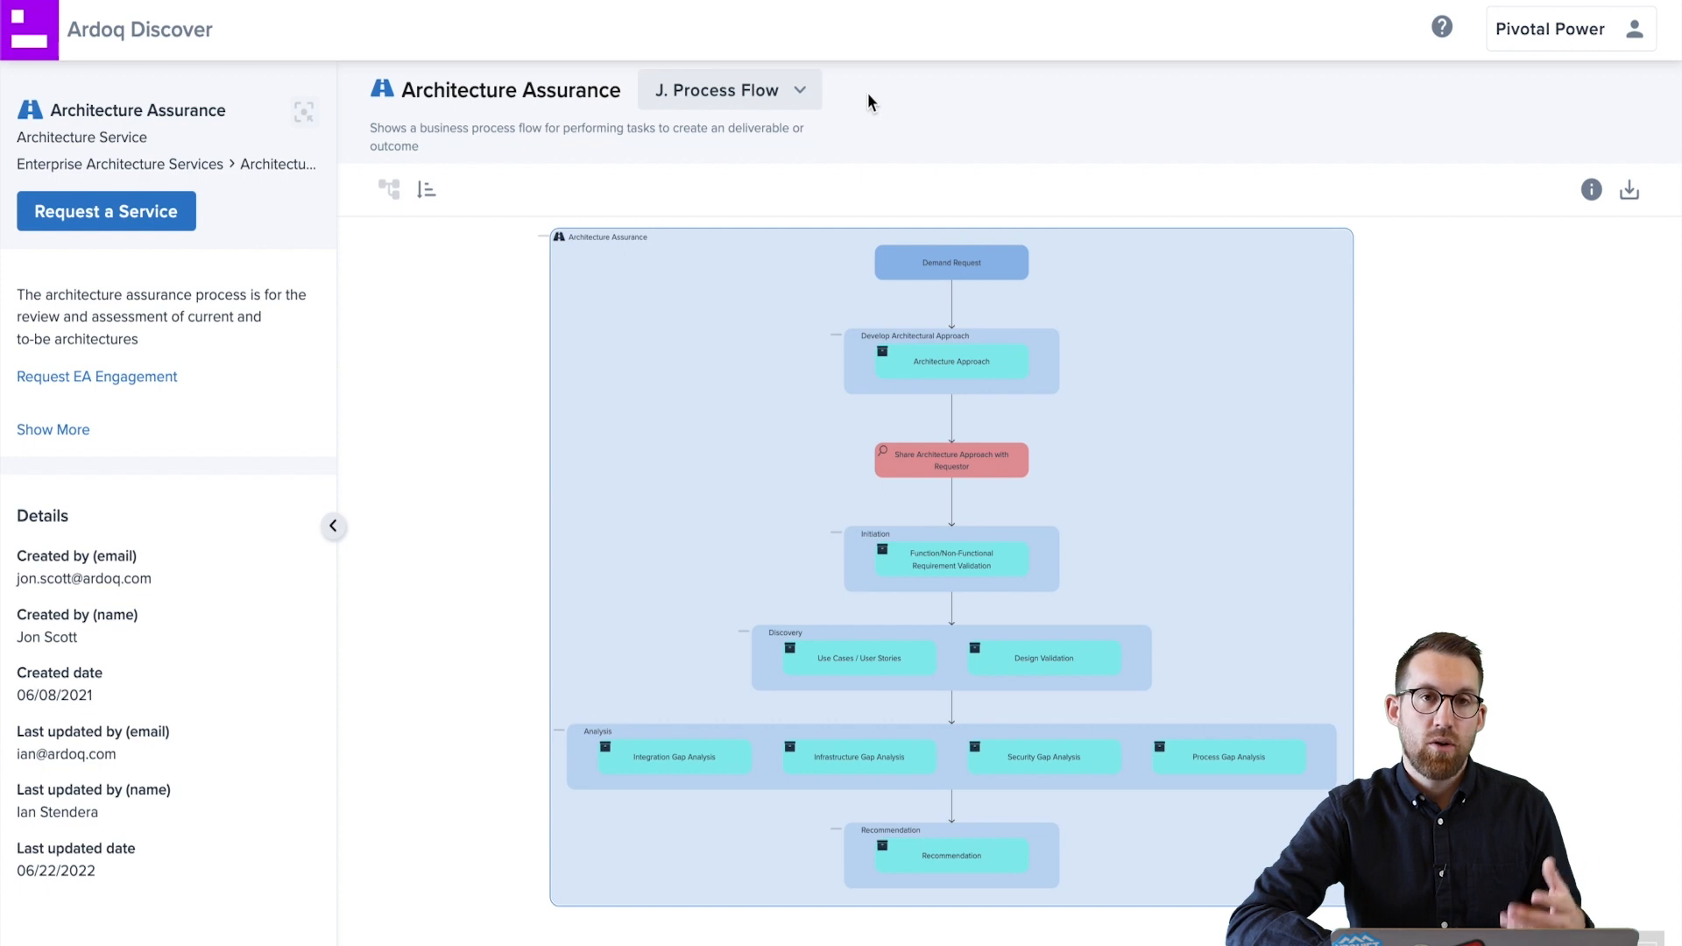